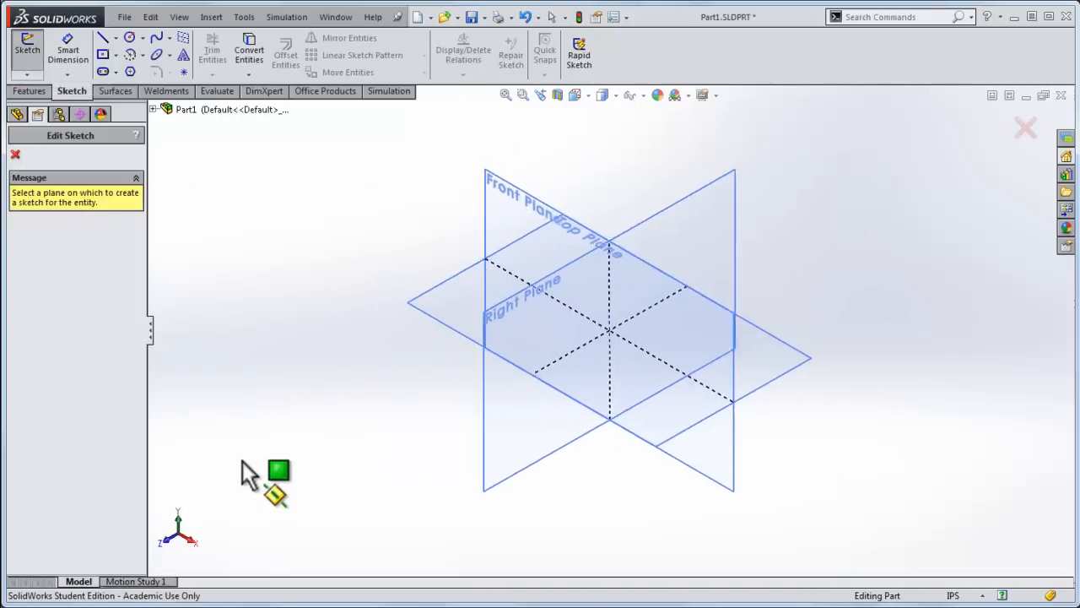
{"action": "mouse_move", "coordinate": [510, 463]}
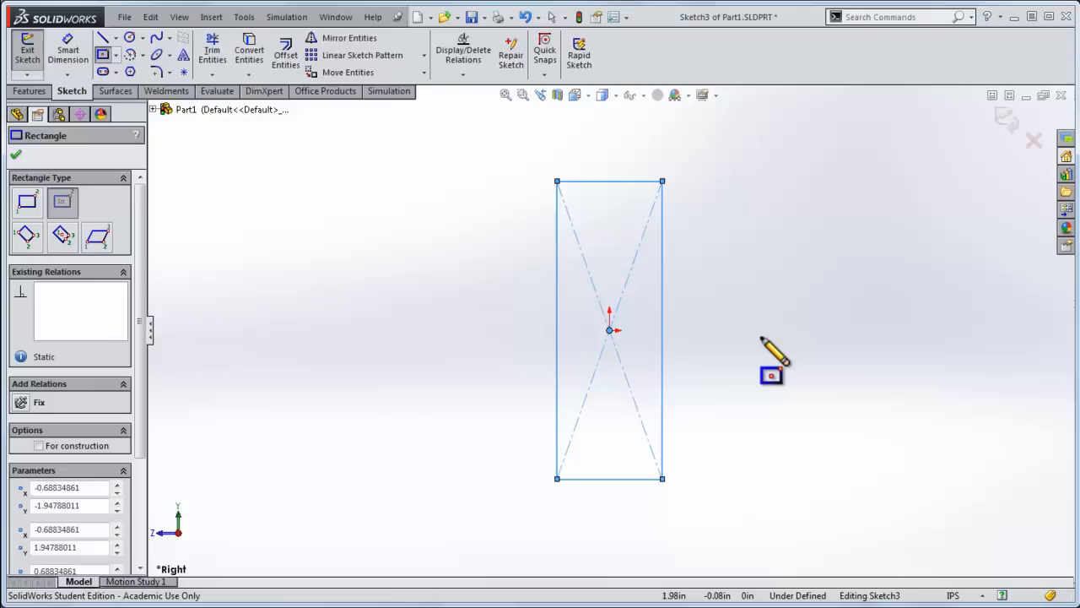
- Dimension the center rectangle on the Right Plane to 1.50 in wide by 3.50 in tall
{"action": "right_click", "coordinate": [770, 336]}
{"action": "type", "text": "3."}
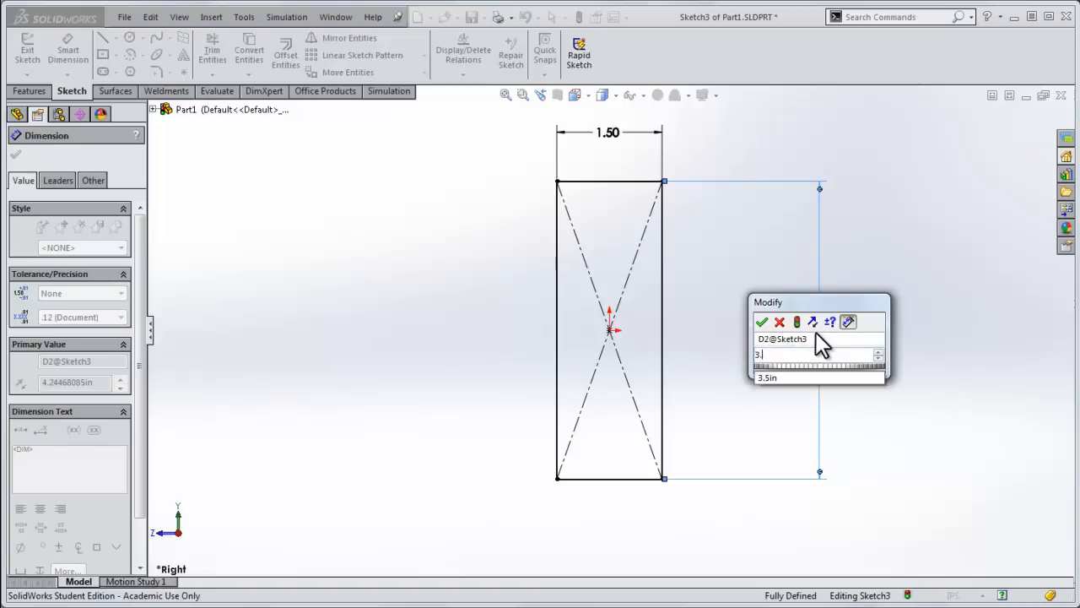
{"action": "left_click", "coordinate": [770, 321]}
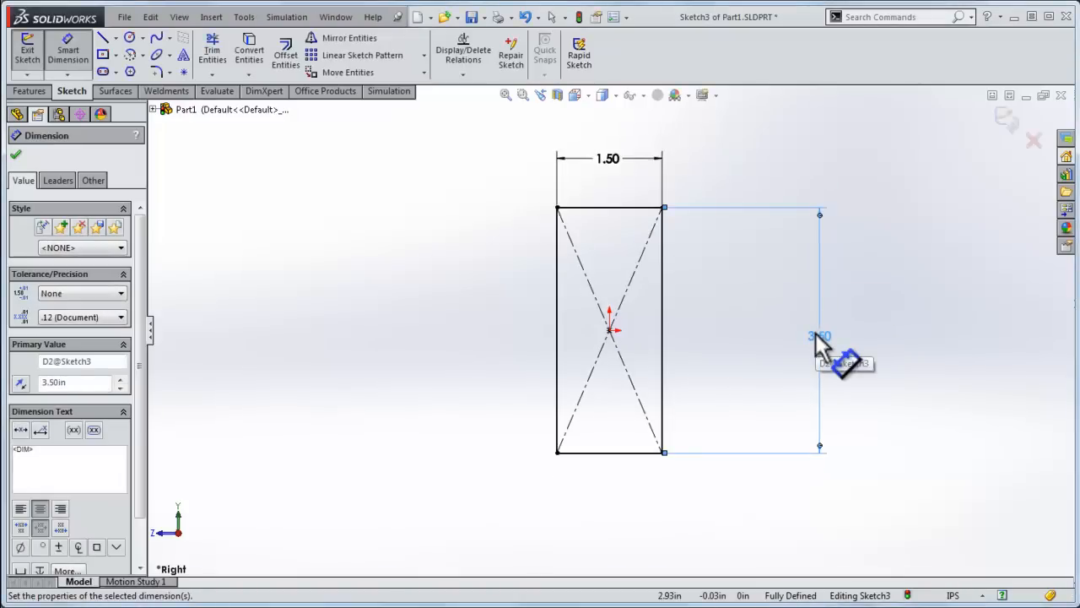
{"action": "left_click", "coordinate": [36, 91]}
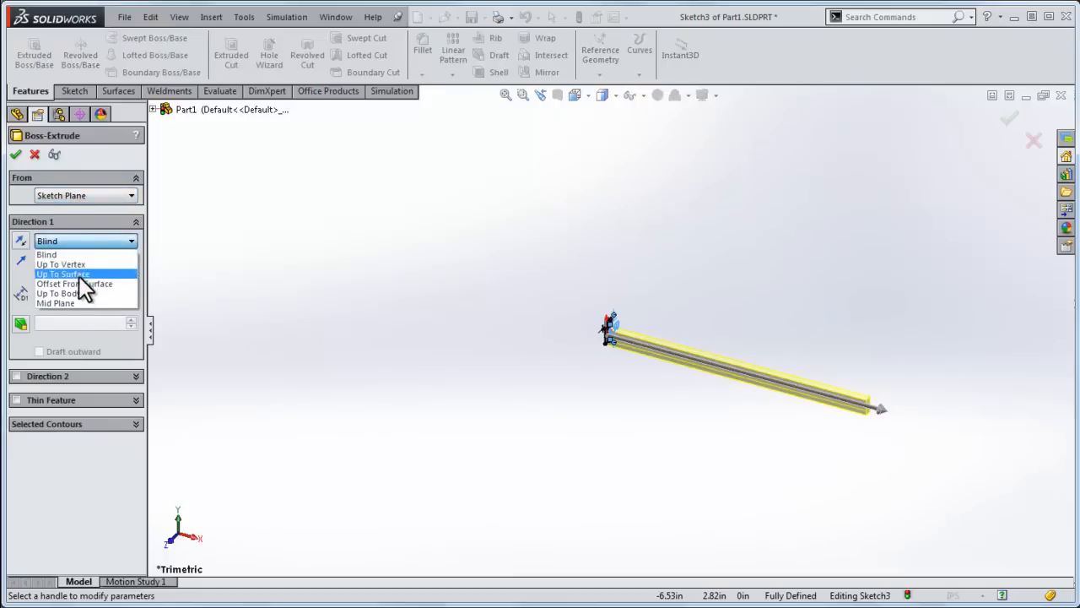
- Extrude the rectangle Mid Plane to a 5 ft long beam
{"action": "left_click", "coordinate": [54, 304]}
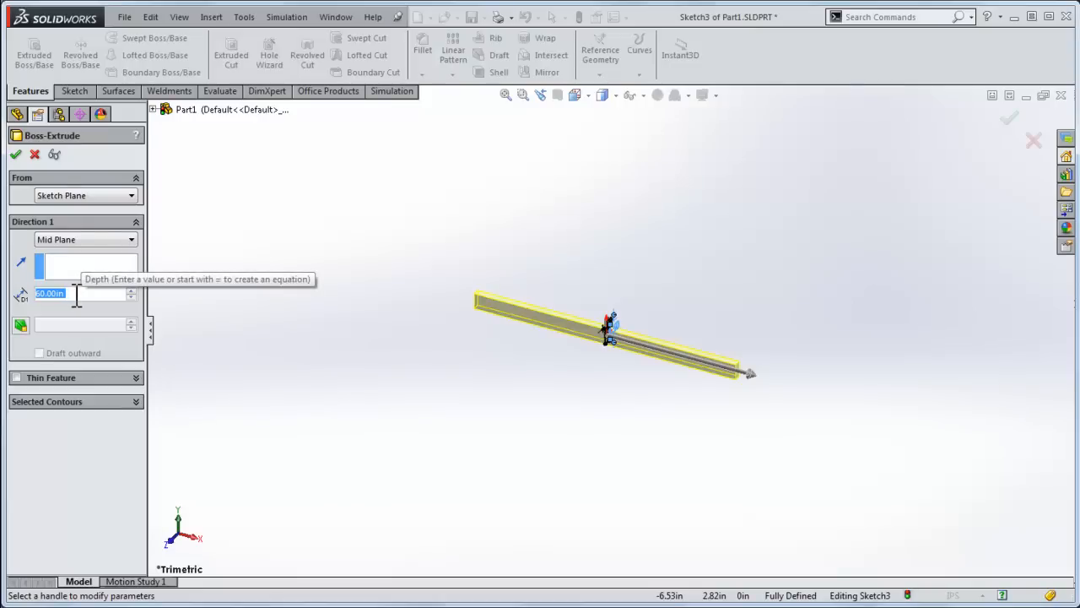
{"action": "type", "text": "5ft"}
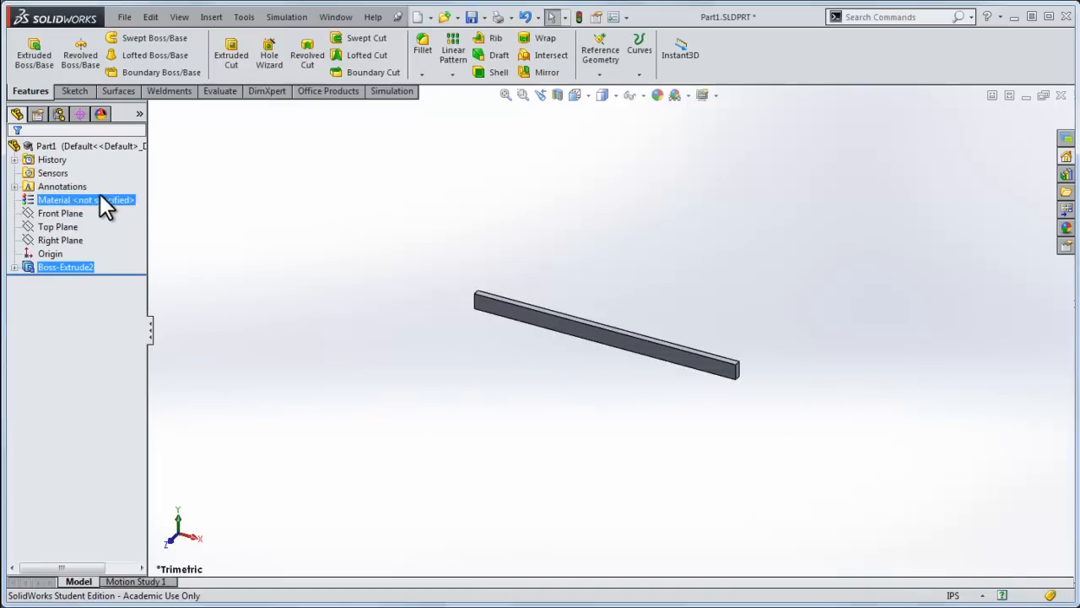
- Reach the favourite materials manager from the part's Material options and expand the SolidWorks library
{"action": "right_click", "coordinate": [81, 199]}
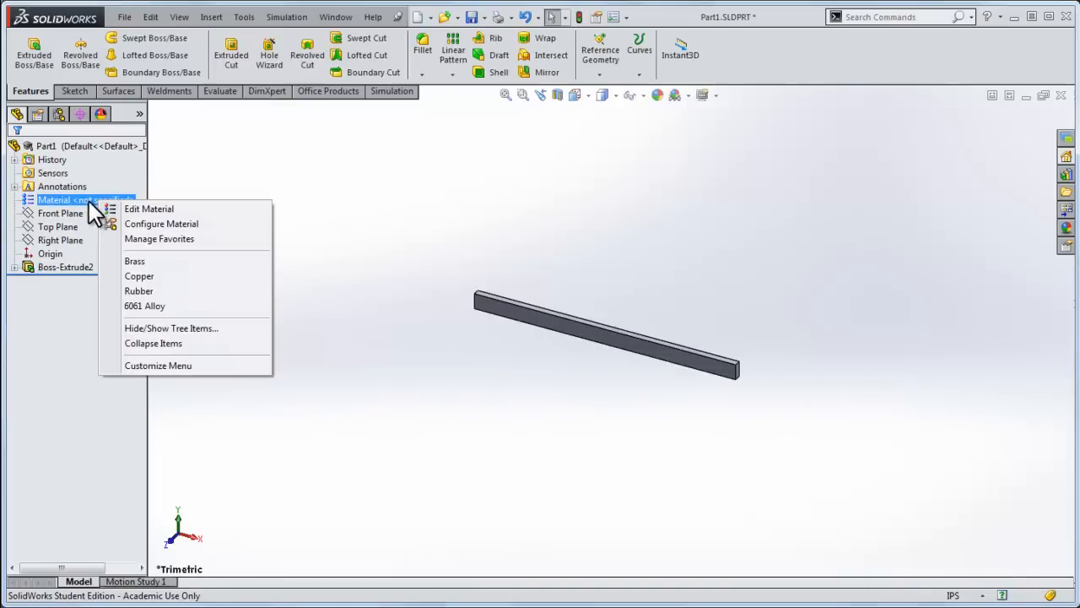
{"action": "mouse_move", "coordinate": [152, 213]}
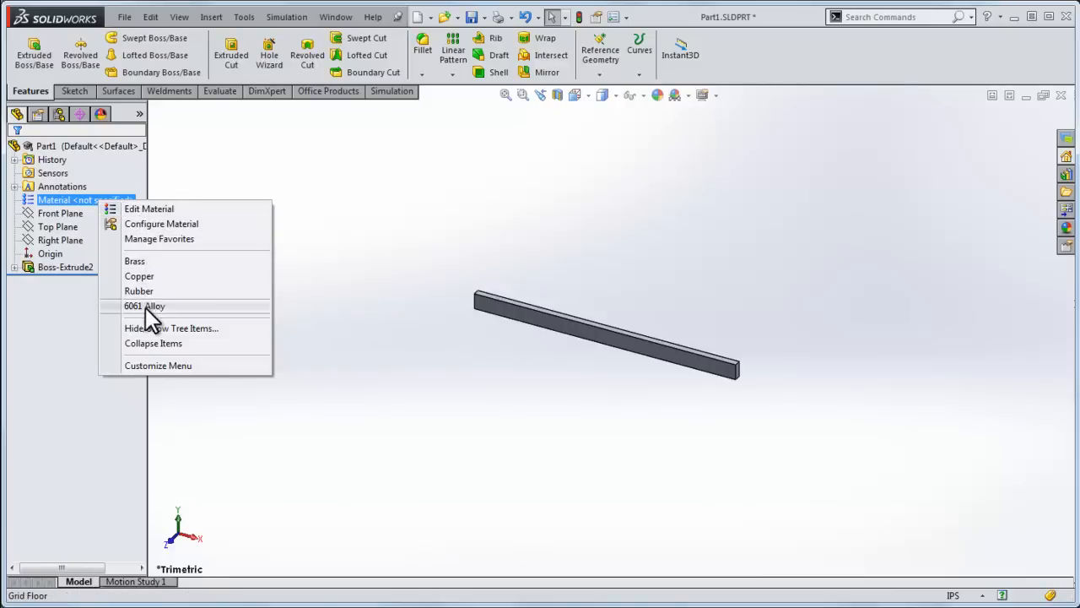
{"action": "mouse_move", "coordinate": [159, 314]}
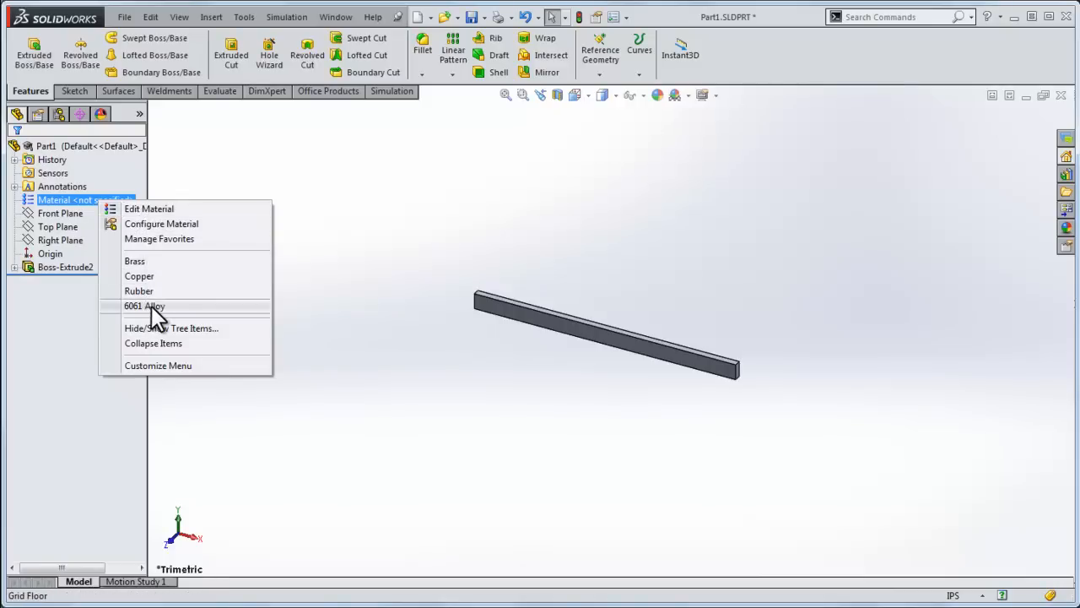
{"action": "mouse_move", "coordinate": [152, 236]}
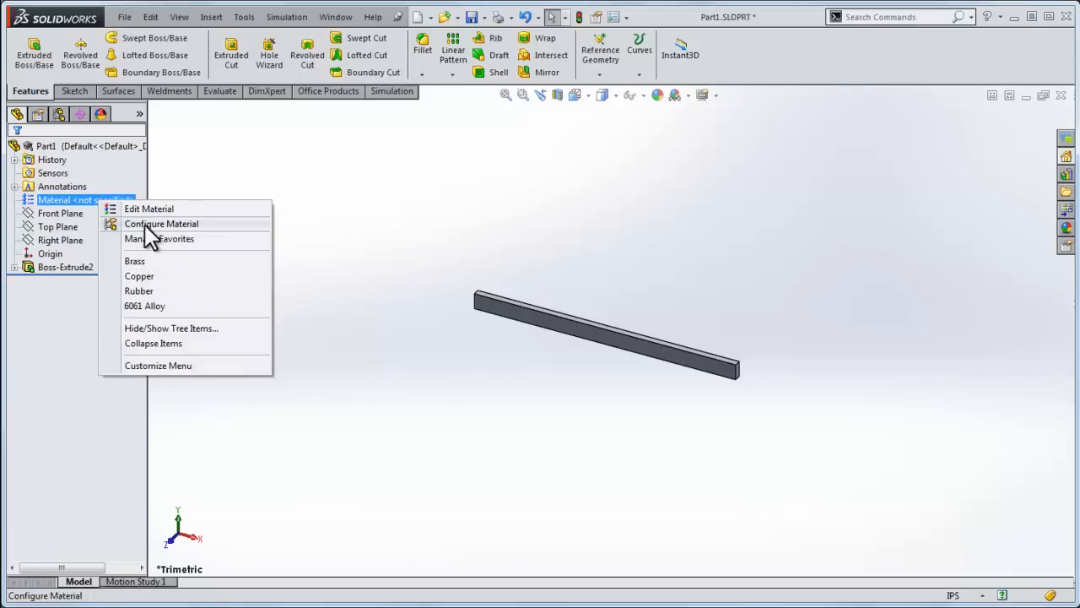
{"action": "mouse_move", "coordinate": [156, 250]}
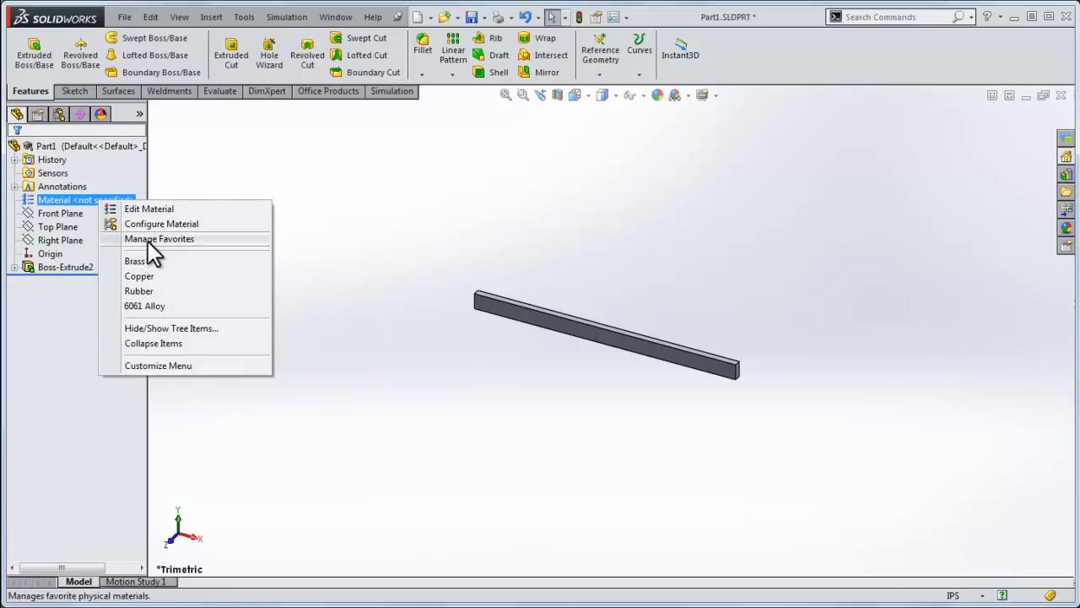
{"action": "left_click", "coordinate": [148, 210]}
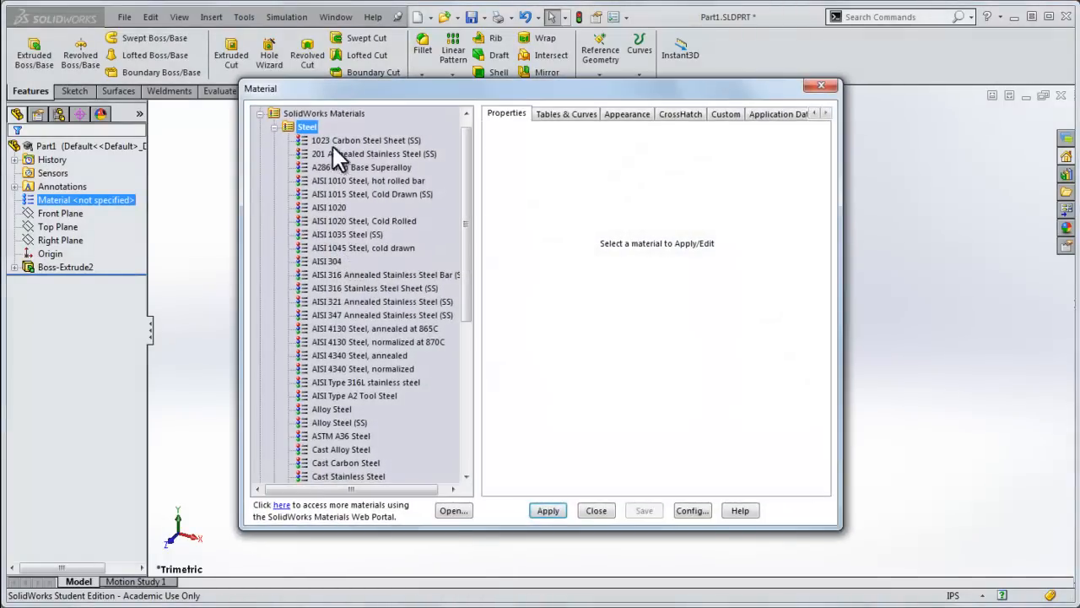
{"action": "left_click", "coordinate": [331, 409]}
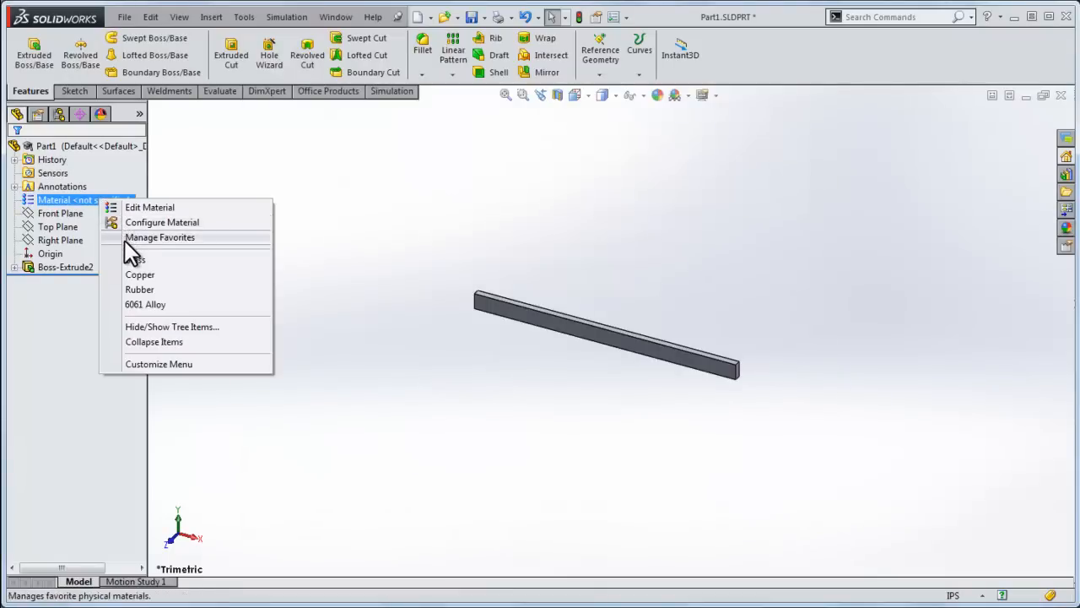
{"action": "left_click", "coordinate": [159, 237]}
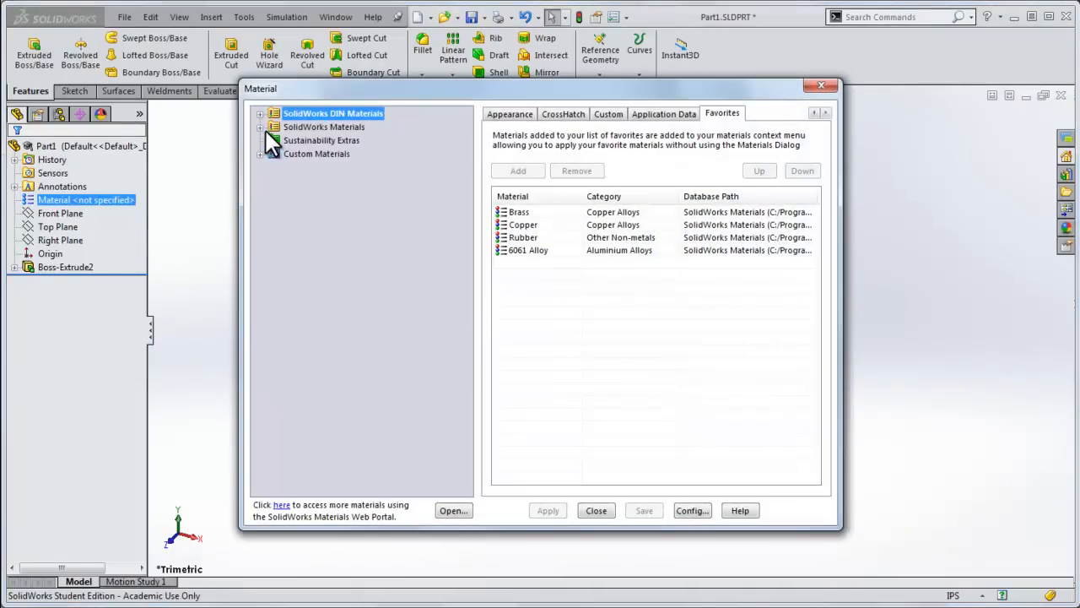
{"action": "left_click", "coordinate": [261, 127]}
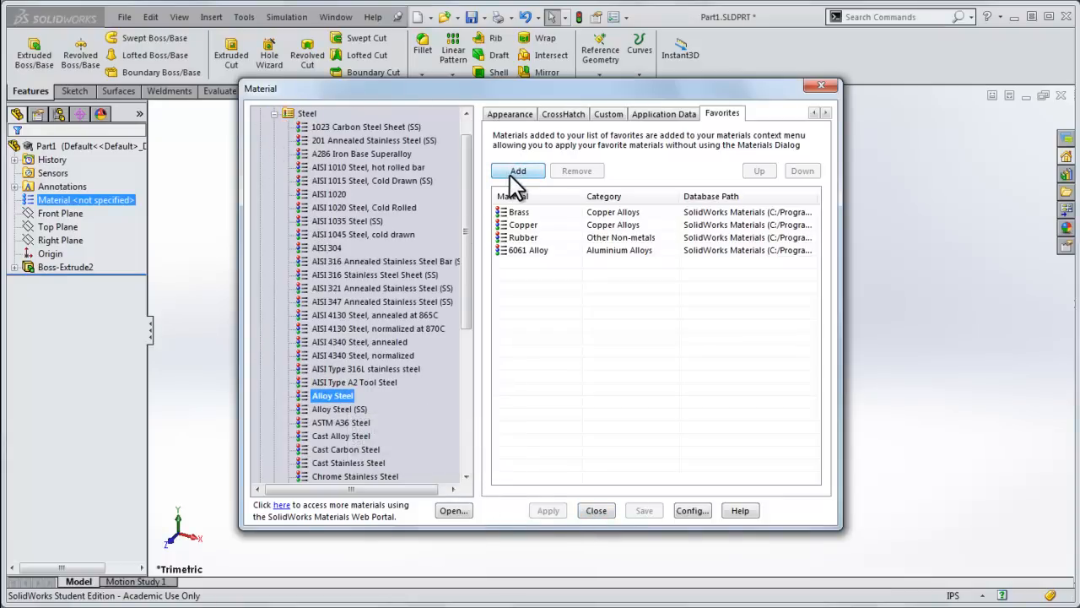
- Add Alloy Steel to the favourites, move it to the top and close the manager
{"action": "left_click", "coordinate": [516, 171]}
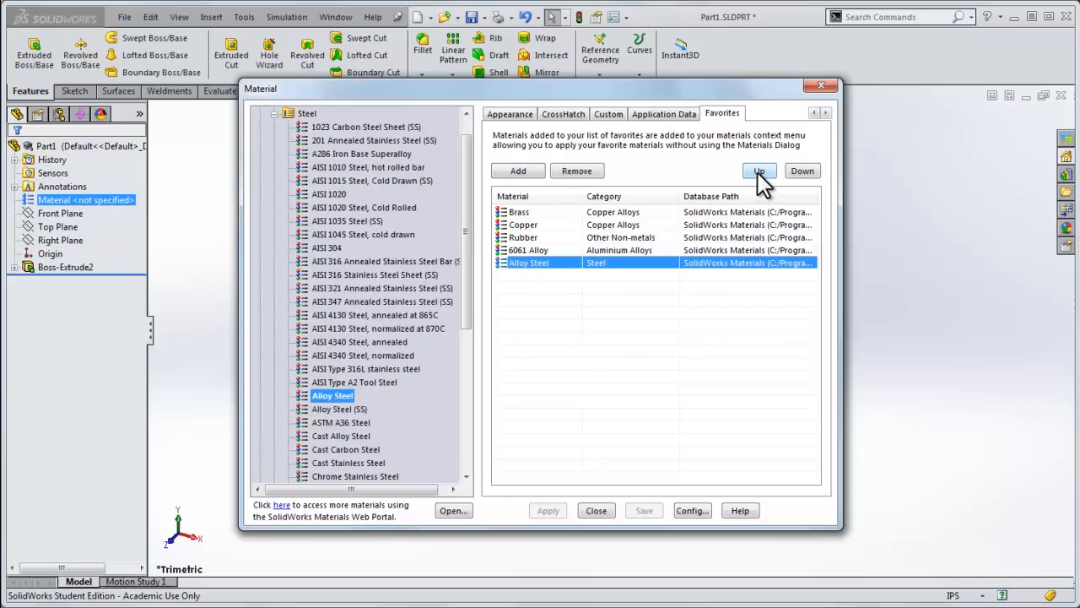
{"action": "left_click", "coordinate": [760, 170]}
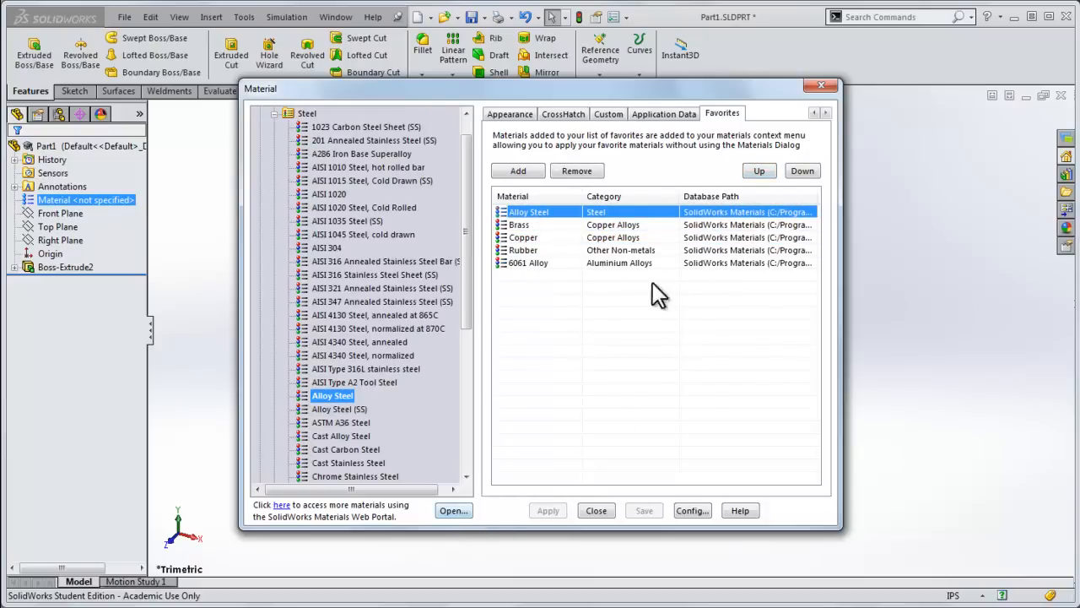
{"action": "left_click", "coordinate": [595, 510]}
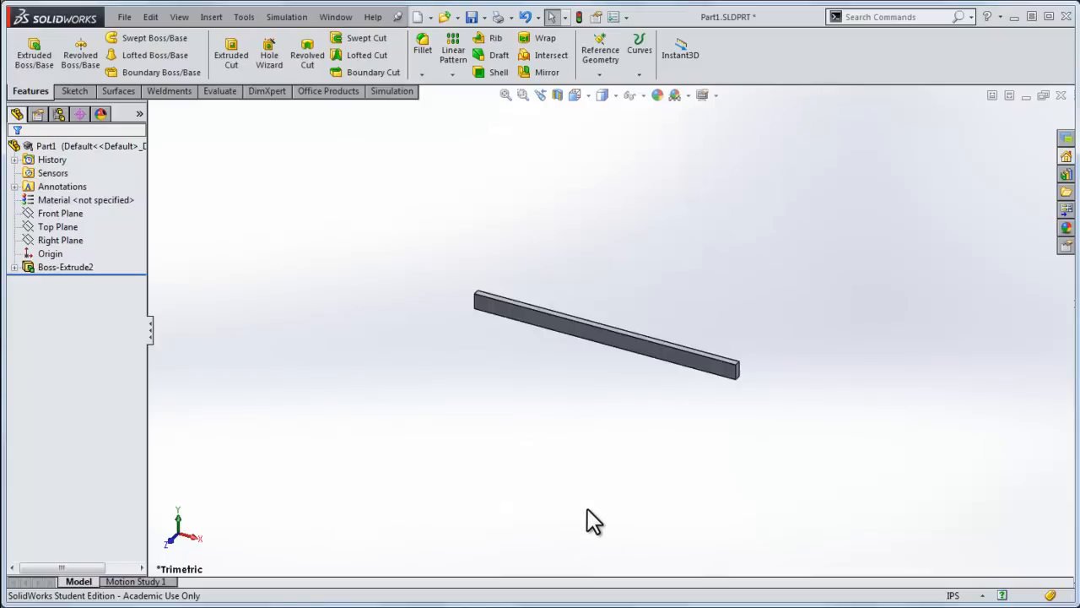
- Assign Alloy Steel to the beam and create the Static 1 study
{"action": "right_click", "coordinate": [84, 200]}
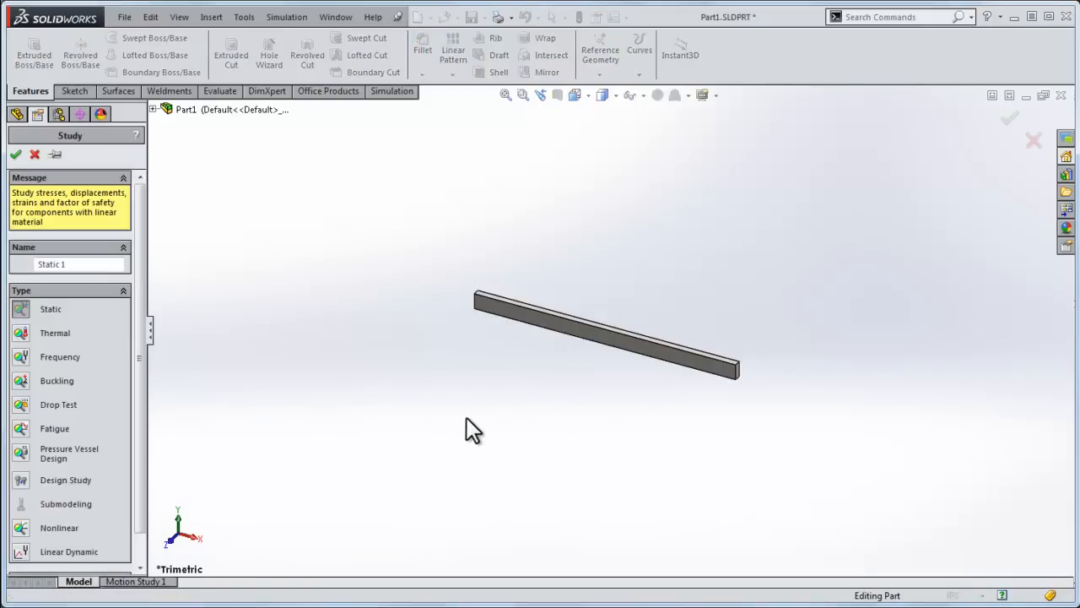
{"action": "left_click", "coordinate": [16, 156]}
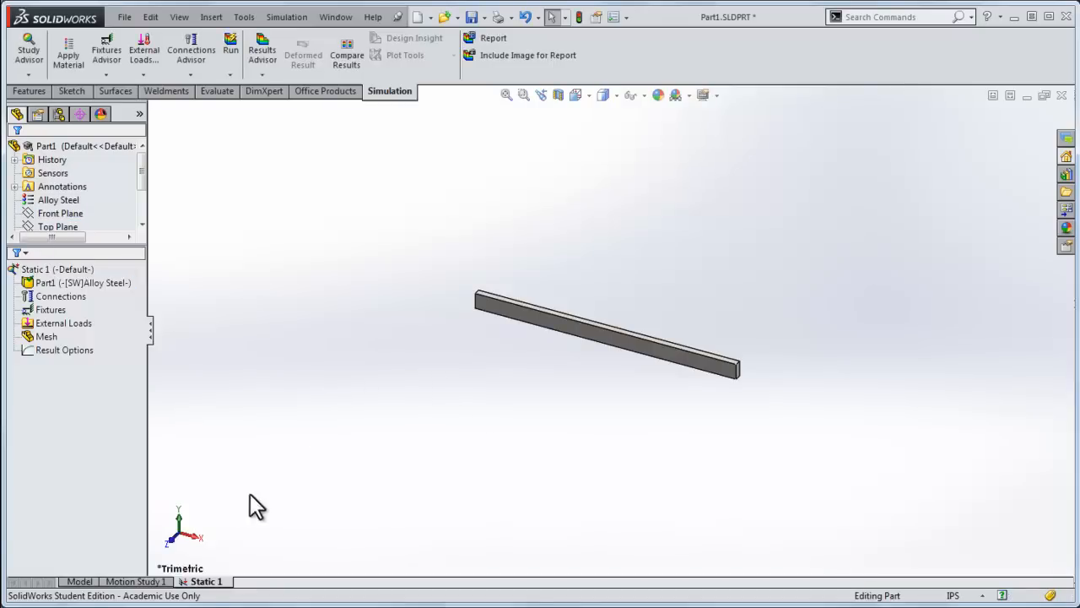
{"action": "left_click", "coordinate": [57, 226]}
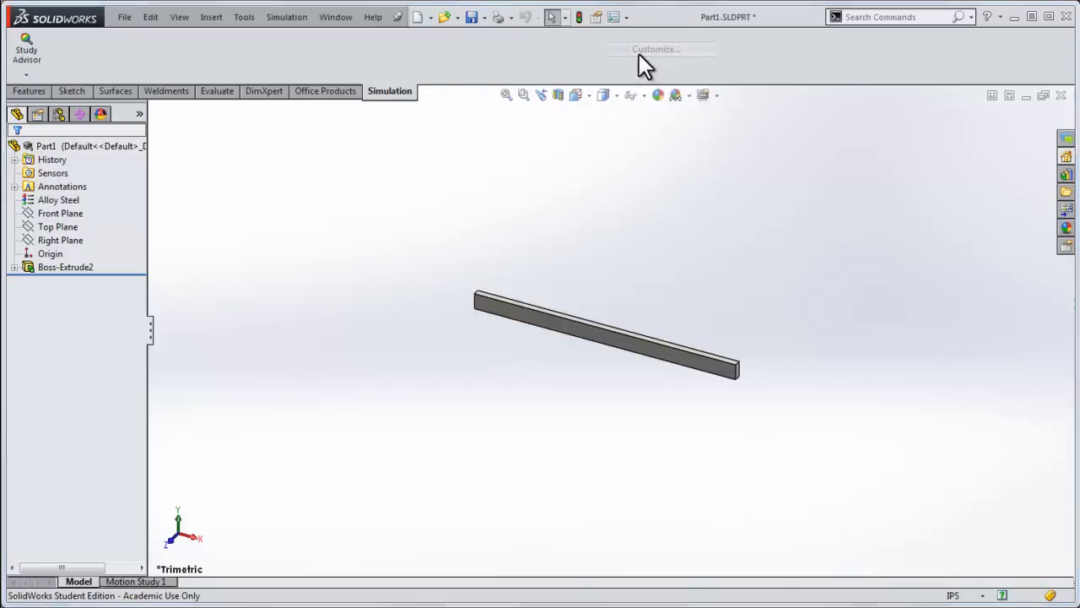
- Assign a part mouse gesture to starting a study in the Customize settings
{"action": "left_click", "coordinate": [659, 47]}
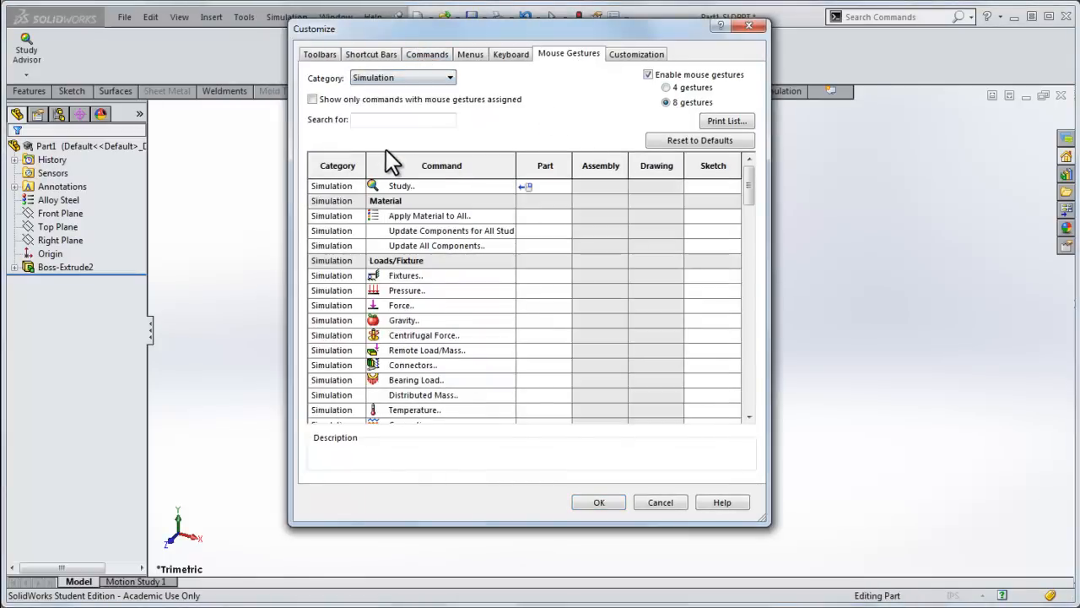
{"action": "mouse_move", "coordinate": [412, 193]}
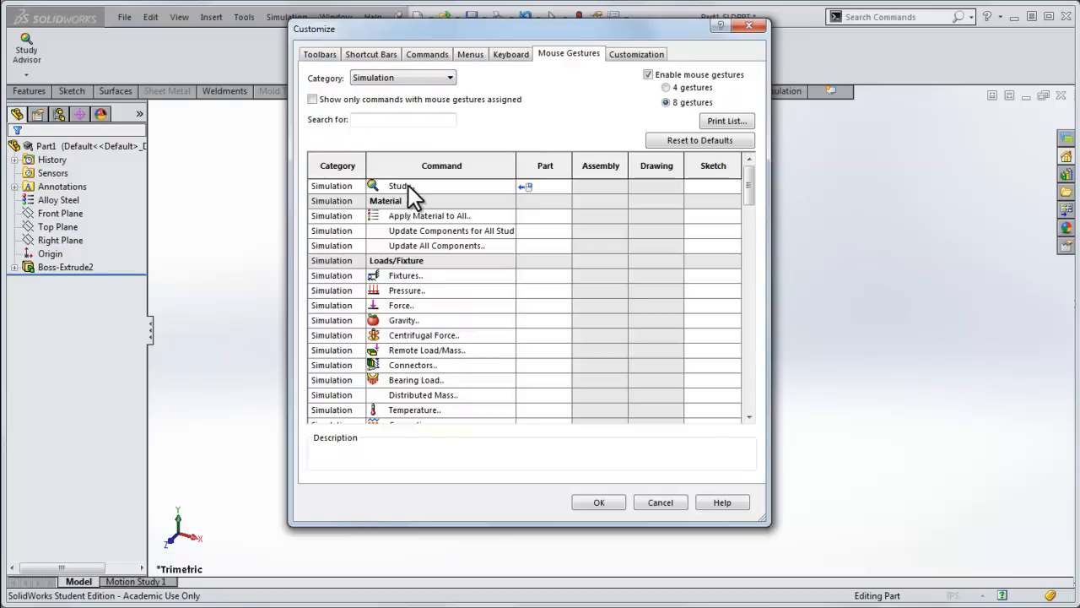
{"action": "mouse_move", "coordinate": [546, 196]}
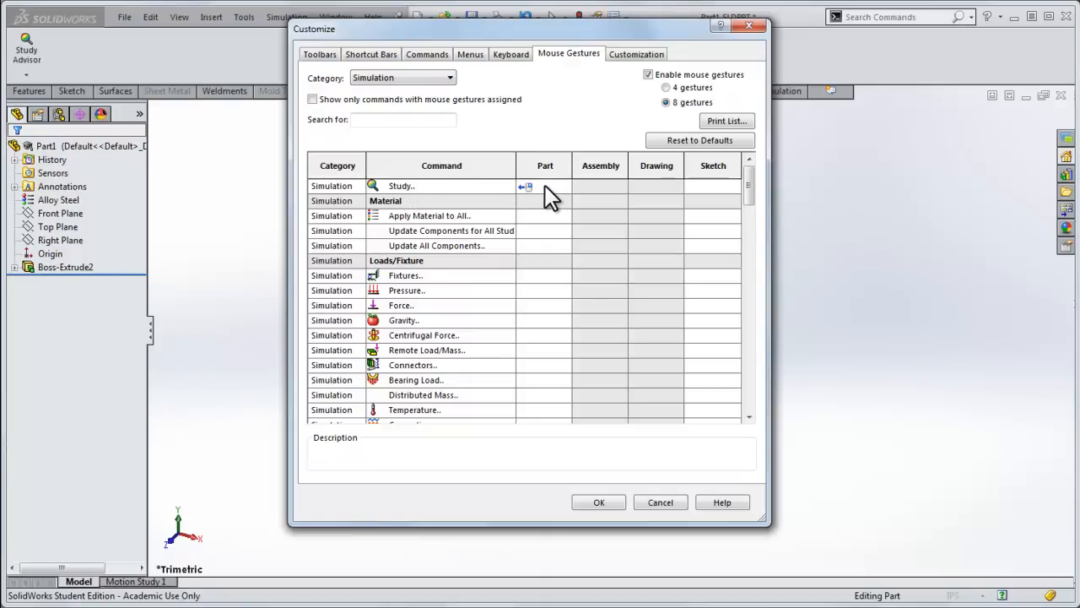
{"action": "left_click", "coordinate": [566, 185]}
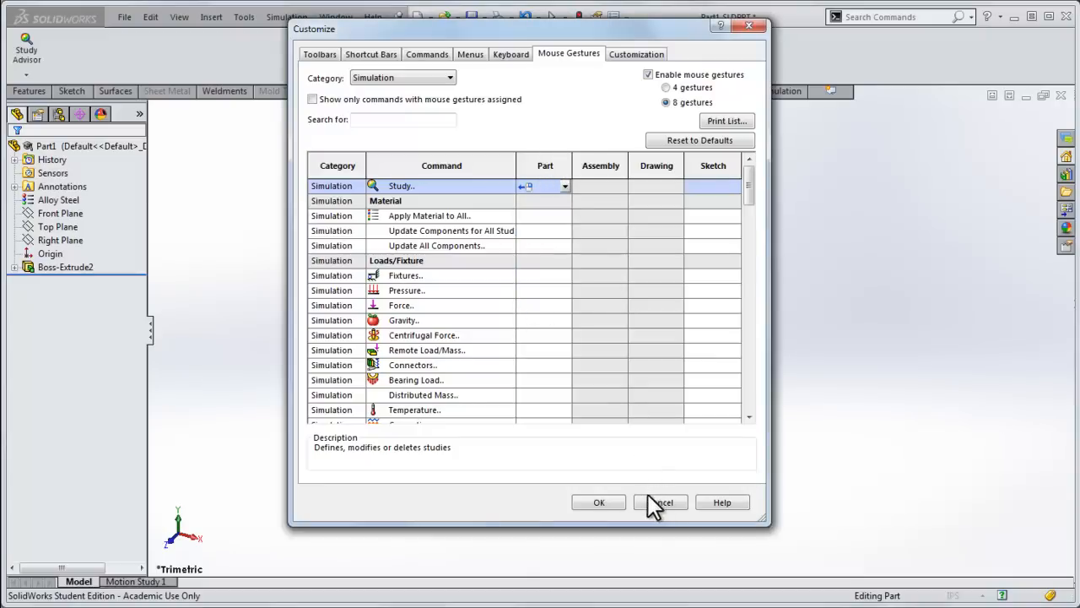
{"action": "left_click", "coordinate": [660, 503]}
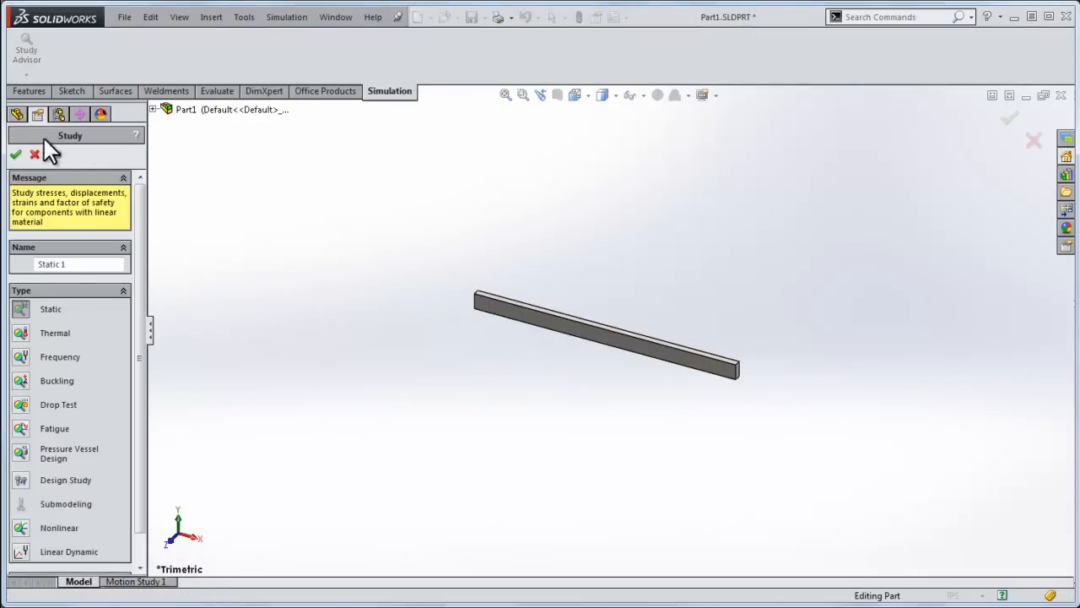
- Add a Fixed Geometry restraint from the Fixtures node of Static 1
{"action": "left_click", "coordinate": [14, 154]}
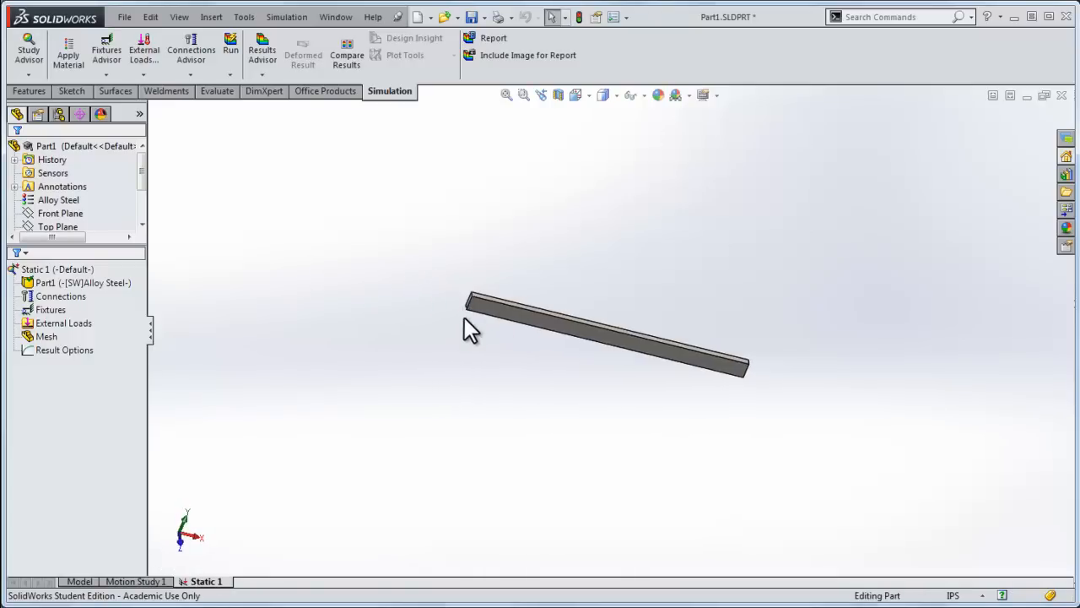
{"action": "mouse_move", "coordinate": [472, 317]}
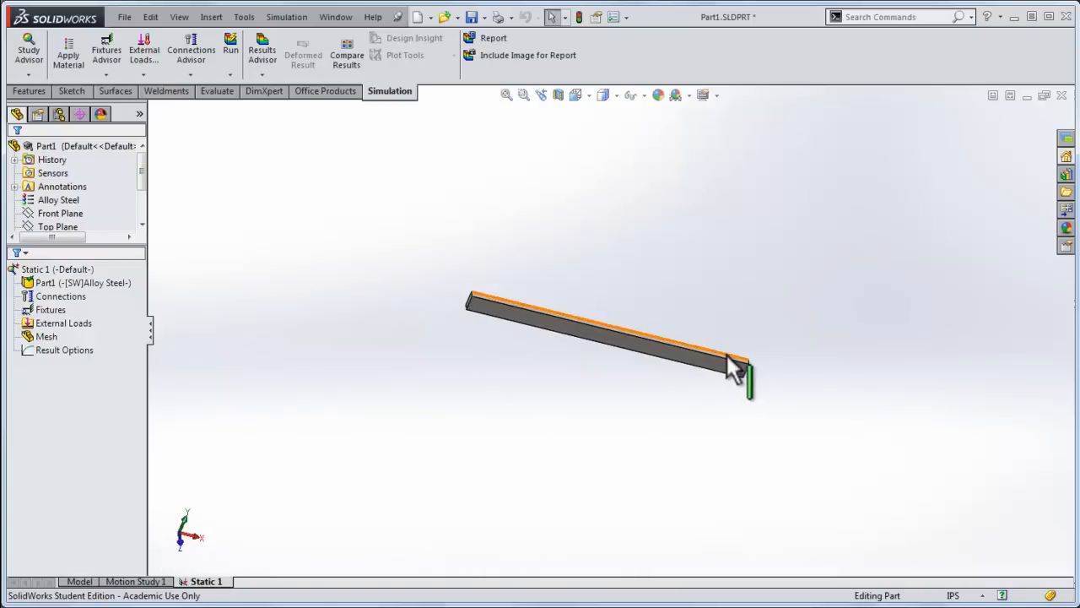
{"action": "left_click", "coordinate": [49, 309]}
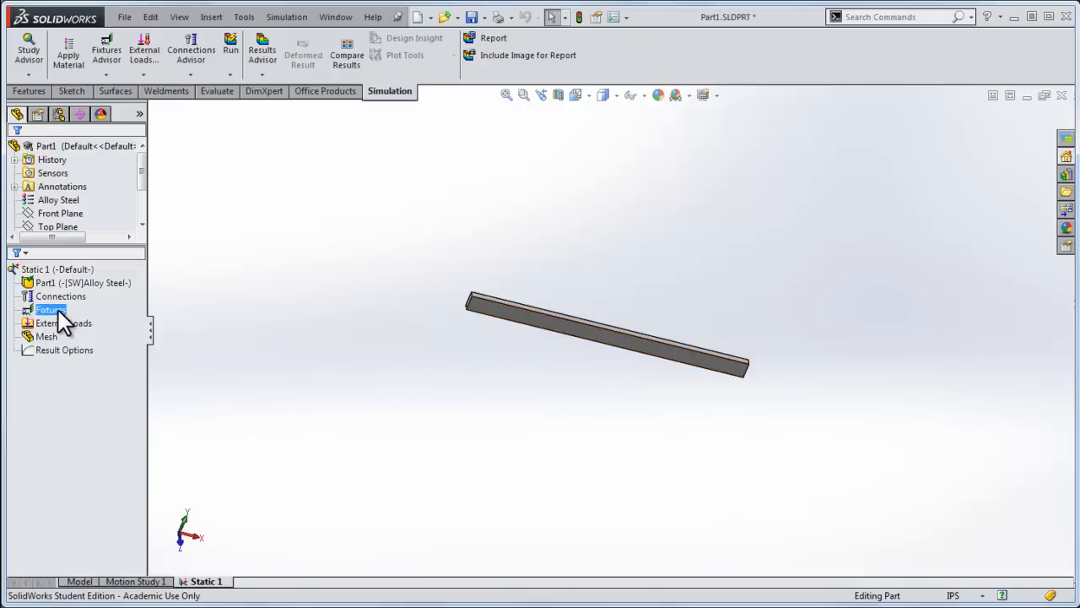
{"action": "right_click", "coordinate": [49, 309]}
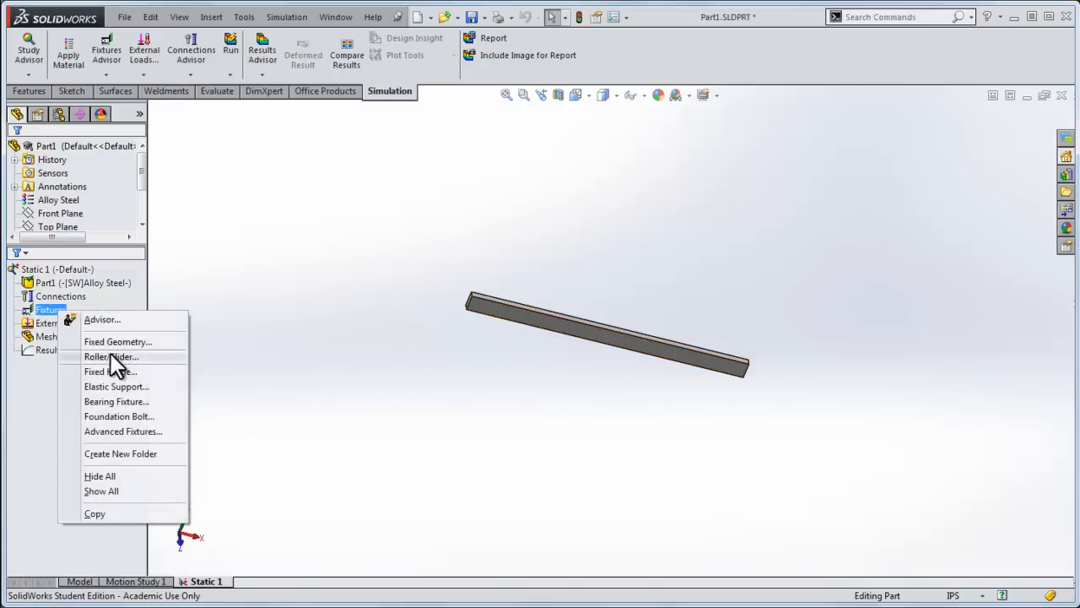
{"action": "left_click", "coordinate": [111, 356]}
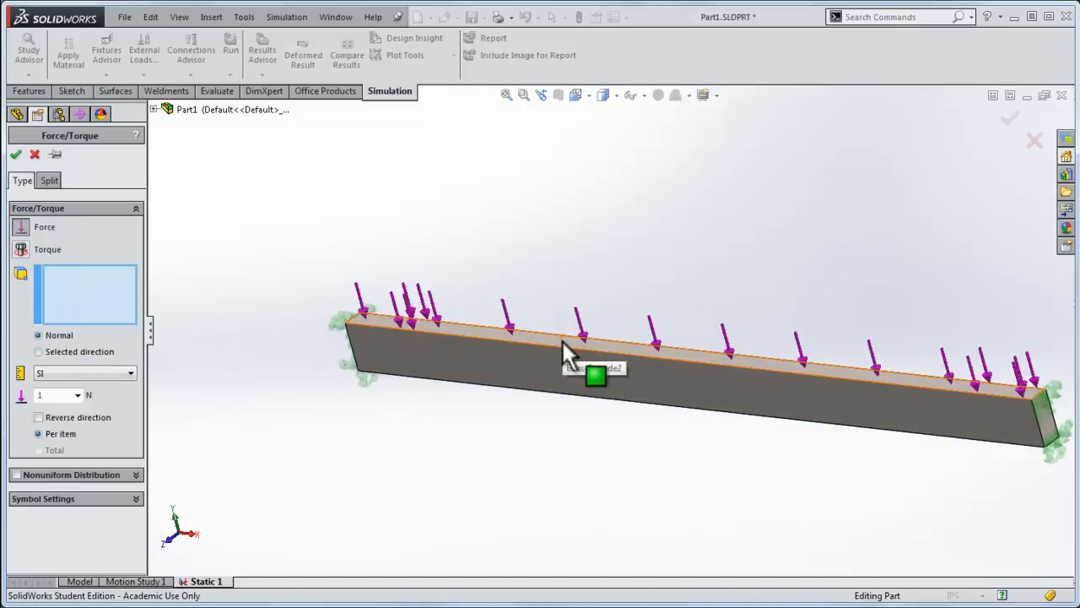
- Apply a 100 lbf normal force in English units on the beam's top face as Force-1
{"action": "left_click", "coordinate": [571, 354]}
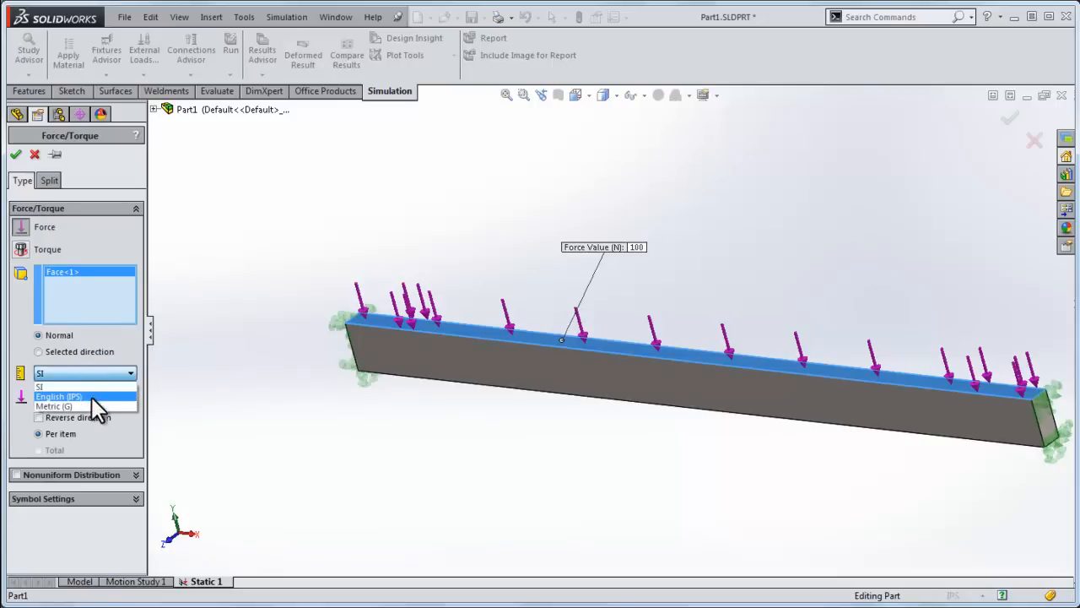
{"action": "left_click", "coordinate": [60, 405]}
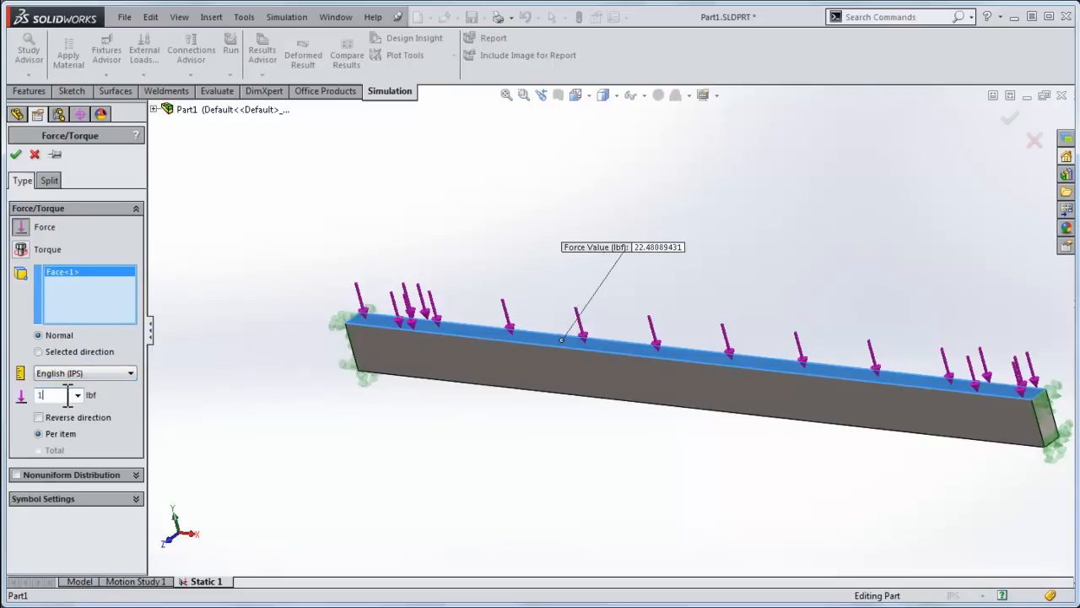
{"action": "type", "text": "100"}
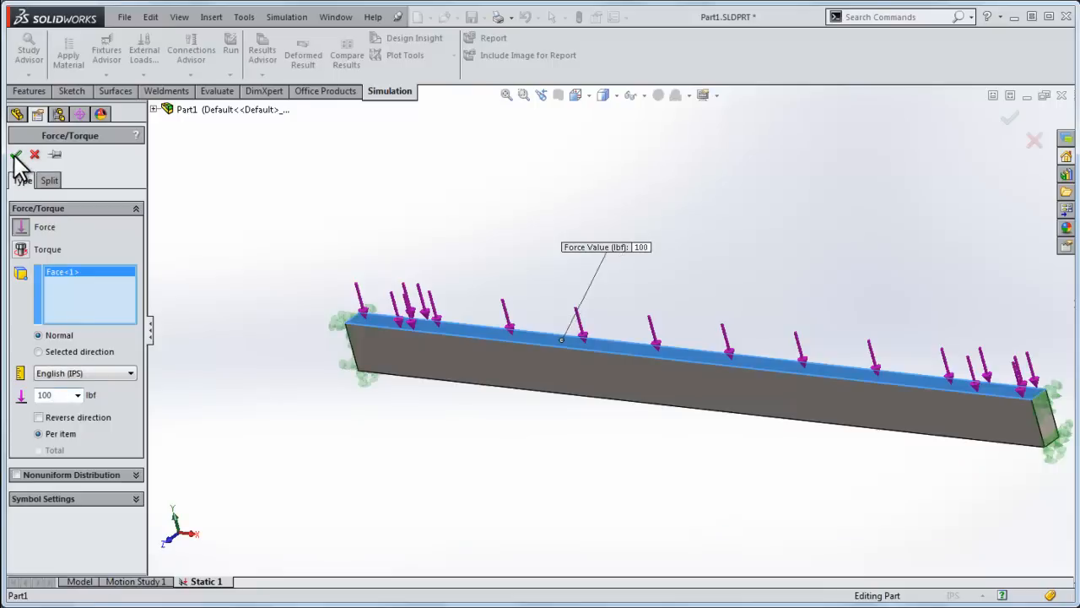
{"action": "left_click", "coordinate": [17, 155]}
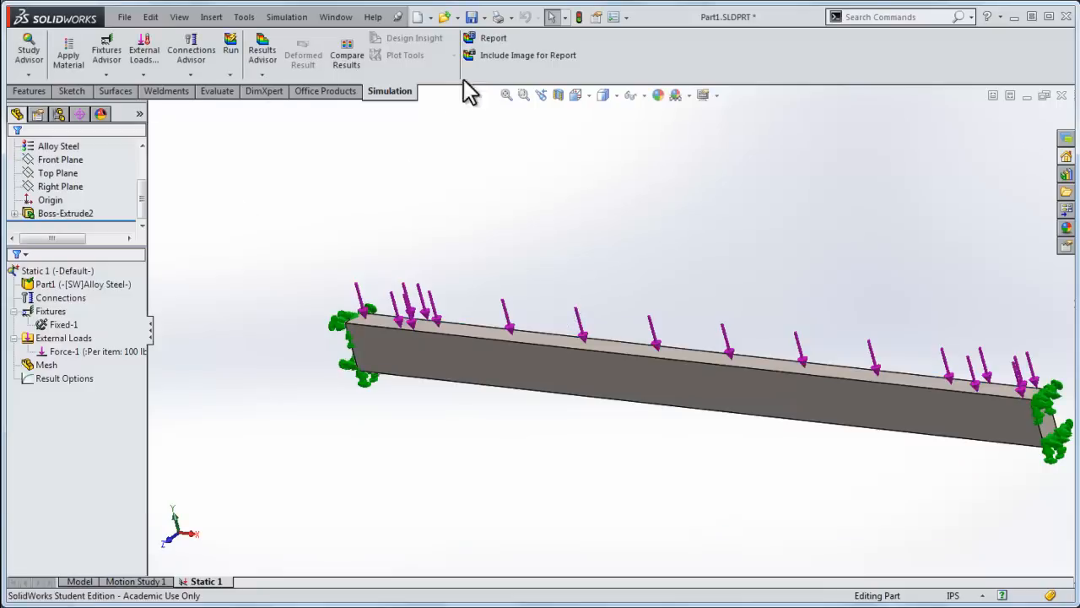
{"action": "left_click", "coordinate": [469, 17]}
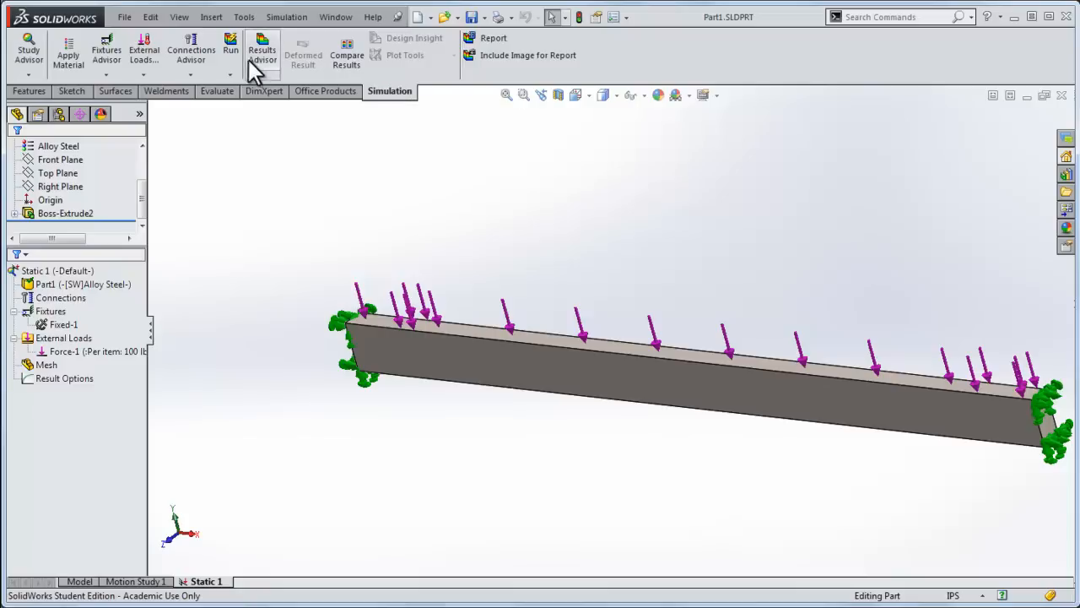
- Run Static 1, review the von Mises stress plot and return to the part model
{"action": "left_click", "coordinate": [229, 49]}
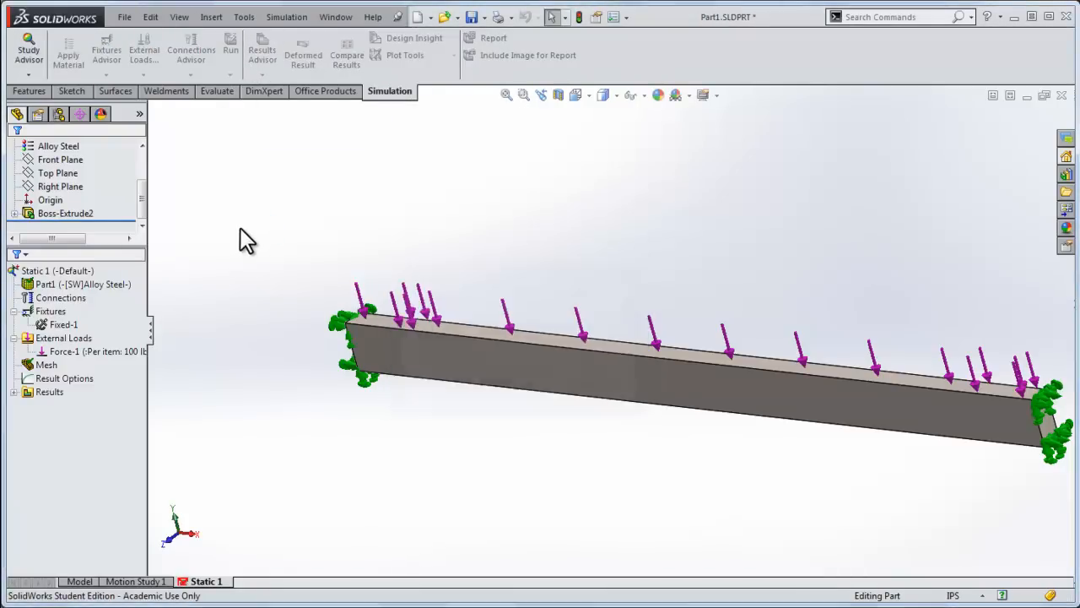
{"action": "left_click", "coordinate": [230, 51]}
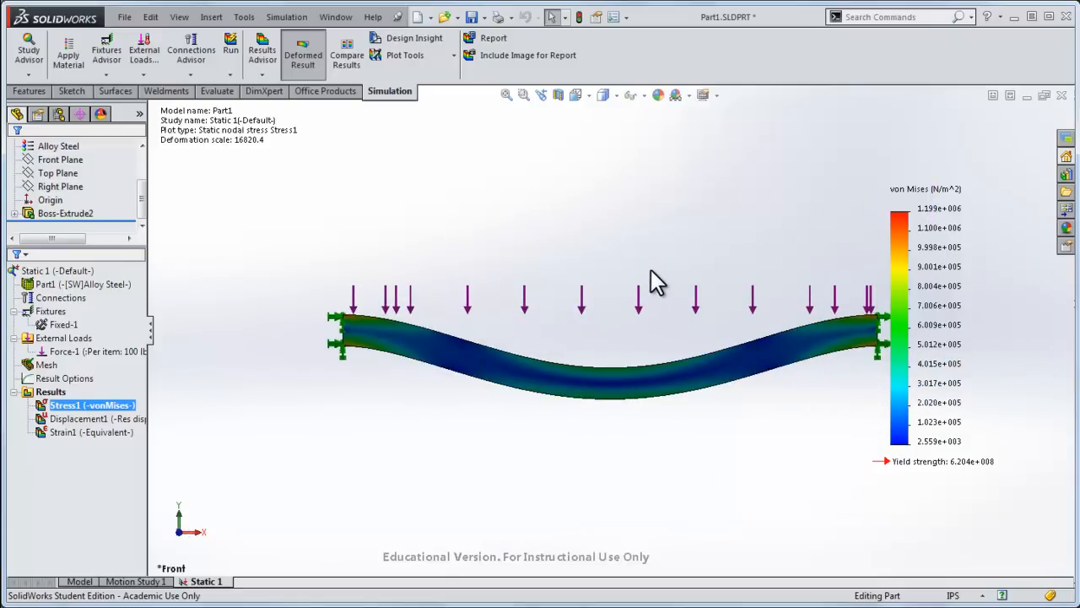
{"action": "mouse_move", "coordinate": [506, 290]}
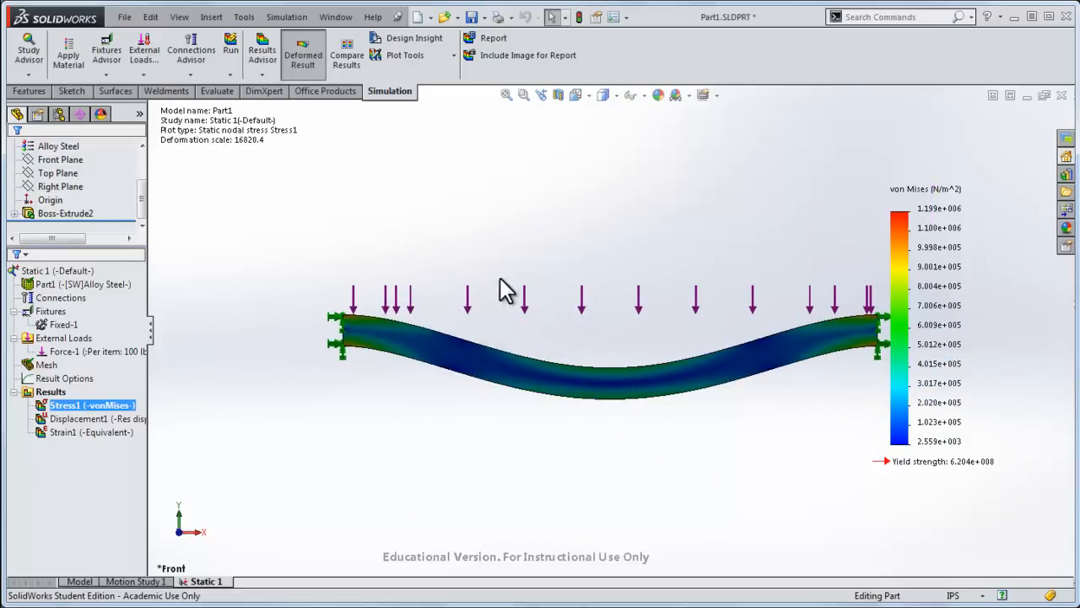
{"action": "left_click", "coordinate": [64, 378]}
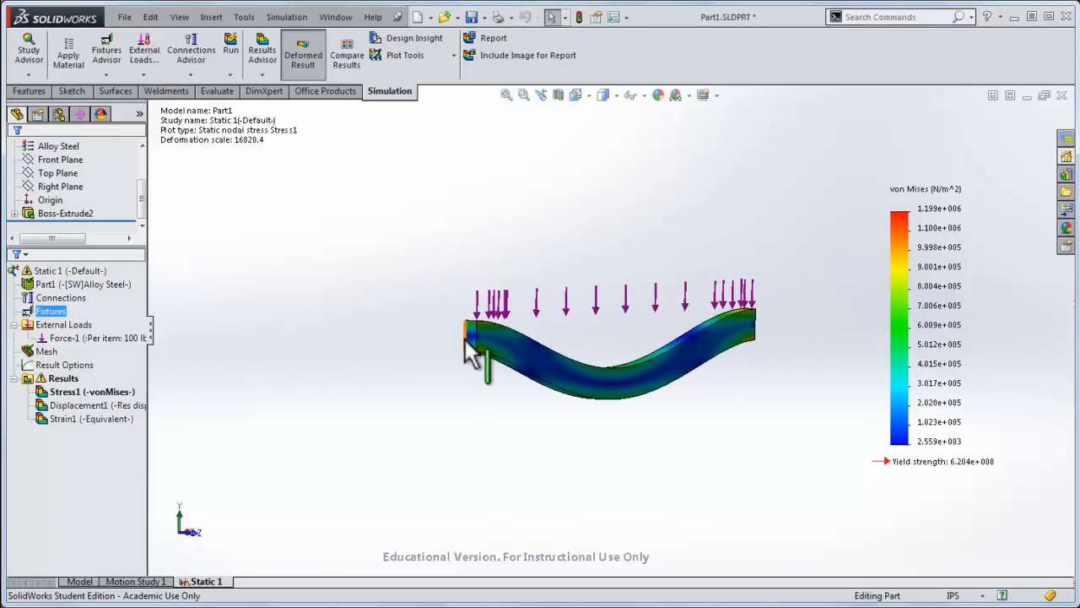
{"action": "left_click", "coordinate": [81, 584]}
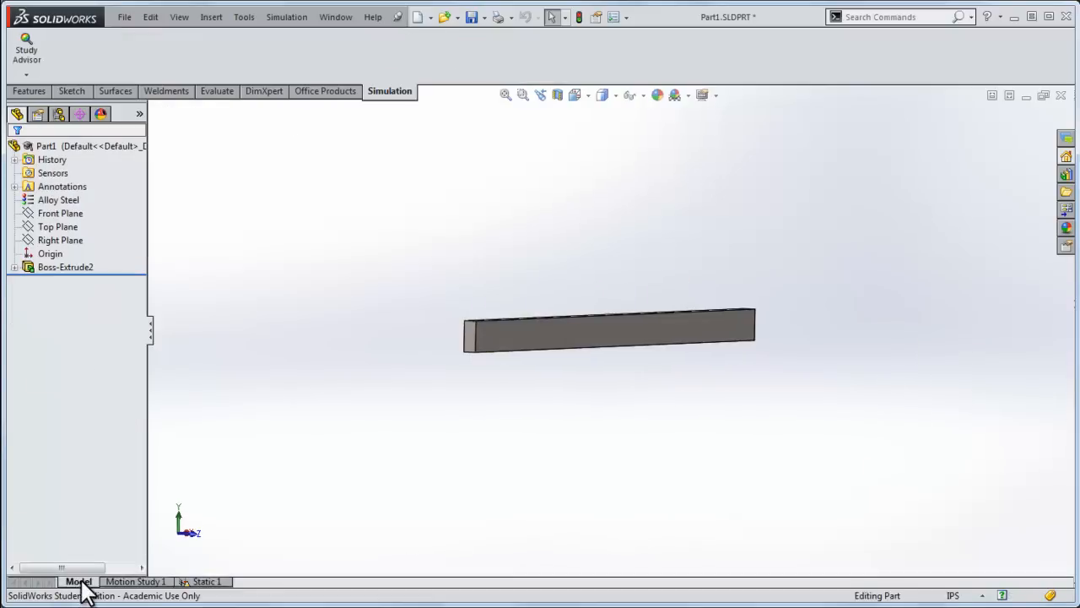
- Back in Static 1, start a new force load on the beam's end face
{"action": "left_click", "coordinate": [206, 580]}
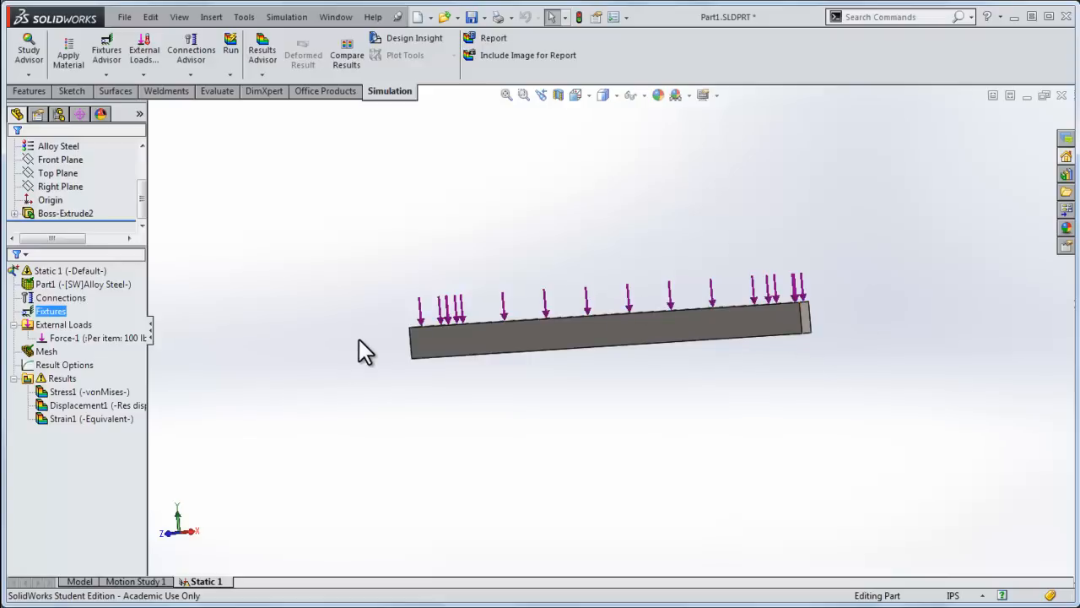
{"action": "right_click", "coordinate": [64, 324]}
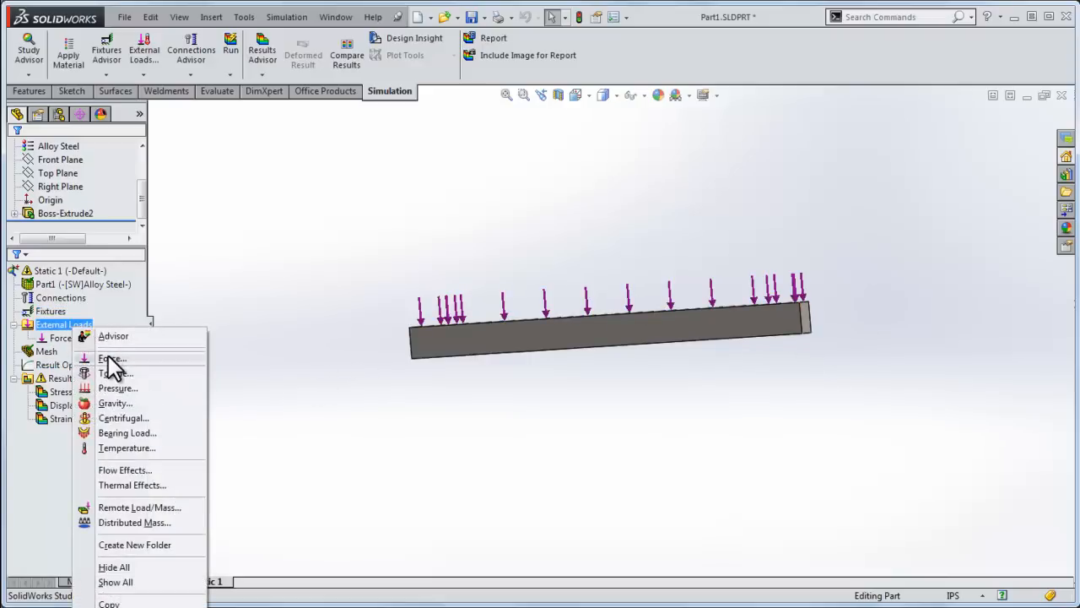
{"action": "left_click", "coordinate": [111, 358]}
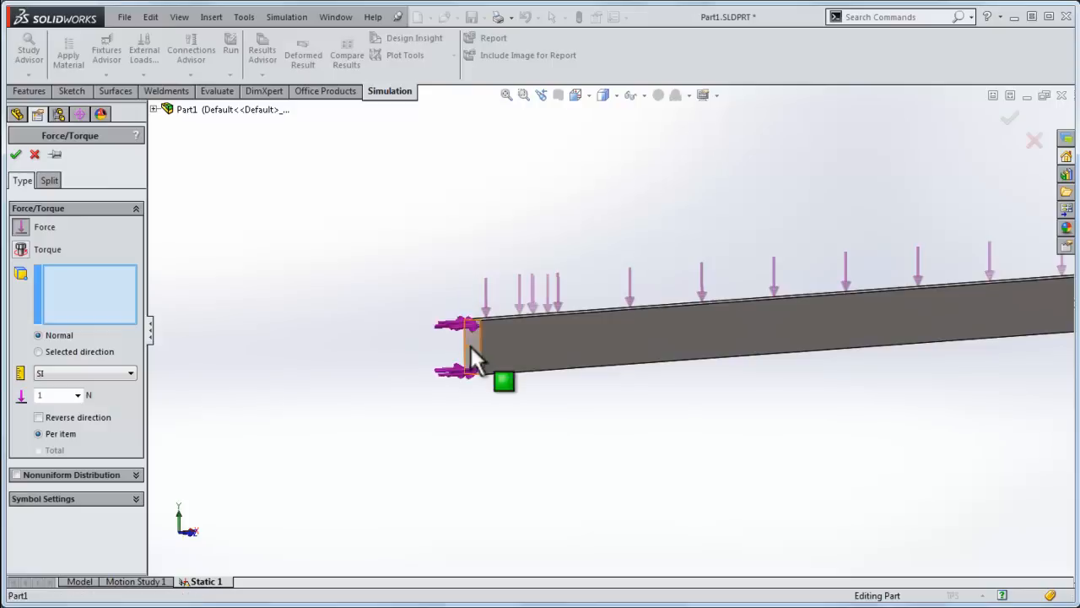
{"action": "left_click", "coordinate": [472, 358]}
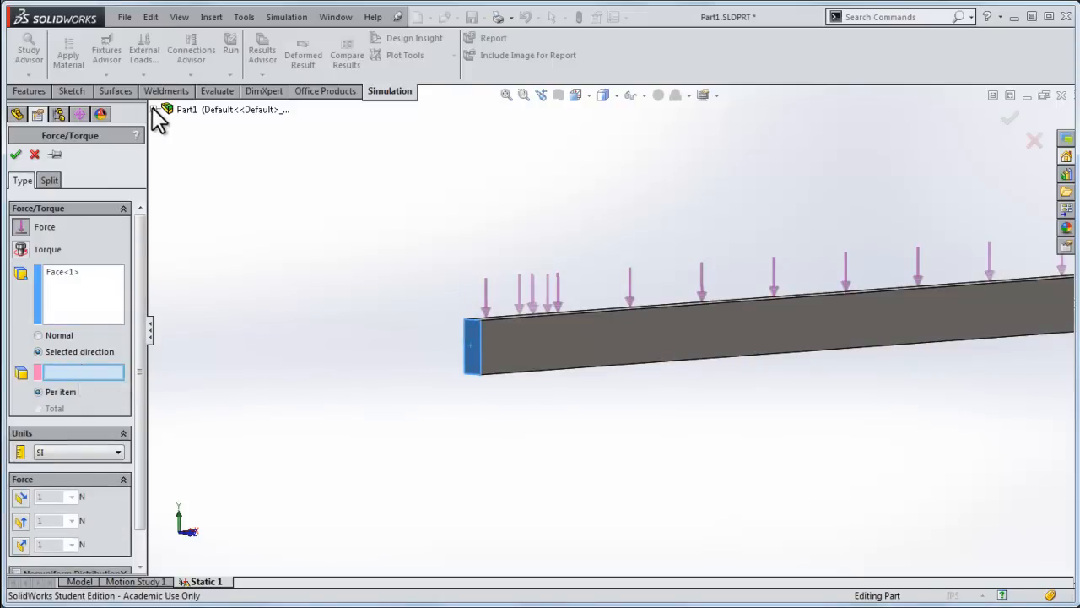
- Direct the force along the Top Plane and set it to 100 lbf total as Force-2
{"action": "left_click", "coordinate": [213, 189]}
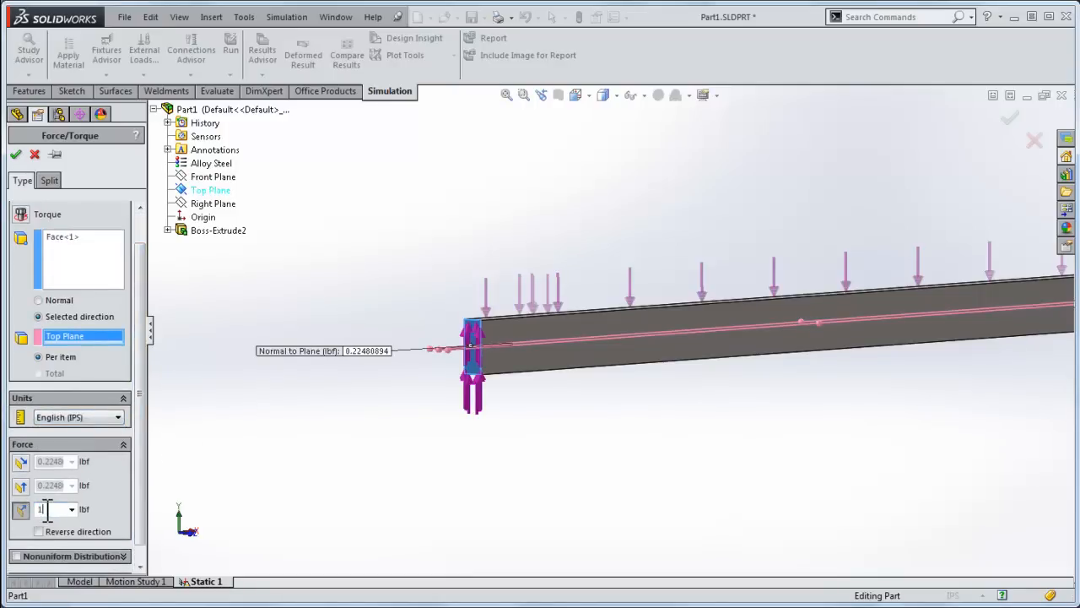
{"action": "type", "text": "100"}
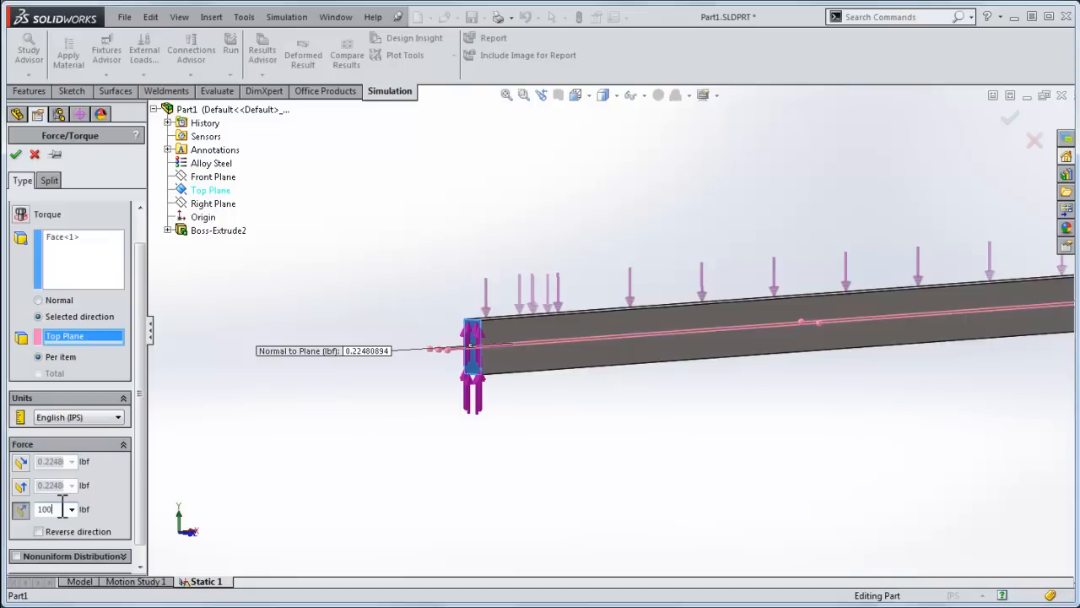
{"action": "type", "text": "50"}
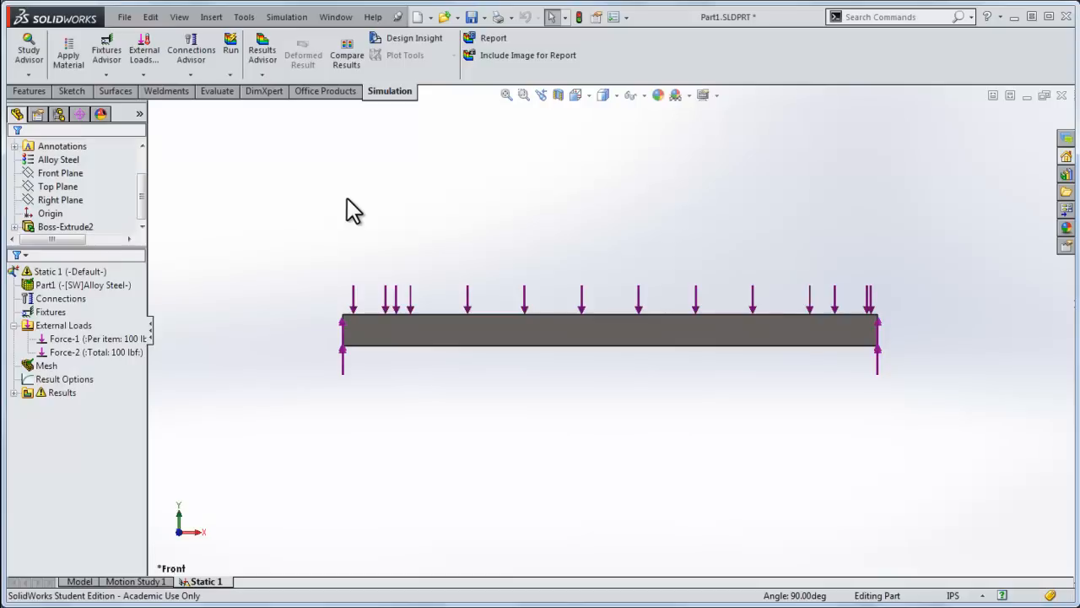
{"action": "mouse_move", "coordinate": [693, 307]}
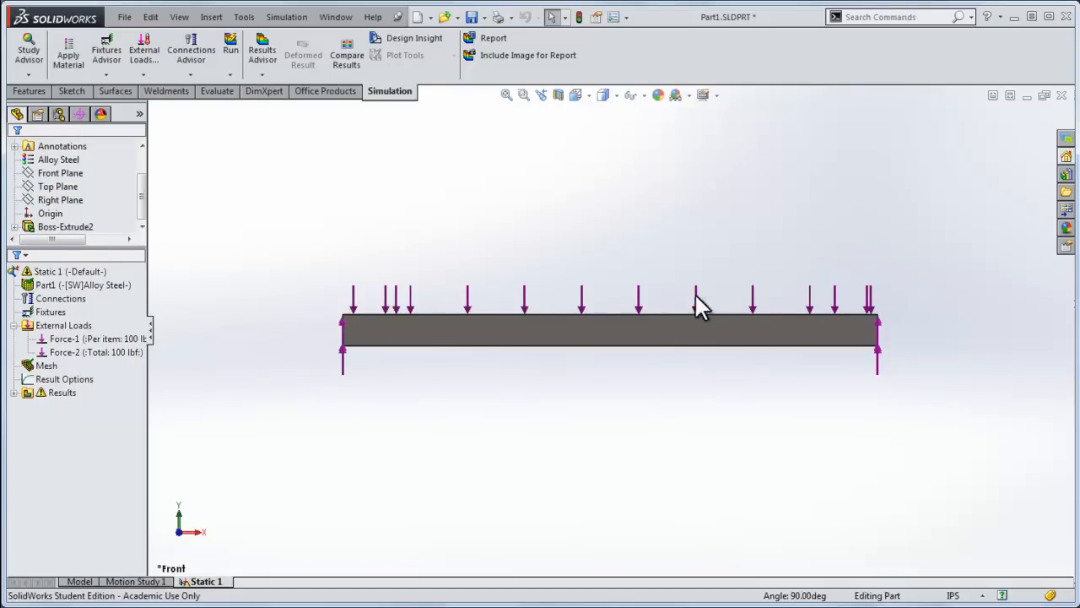
{"action": "mouse_move", "coordinate": [857, 382]}
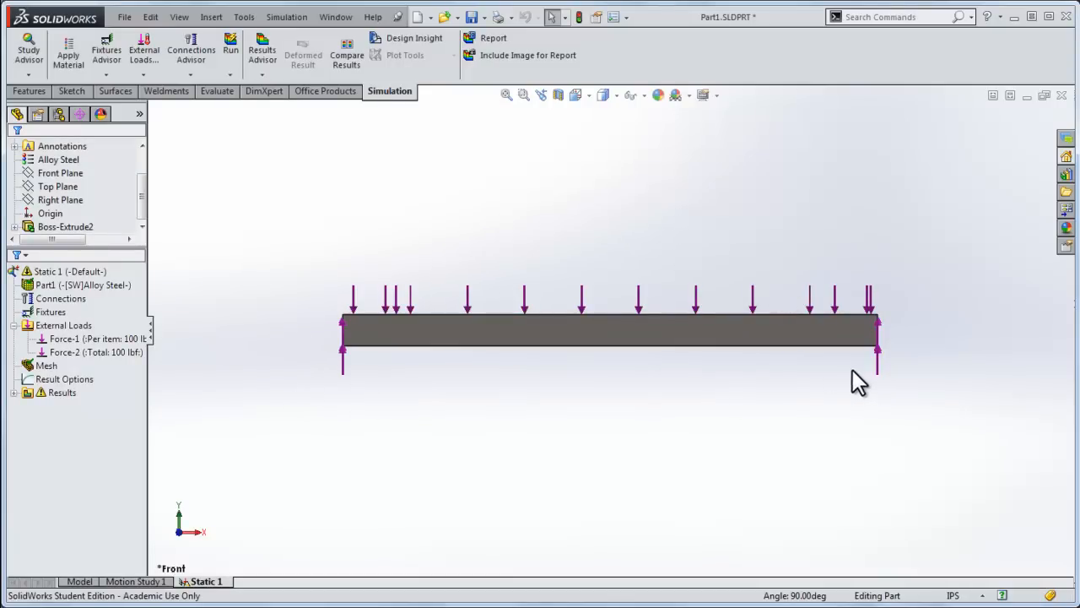
{"action": "mouse_move", "coordinate": [372, 203]}
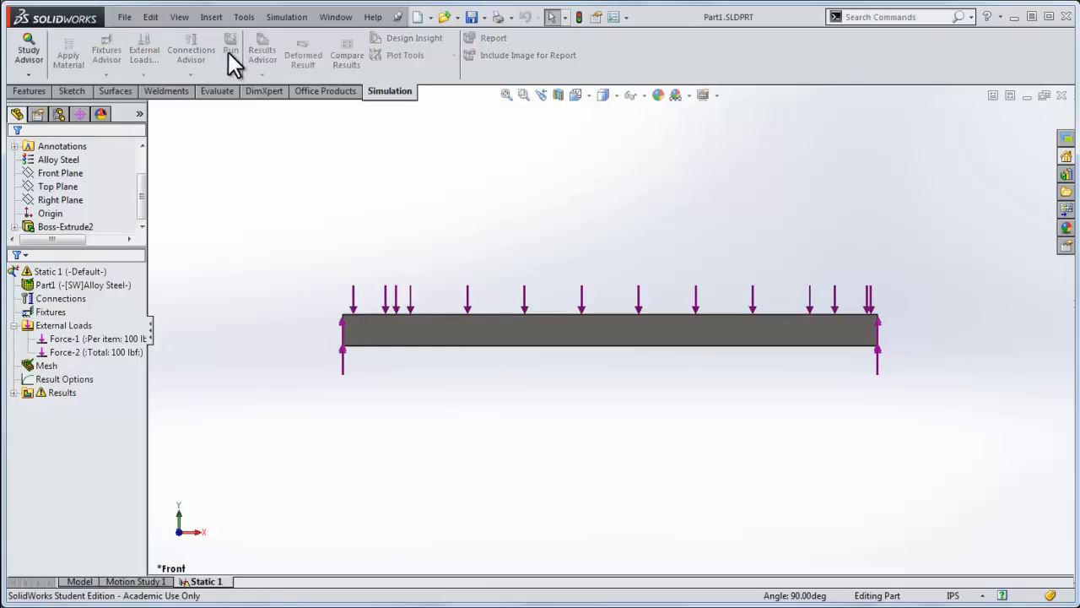
- Run the study and dismiss the 'No restraints are defined' warning
{"action": "left_click", "coordinate": [230, 47]}
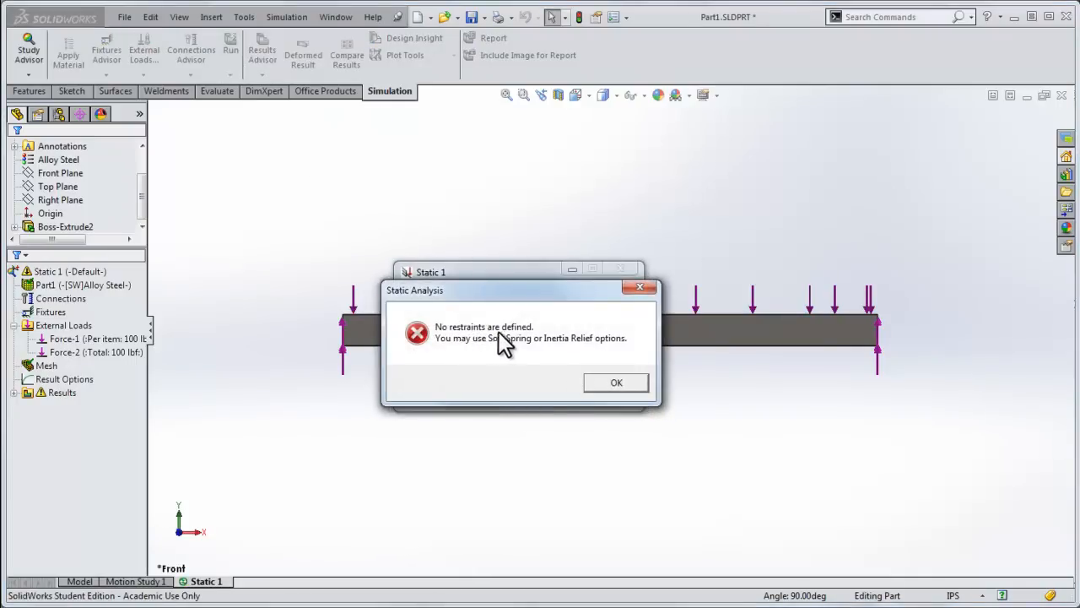
{"action": "mouse_move", "coordinate": [546, 355]}
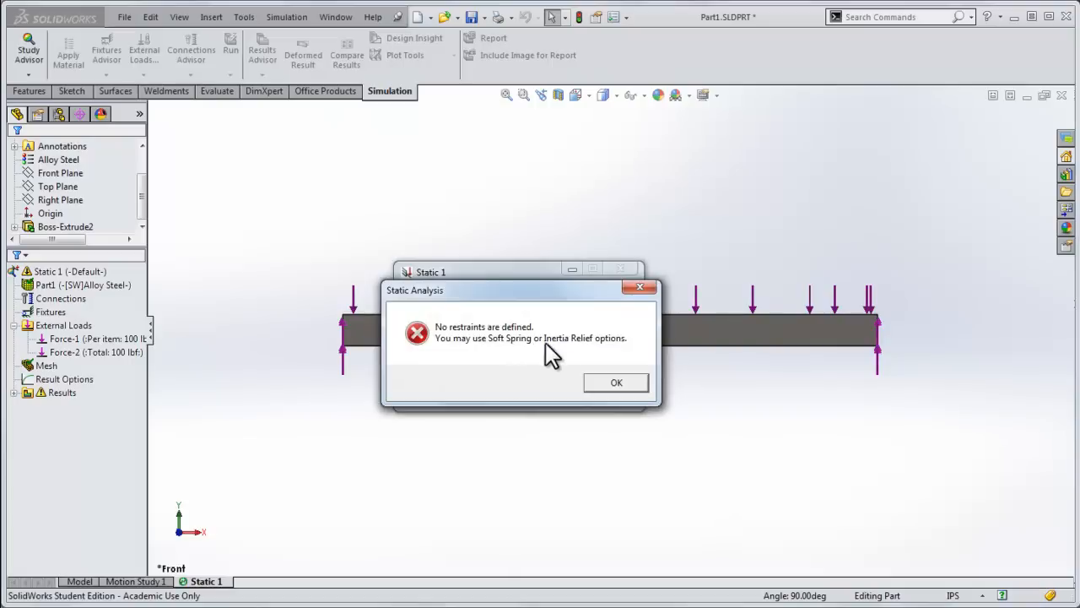
{"action": "mouse_move", "coordinate": [580, 324]}
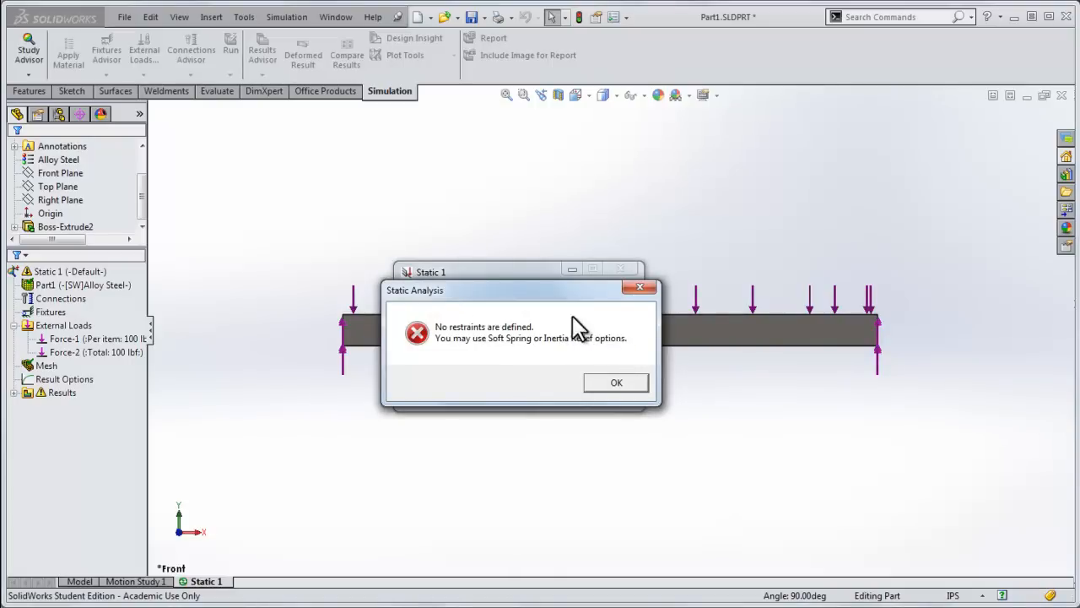
{"action": "mouse_move", "coordinate": [591, 346]}
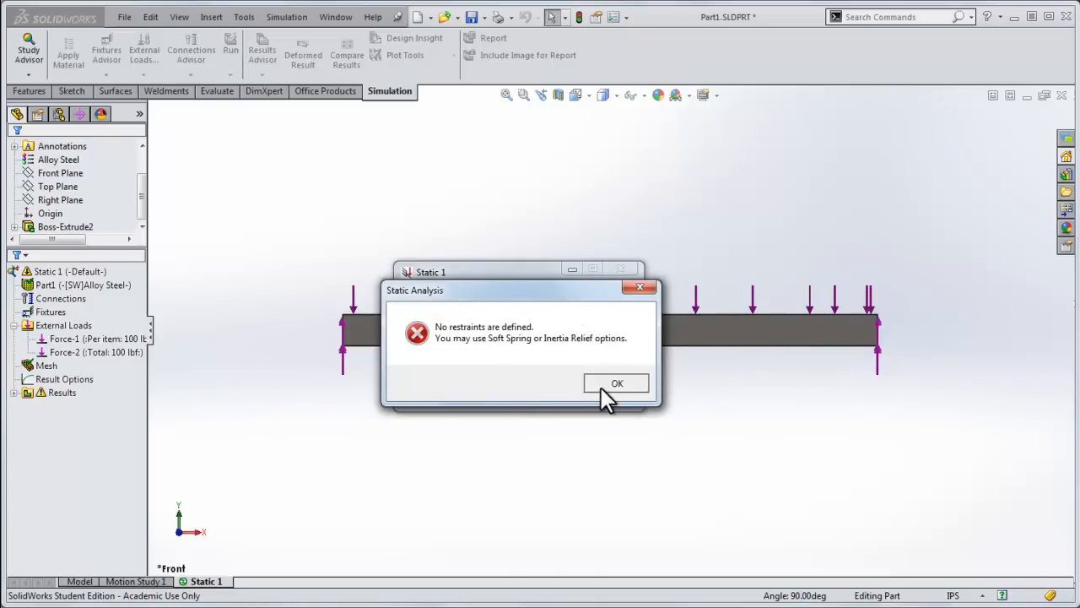
{"action": "left_click", "coordinate": [616, 383]}
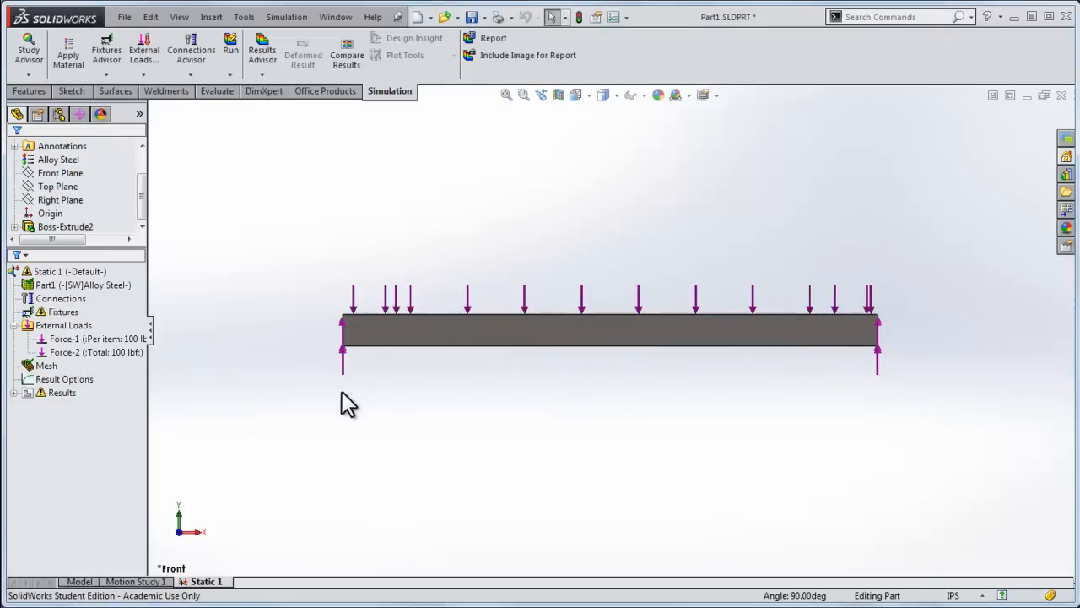
{"action": "mouse_move", "coordinate": [883, 398]}
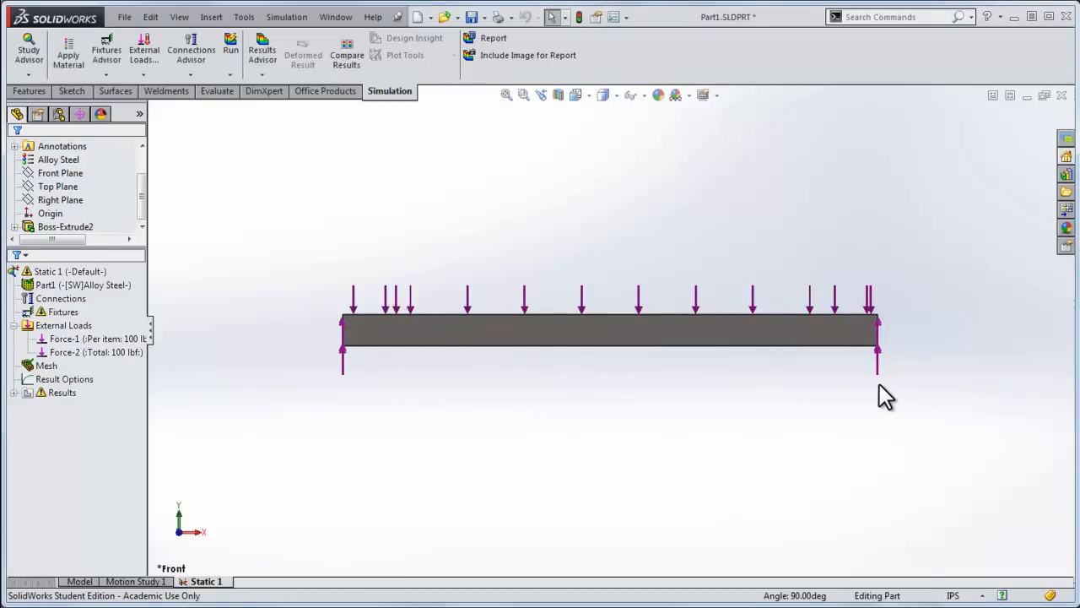
{"action": "mouse_move", "coordinate": [400, 432]}
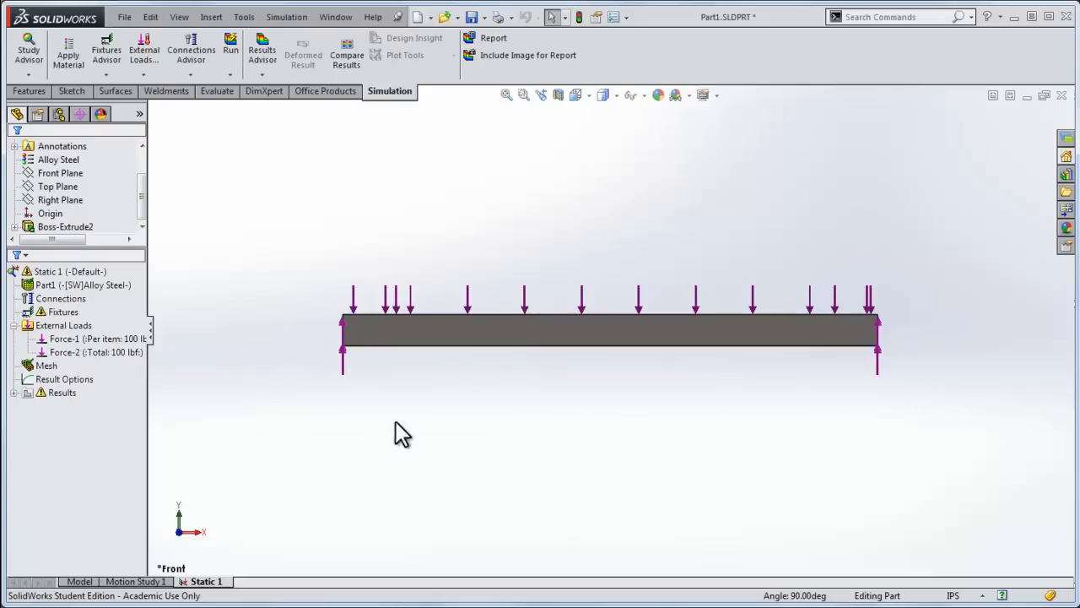
{"action": "mouse_move", "coordinate": [322, 334]}
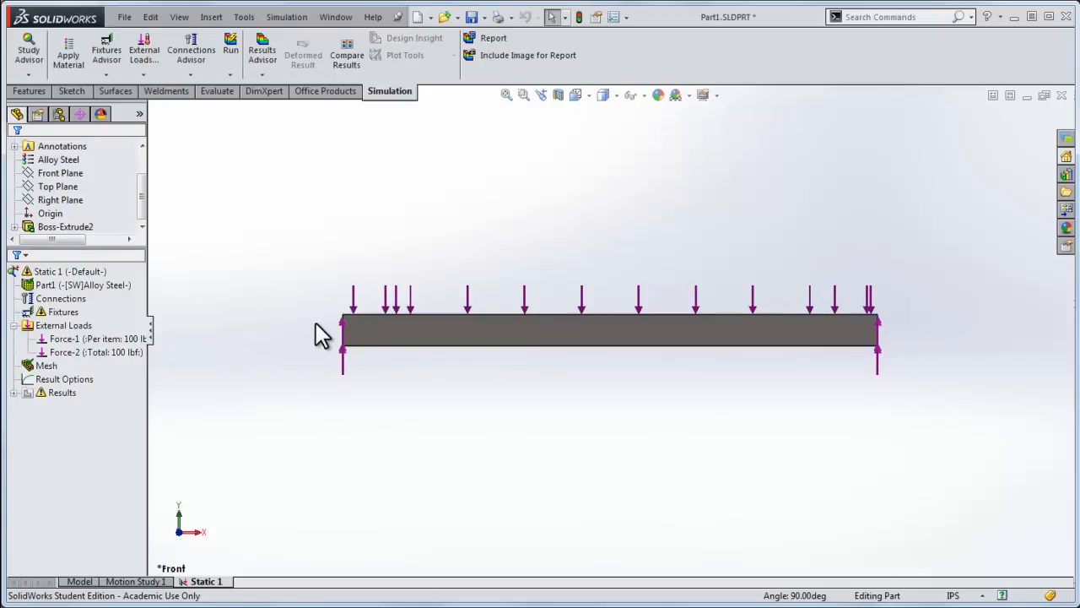
{"action": "mouse_move", "coordinate": [338, 338]}
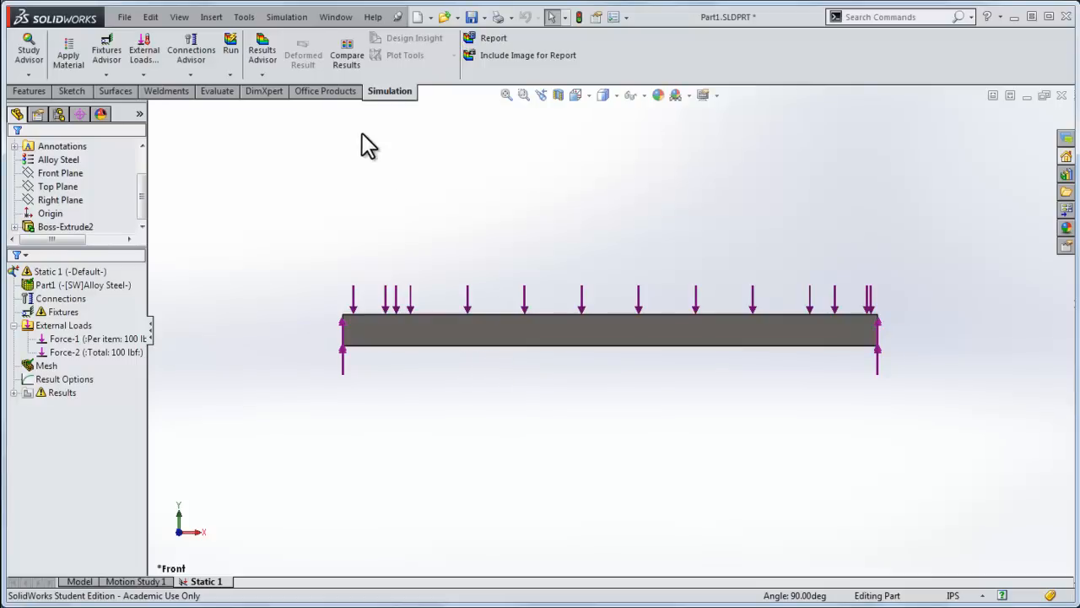
{"action": "mouse_move", "coordinate": [361, 187]}
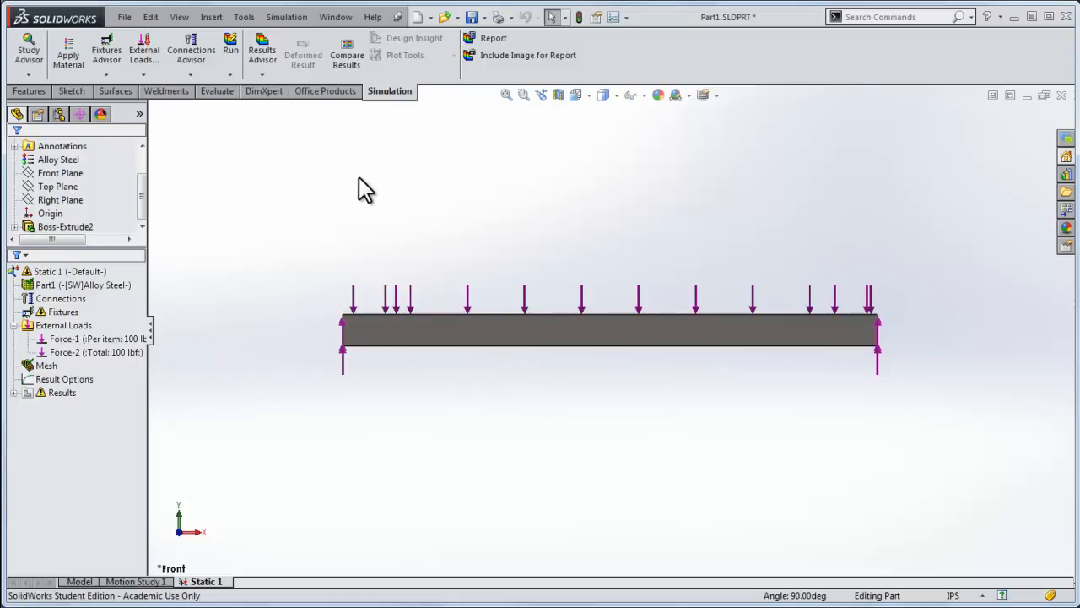
{"action": "left_click", "coordinate": [287, 17]}
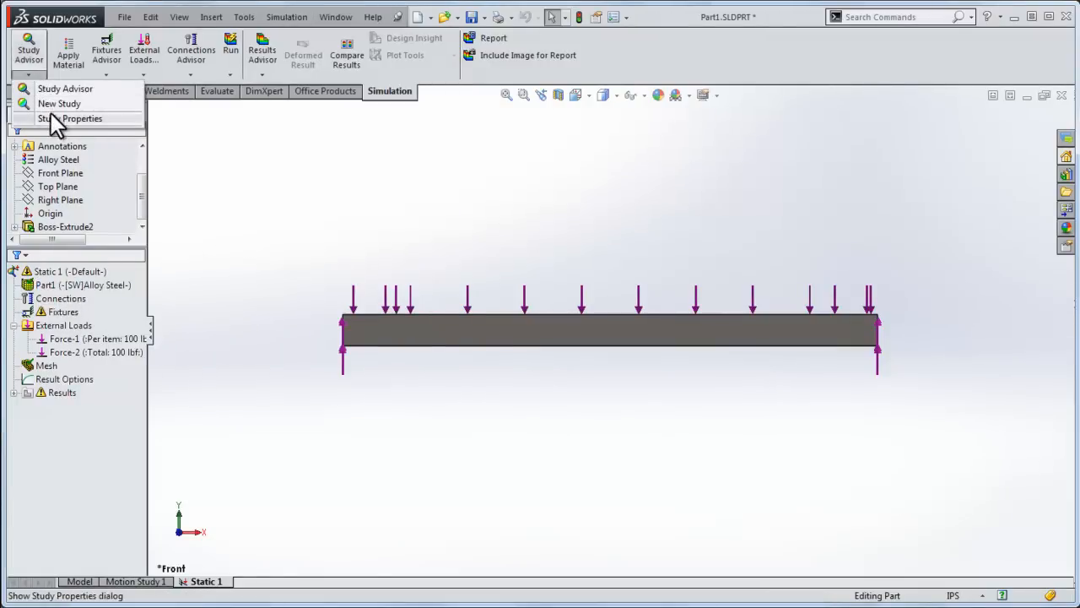
- Enable 'Use inertial relief' in Static 1's solver properties and rerun the study
{"action": "left_click", "coordinate": [71, 118]}
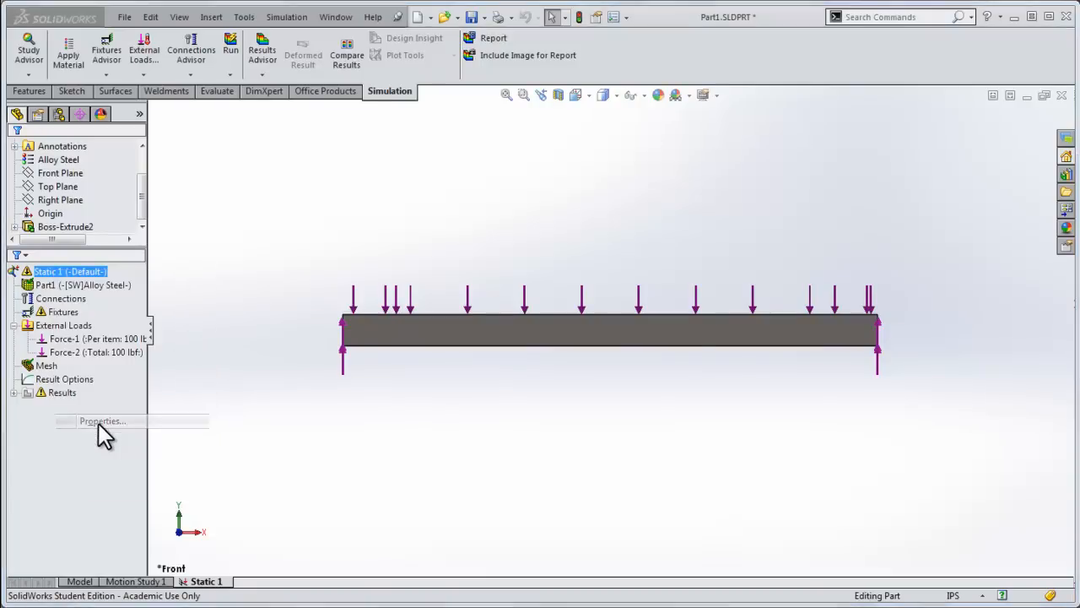
{"action": "left_click", "coordinate": [102, 422]}
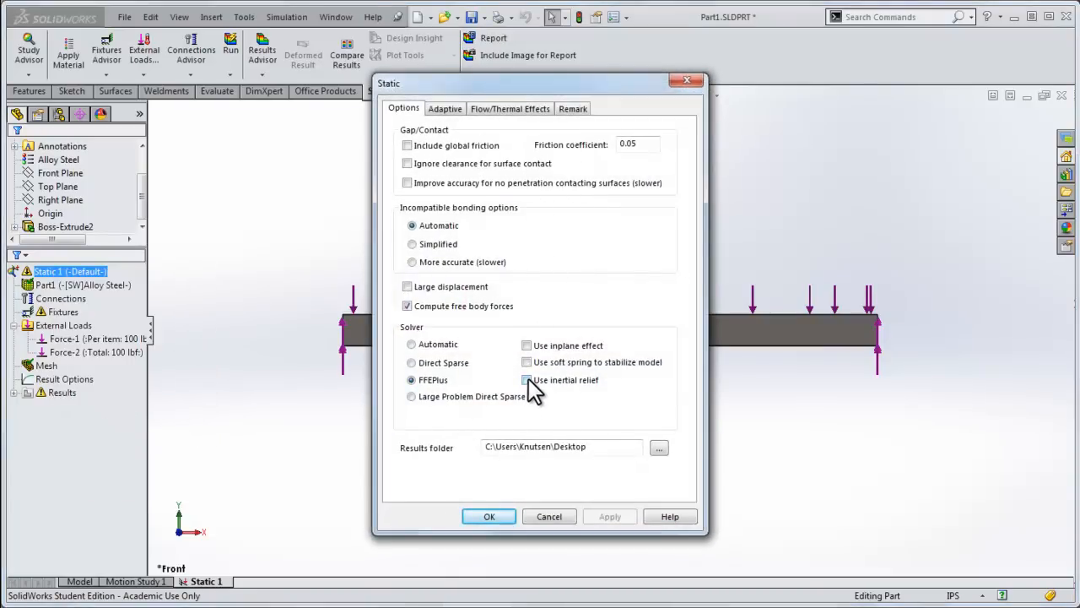
{"action": "left_click", "coordinate": [527, 380]}
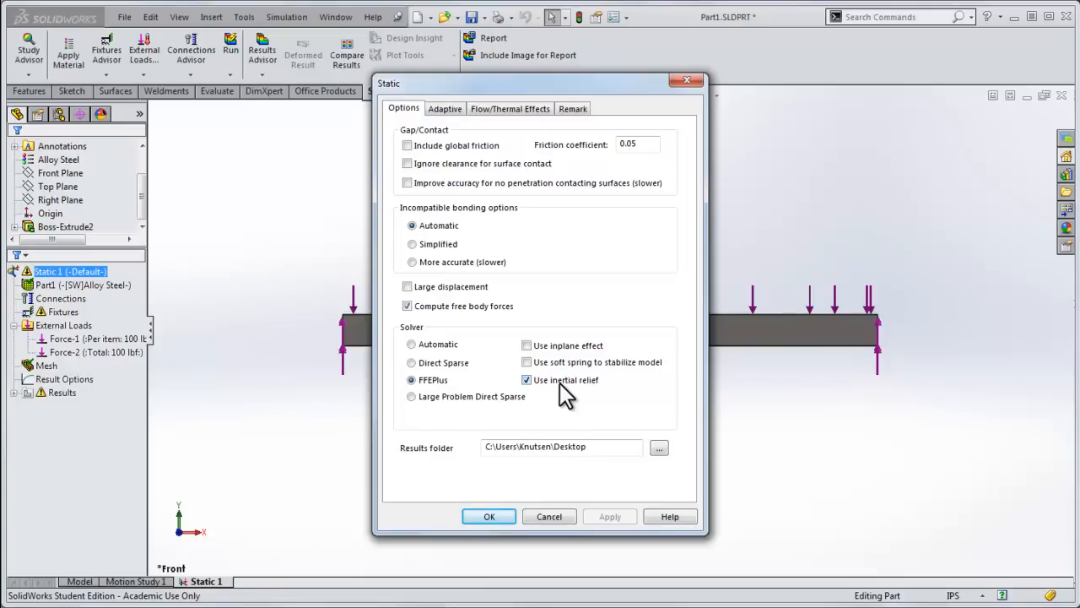
{"action": "left_click", "coordinate": [489, 516]}
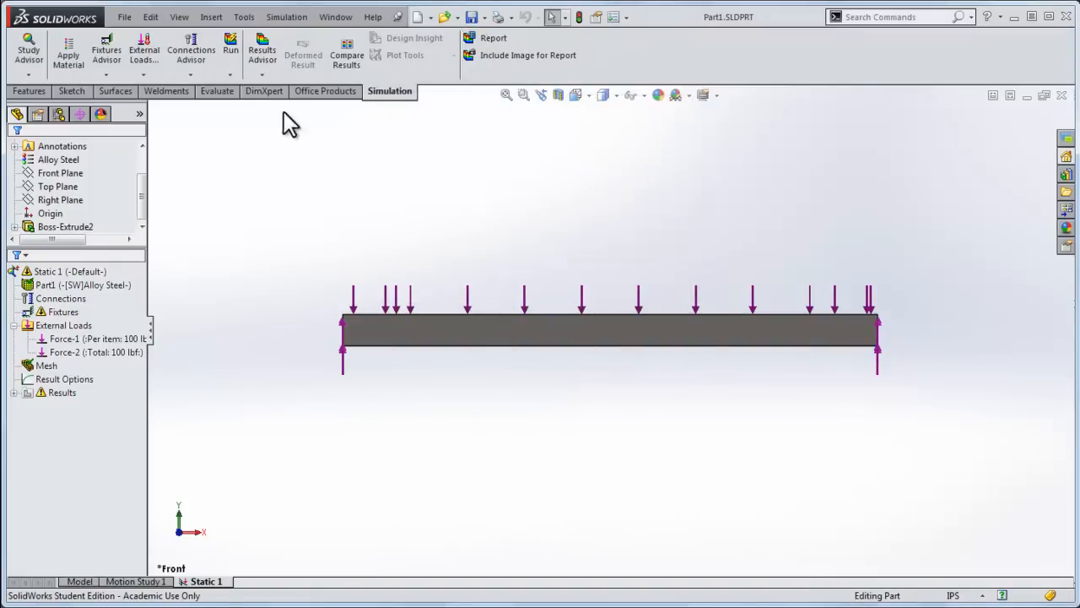
{"action": "left_click", "coordinate": [230, 47]}
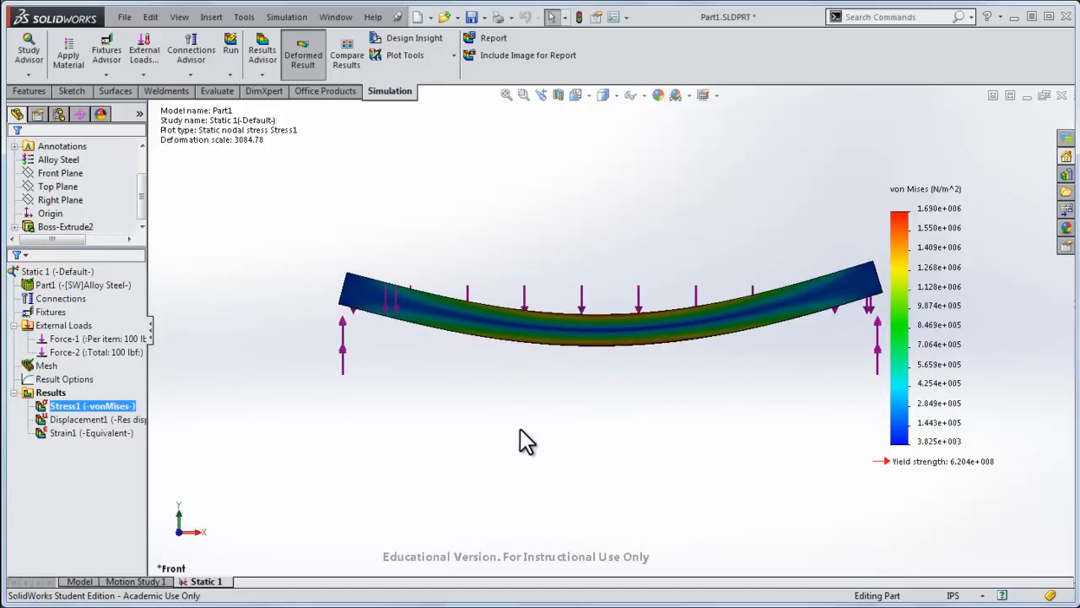
- Run the static study and bring up the options for the Force-2 load
{"action": "left_click", "coordinate": [45, 364]}
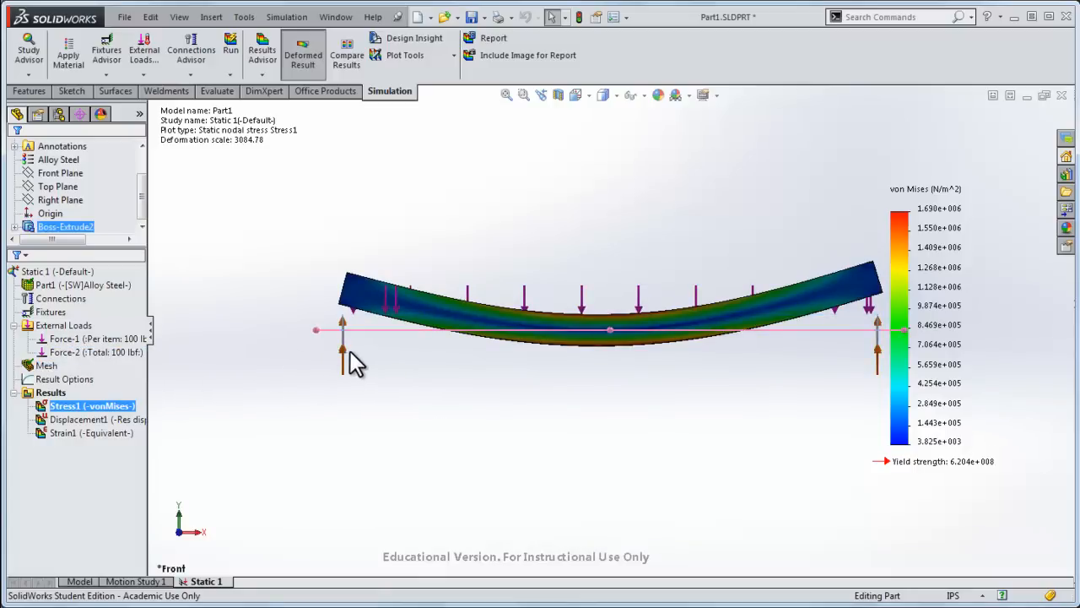
{"action": "right_click", "coordinate": [88, 351]}
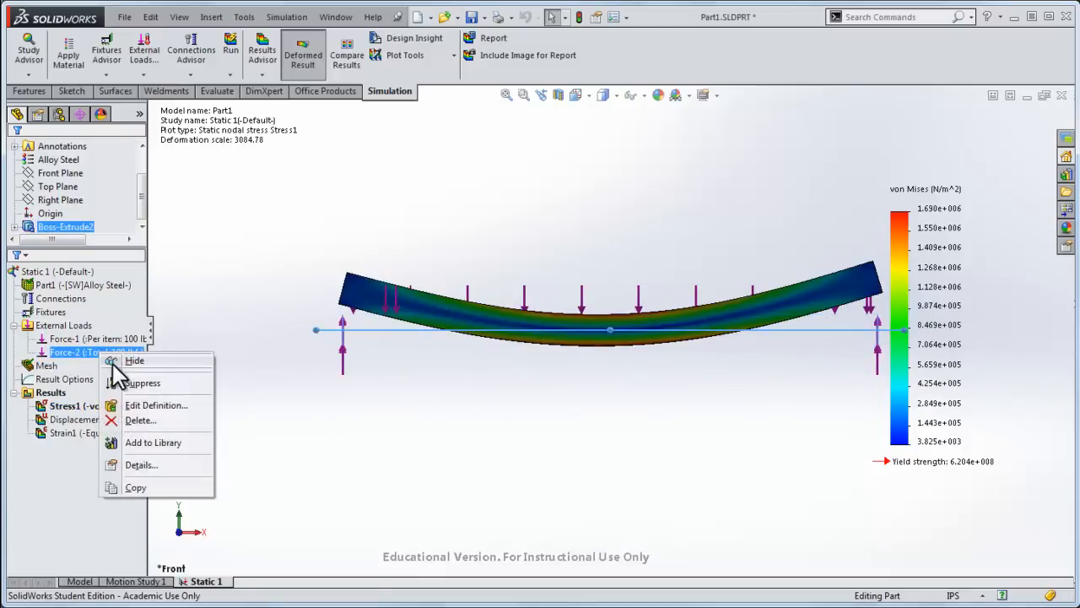
- Change Force-2 to 100 lbf per item, rerun the study and accept the imbalance warning
{"action": "left_click", "coordinate": [156, 405]}
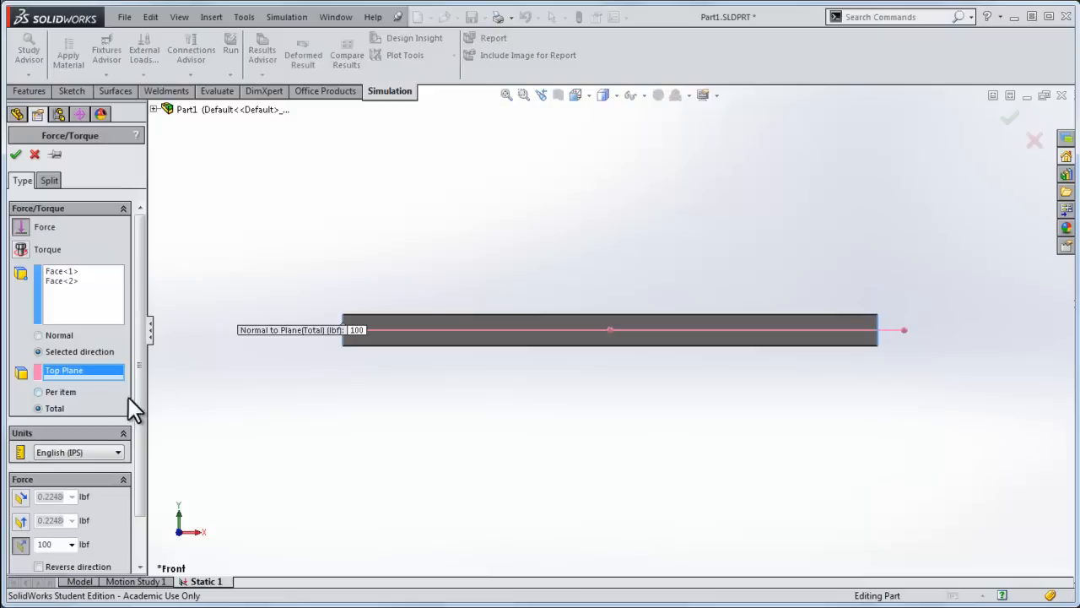
{"action": "left_click", "coordinate": [37, 349]}
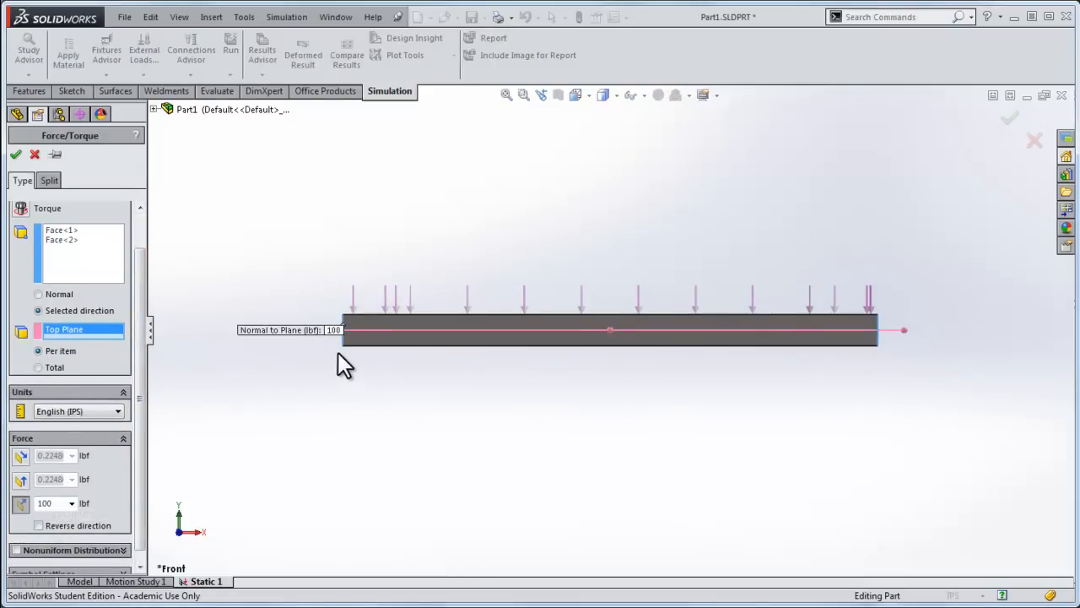
{"action": "mouse_move", "coordinate": [827, 381]}
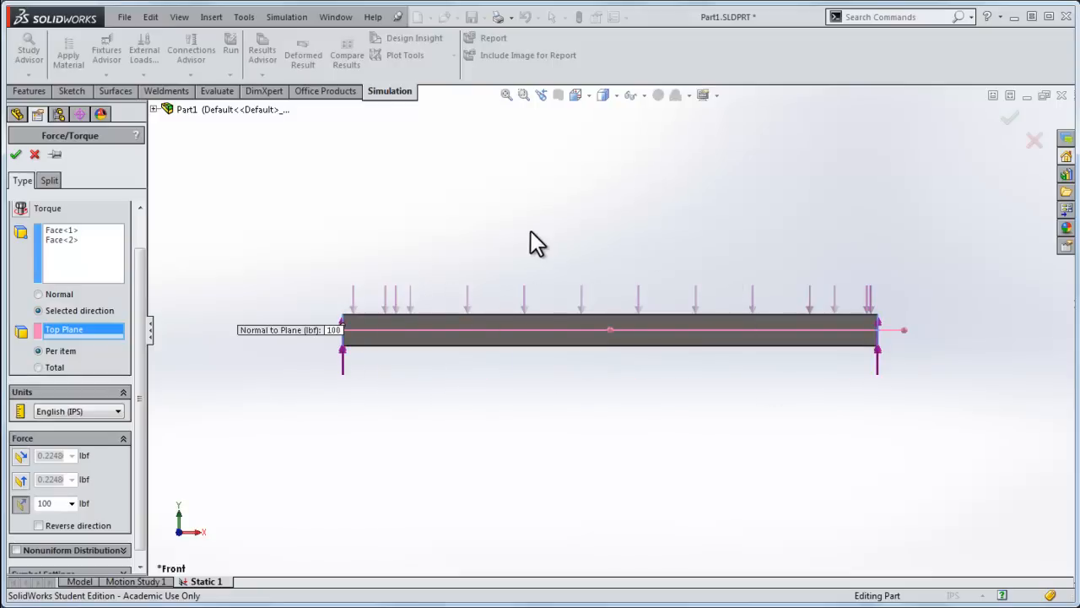
{"action": "left_click", "coordinate": [230, 51]}
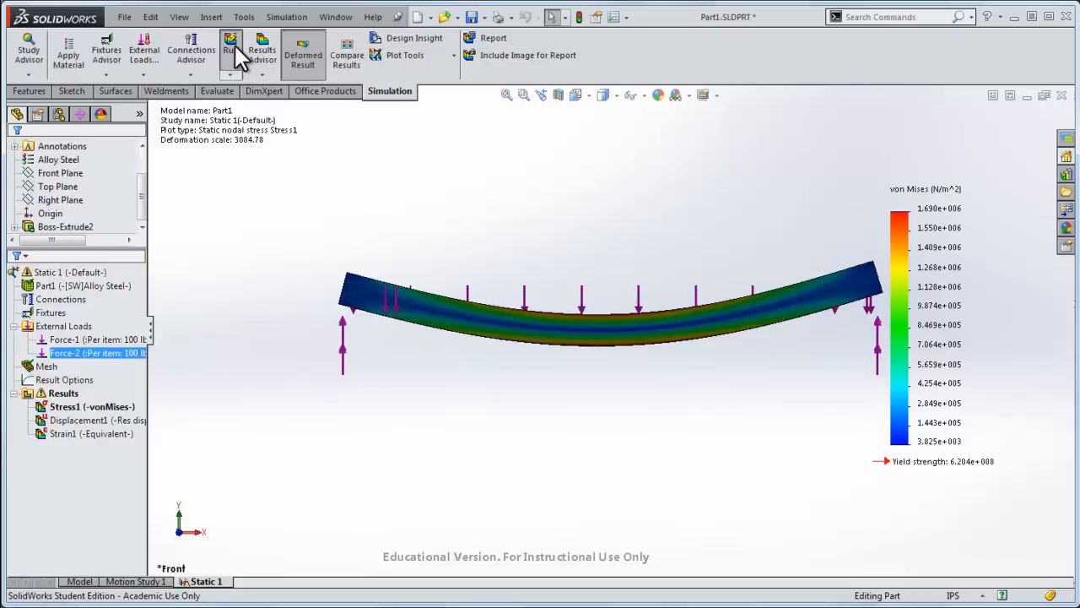
{"action": "left_click", "coordinate": [230, 47]}
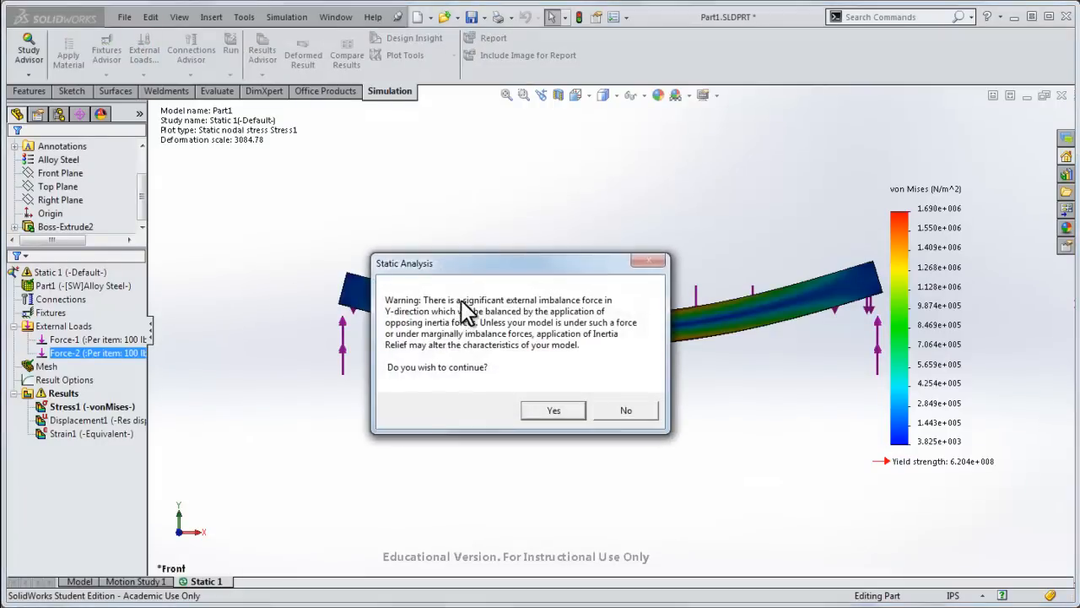
{"action": "mouse_move", "coordinate": [539, 313]}
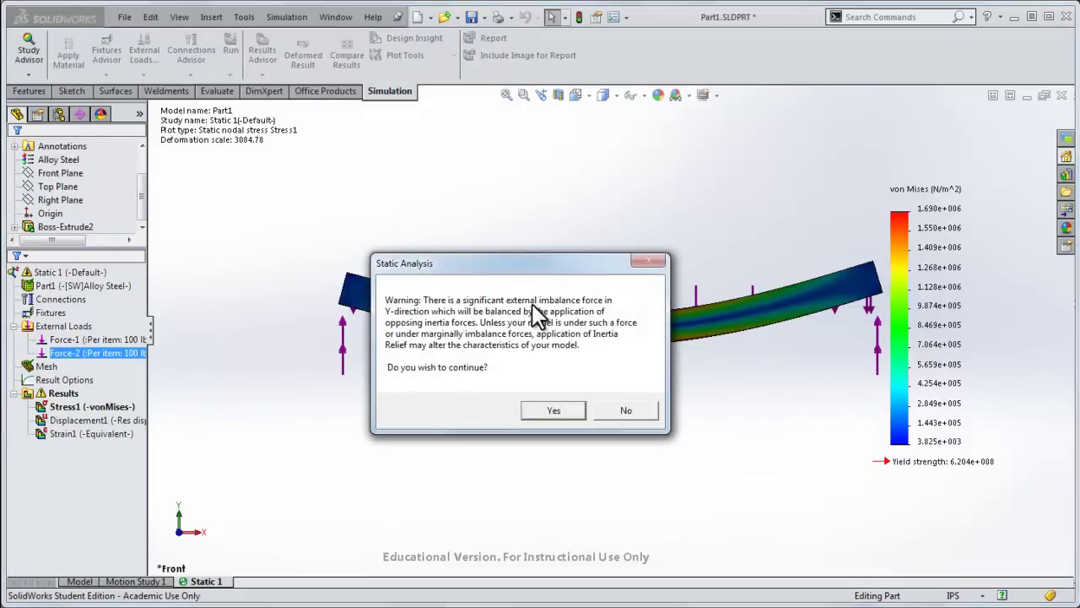
{"action": "mouse_move", "coordinate": [456, 385]}
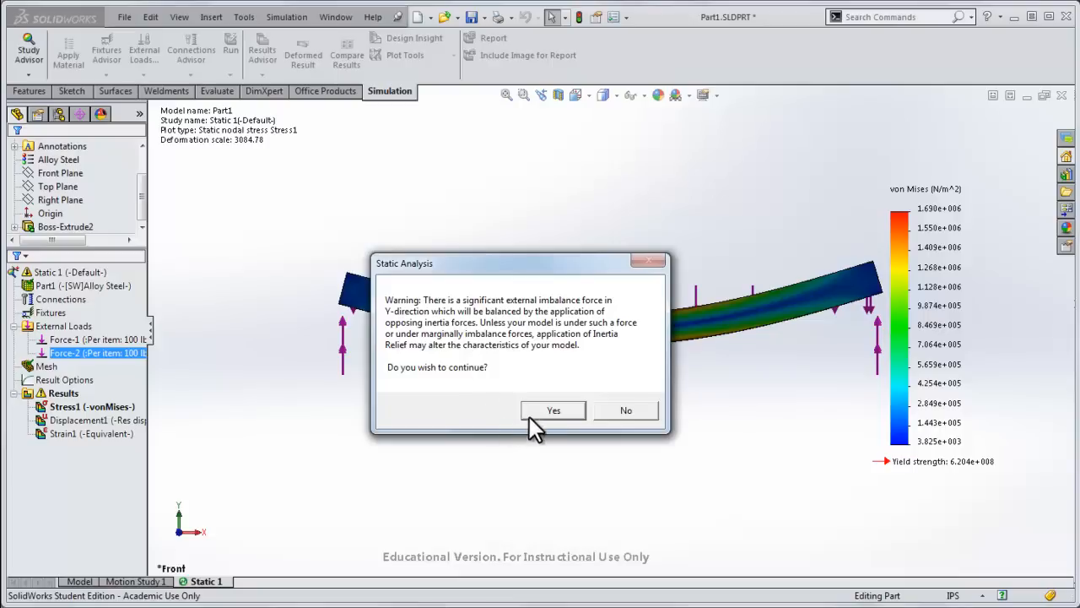
{"action": "left_click", "coordinate": [553, 410]}
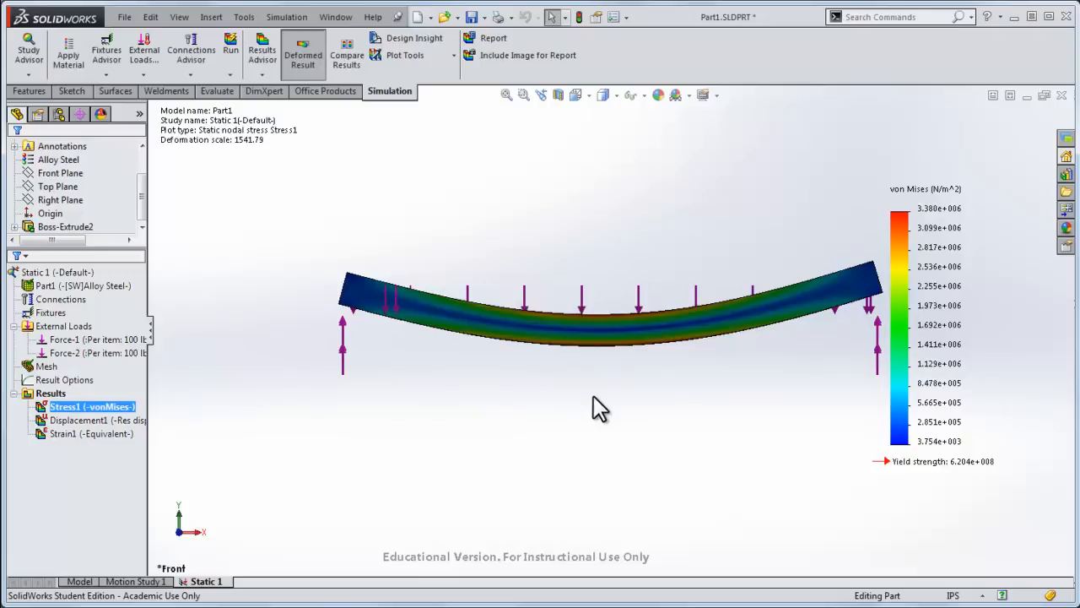
{"action": "mouse_move", "coordinate": [600, 320]}
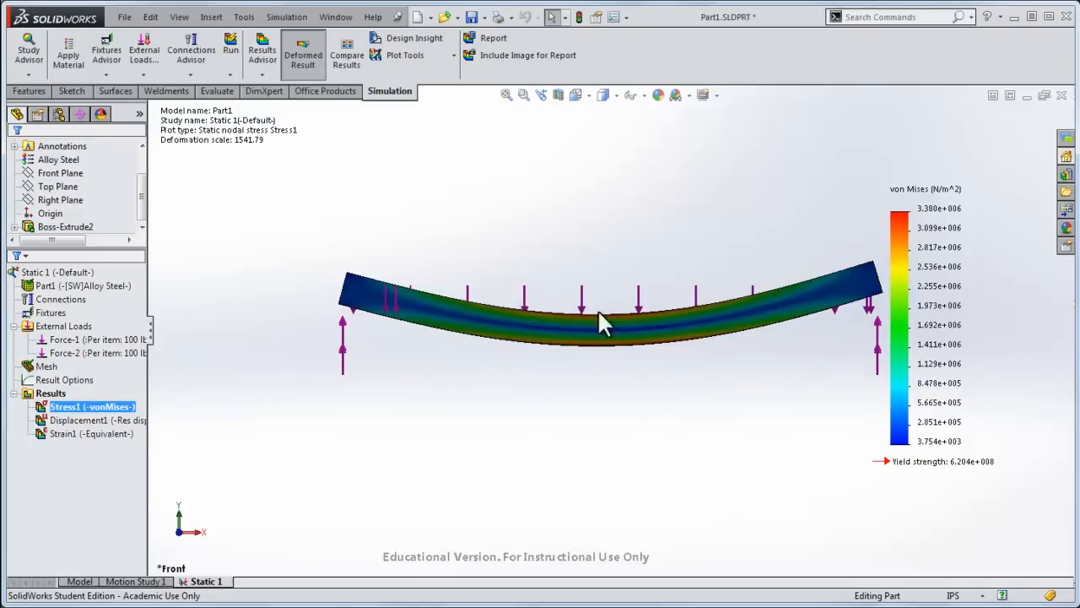
{"action": "mouse_move", "coordinate": [270, 331]}
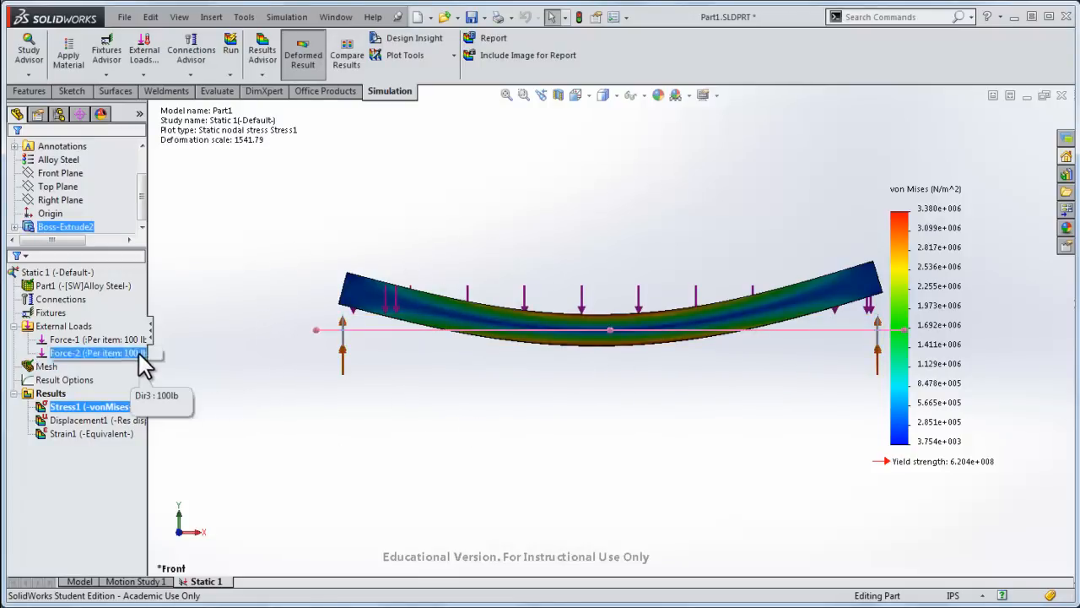
- Redefine Force-2 as a 100 N total load in SI units and start the study run
{"action": "right_click", "coordinate": [95, 353]}
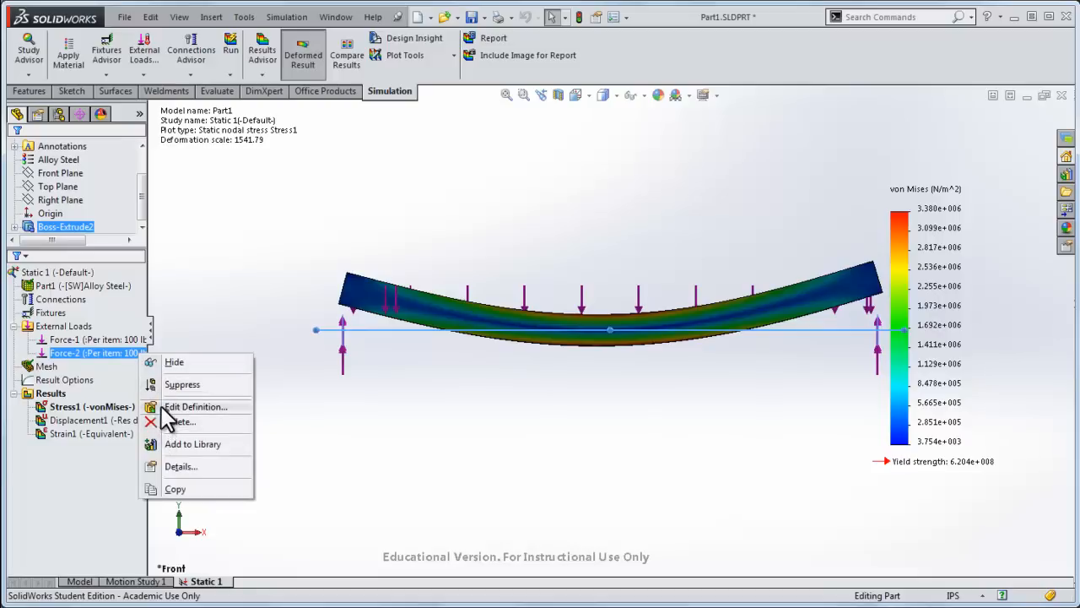
{"action": "left_click", "coordinate": [196, 405]}
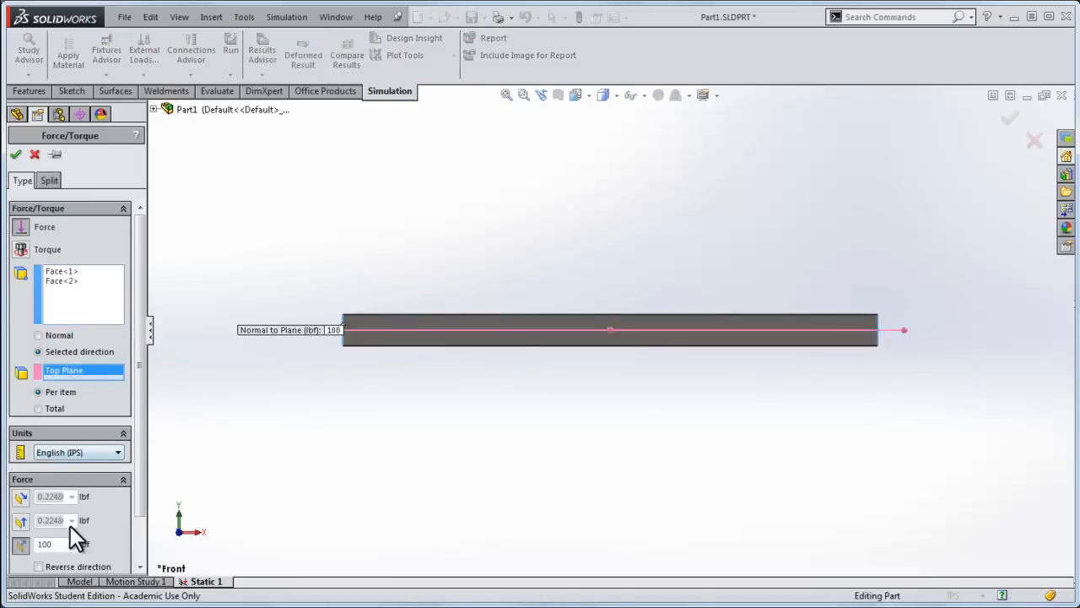
{"action": "left_click", "coordinate": [76, 452]}
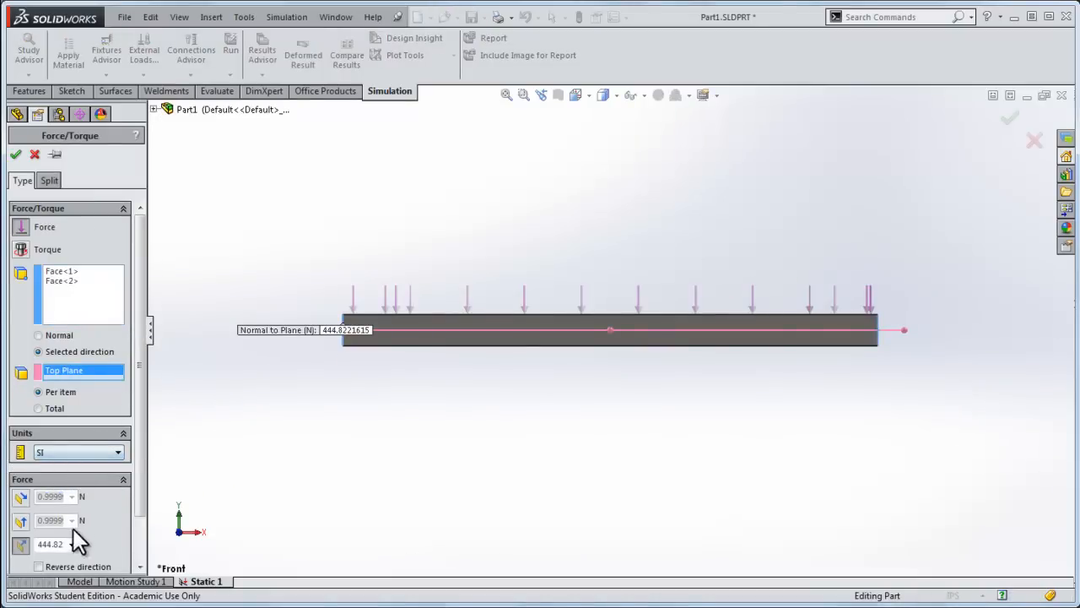
{"action": "type", "text": "100"}
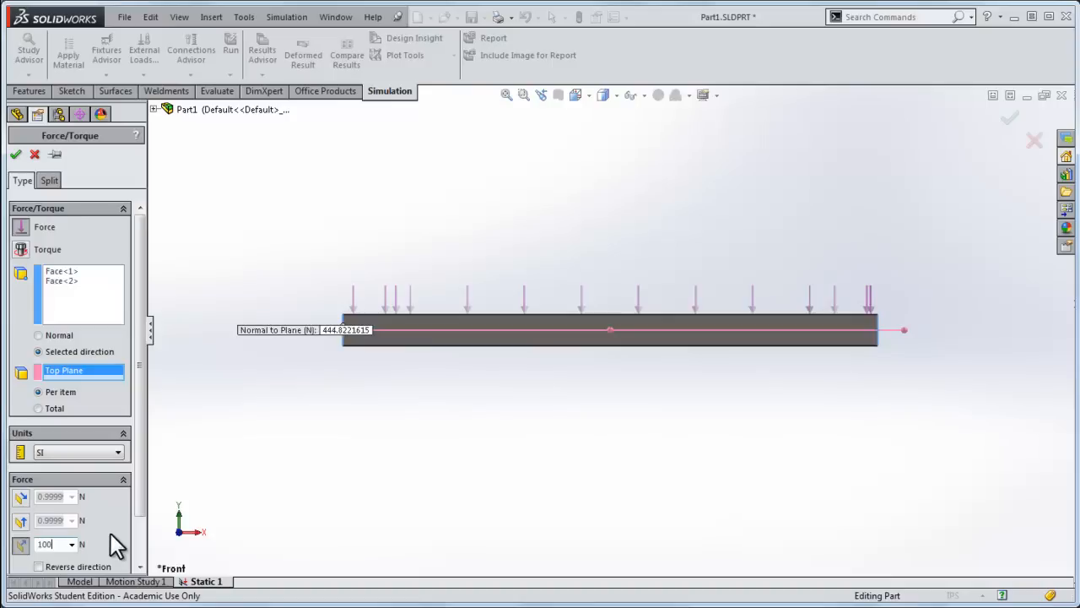
{"action": "left_click", "coordinate": [37, 408]}
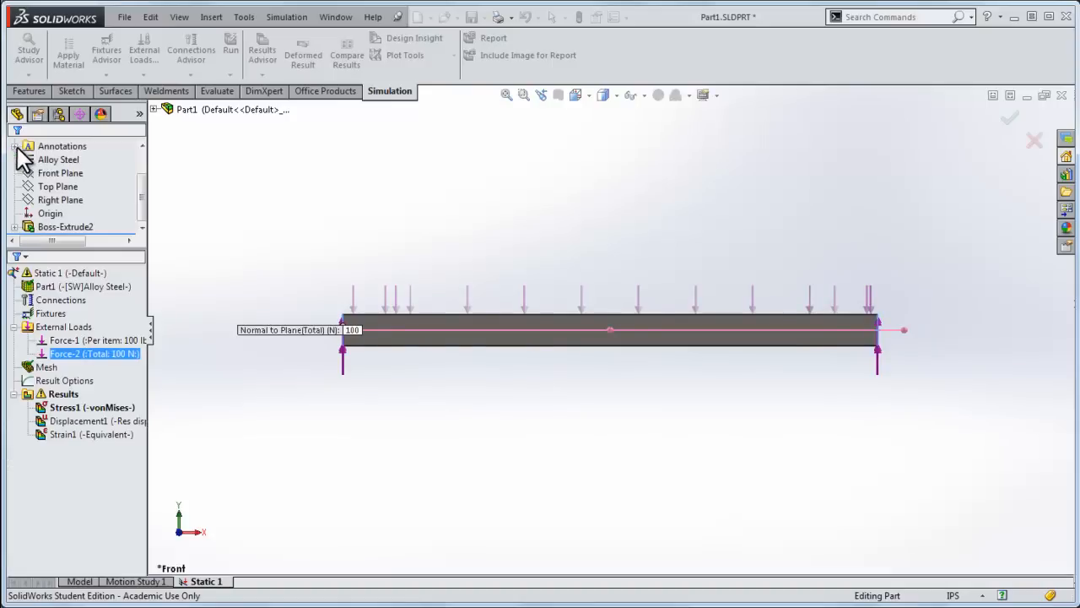
{"action": "left_click", "coordinate": [230, 51]}
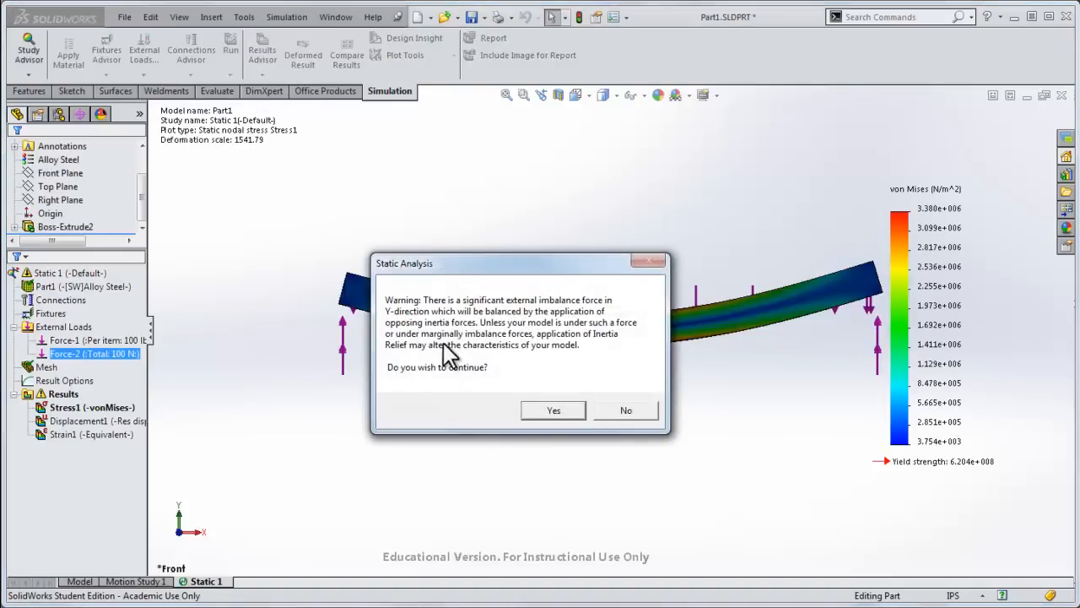
- Accept the imbalance warning so the rerun finishes
{"action": "left_click", "coordinate": [554, 410]}
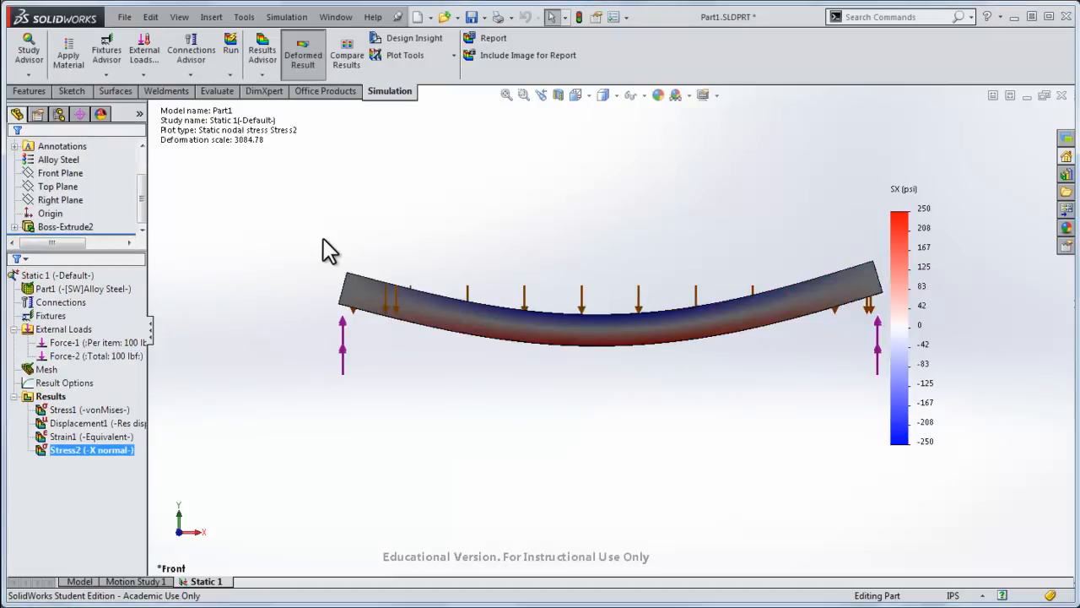
{"action": "mouse_move", "coordinate": [578, 302]}
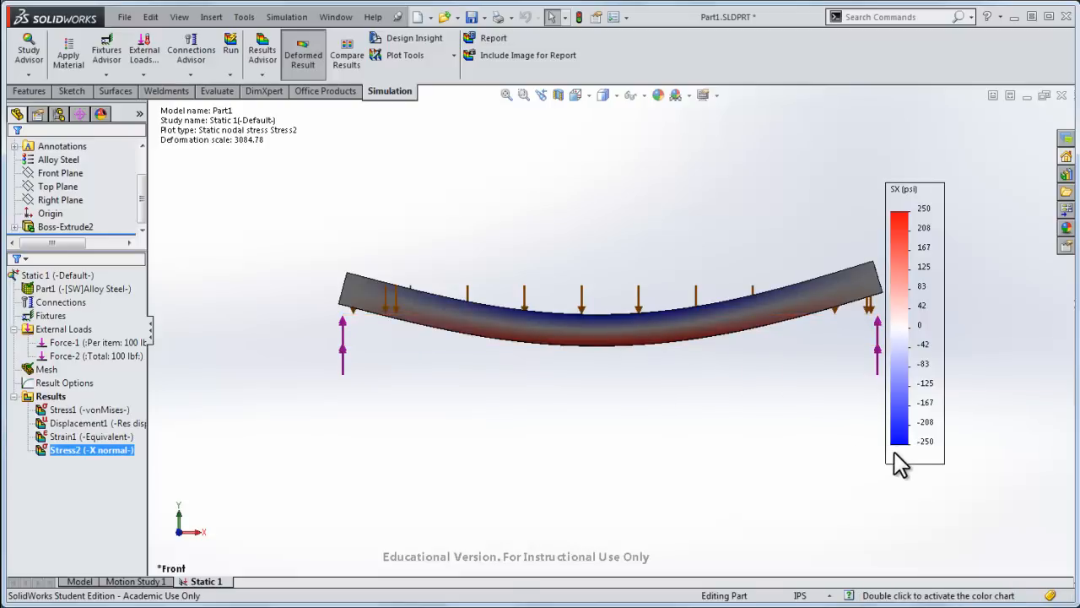
{"action": "mouse_move", "coordinate": [705, 442]}
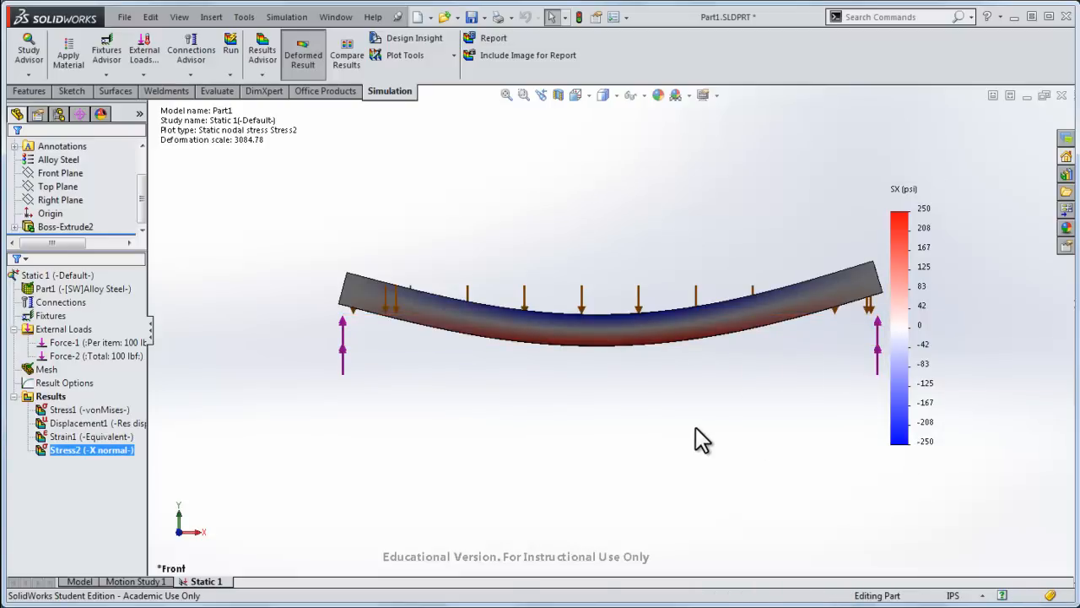
{"action": "mouse_move", "coordinate": [963, 206]}
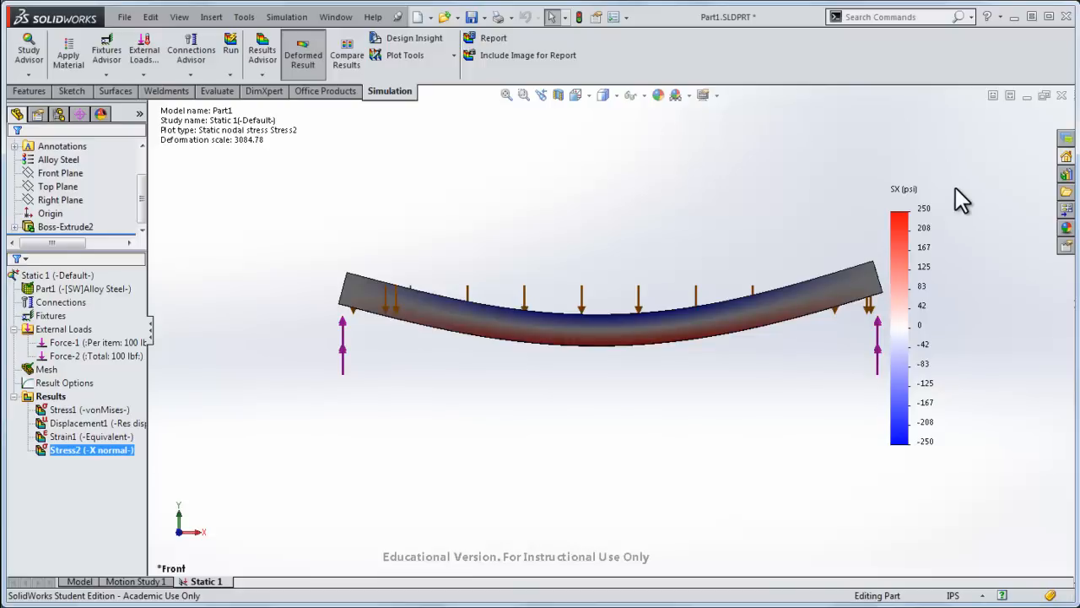
{"action": "mouse_move", "coordinate": [361, 314]}
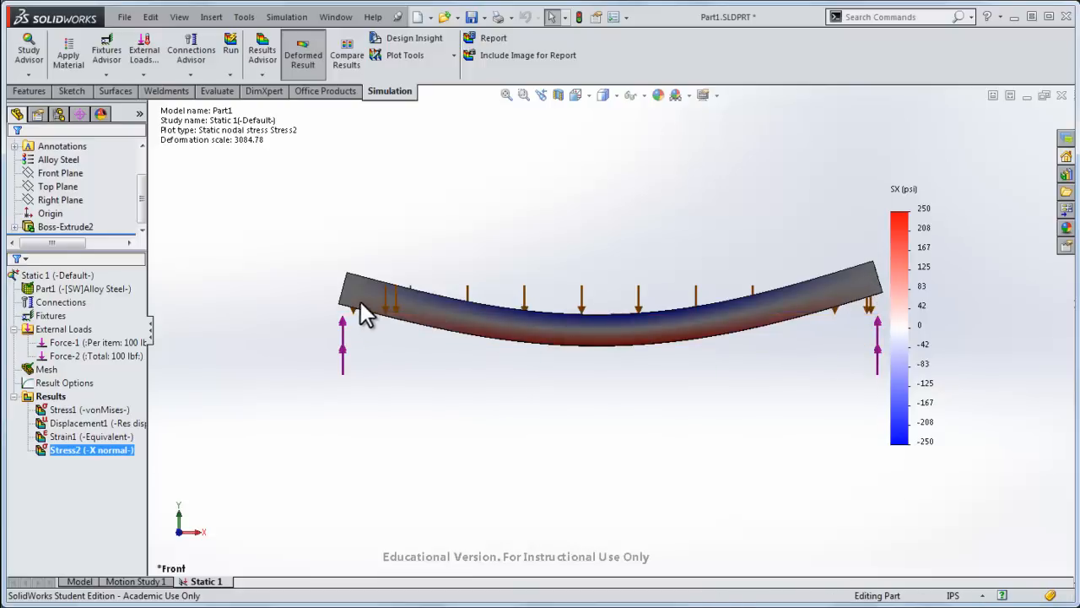
{"action": "mouse_move", "coordinate": [751, 320]}
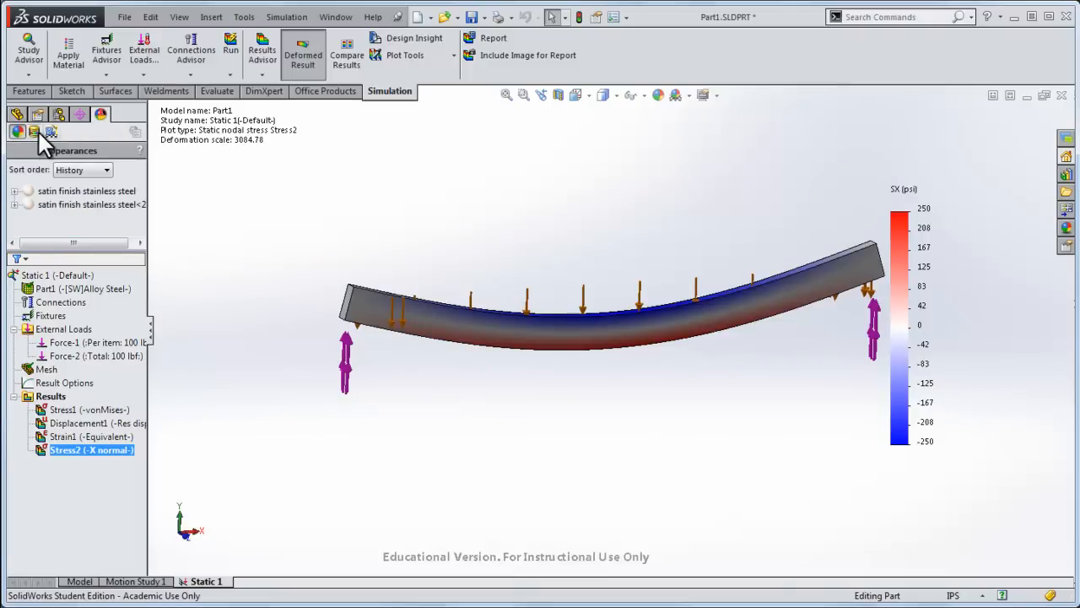
- Delete the Directional2 and Directional3 lights and brighten the Ambient light
{"action": "left_click", "coordinate": [50, 132]}
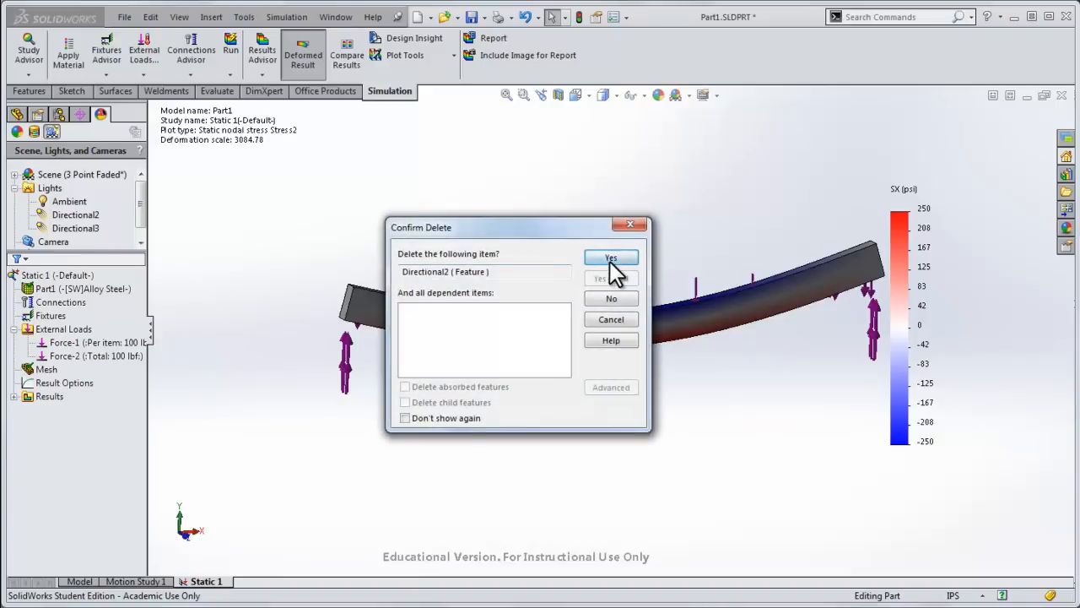
{"action": "left_click", "coordinate": [611, 256]}
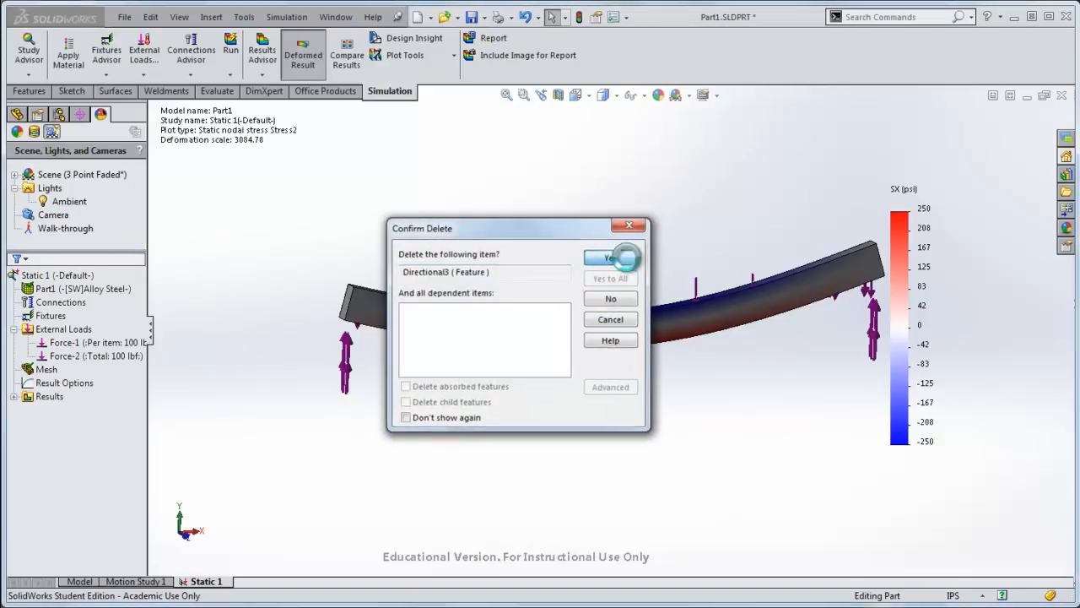
{"action": "left_click", "coordinate": [611, 256]}
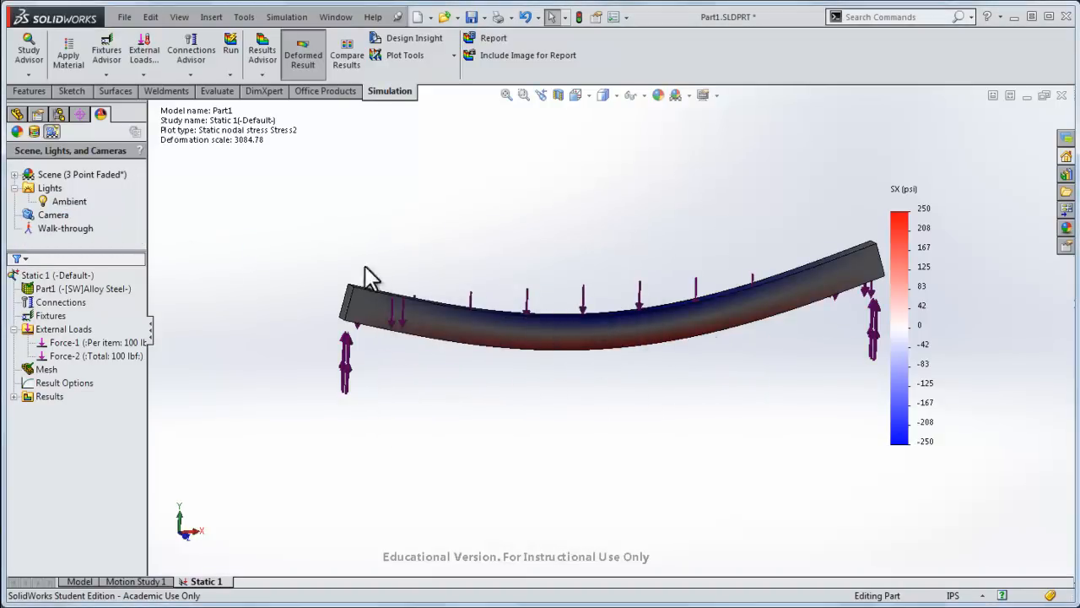
{"action": "right_click", "coordinate": [70, 200]}
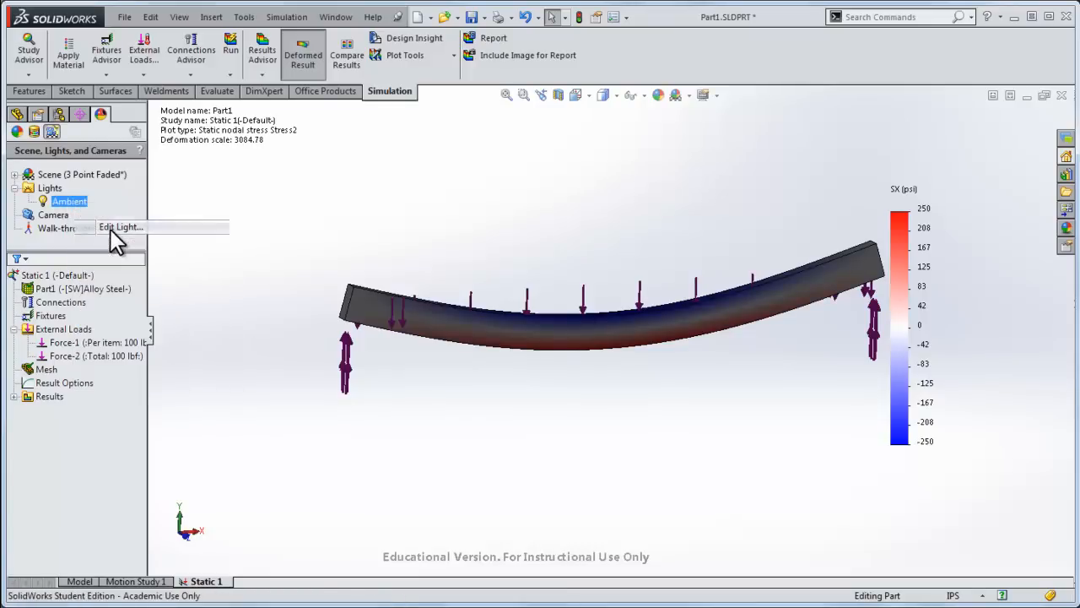
{"action": "left_click", "coordinate": [121, 226]}
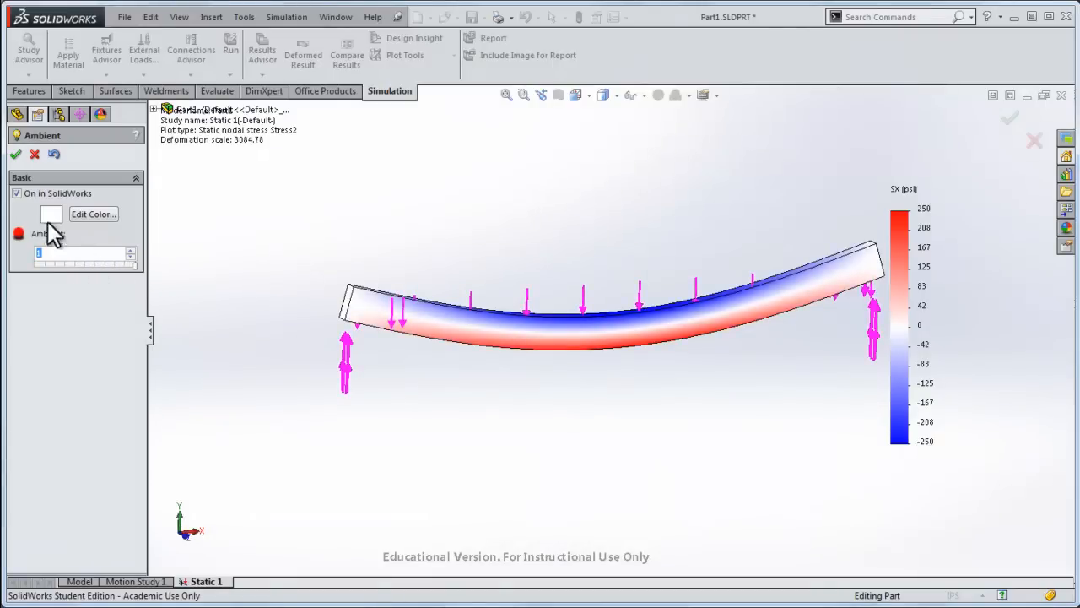
{"action": "left_click", "coordinate": [14, 155]}
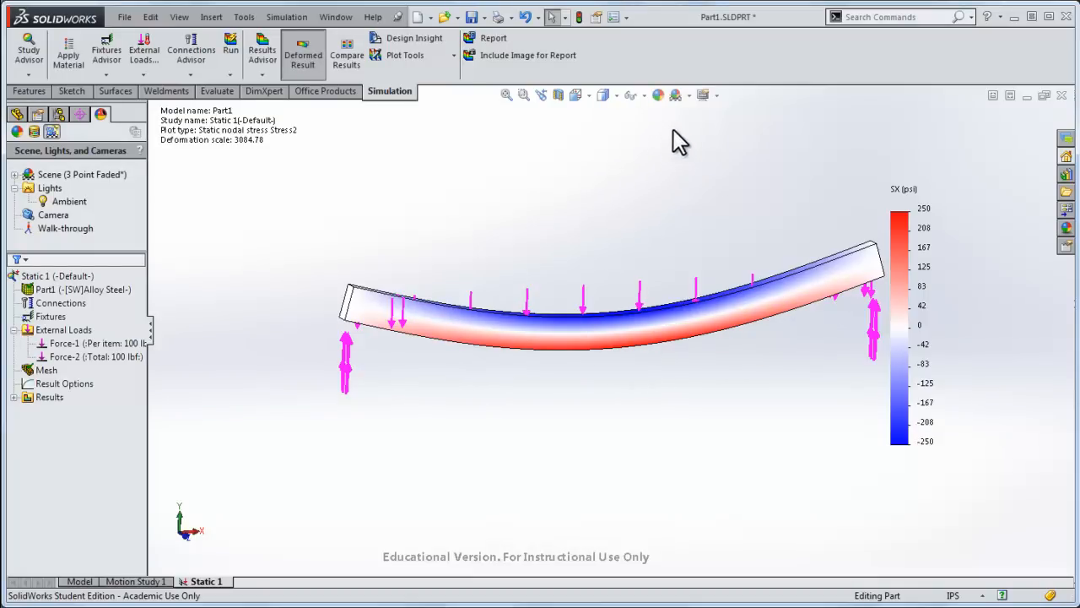
- Apply the Plain White scene so the stress plot sits on a white background
{"action": "left_click", "coordinate": [680, 94]}
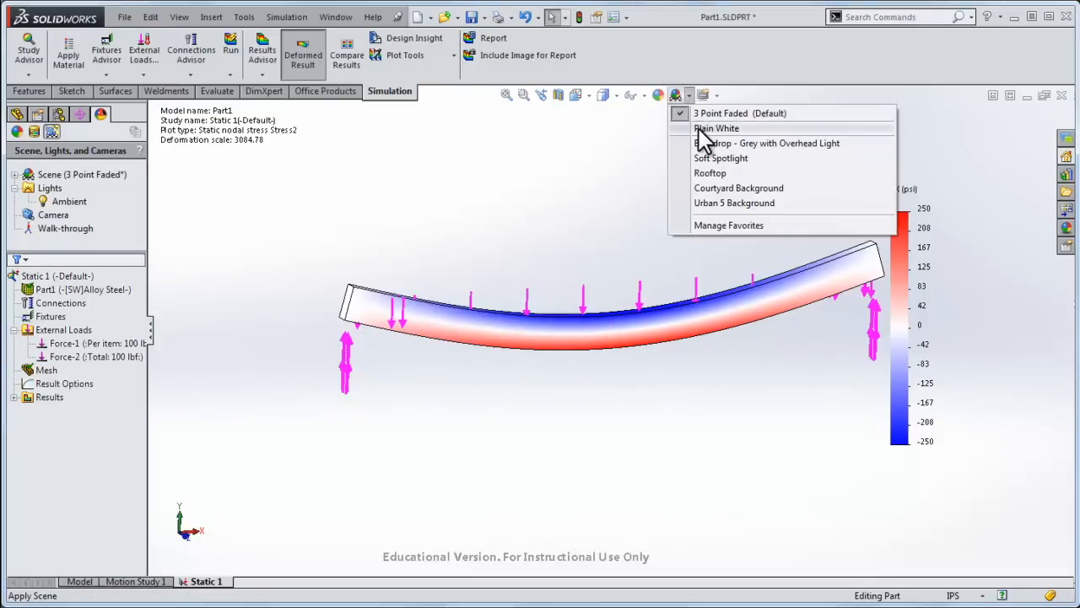
{"action": "left_click", "coordinate": [719, 128]}
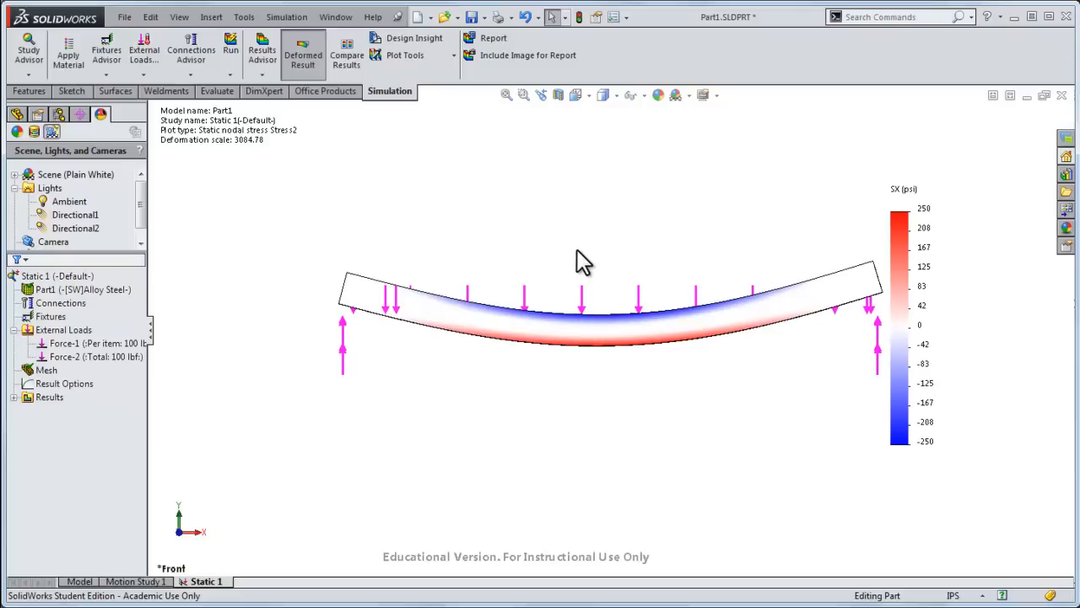
{"action": "left_click_drag", "start_coordinate": [584, 257], "coordinate": [573, 250]}
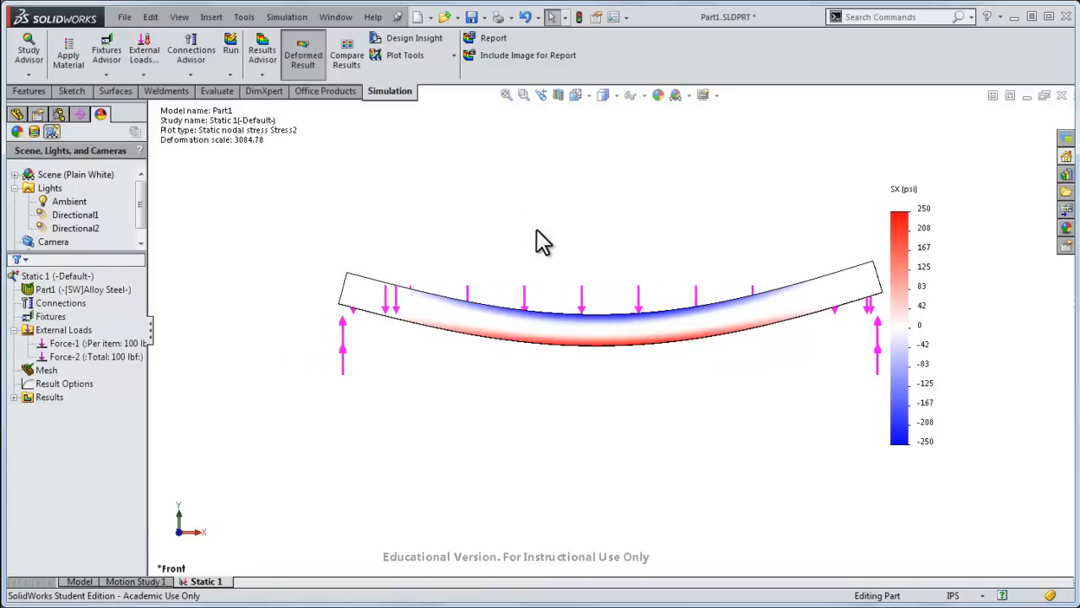
{"action": "mouse_move", "coordinate": [565, 209]}
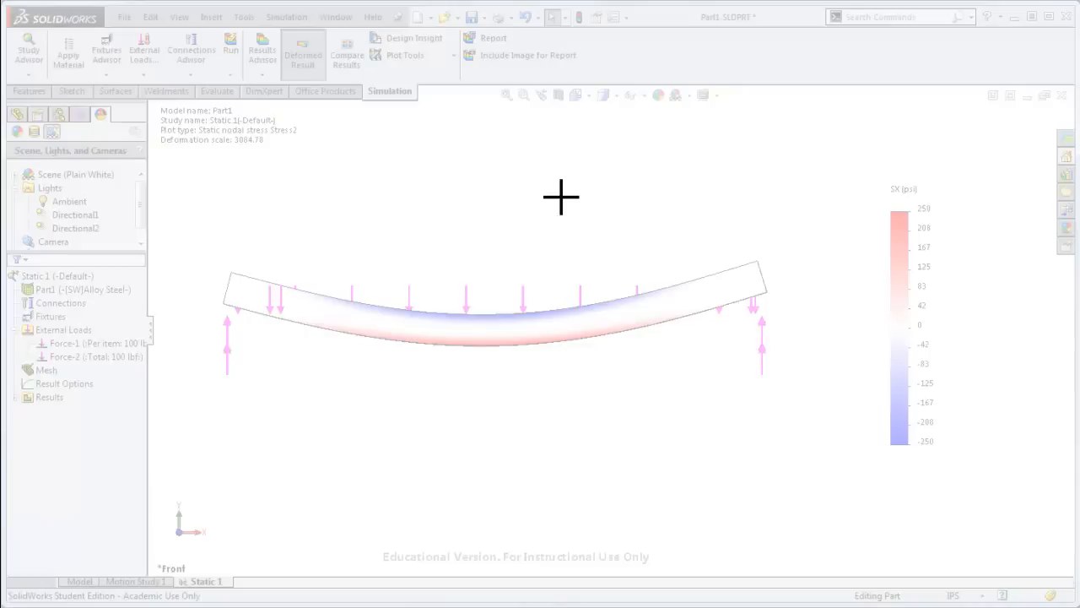
- Screen-clip the X-normal stress plot into the Word document and return to SolidWorks
{"action": "left_click_drag", "start_coordinate": [571, 196], "coordinate": [773, 390]}
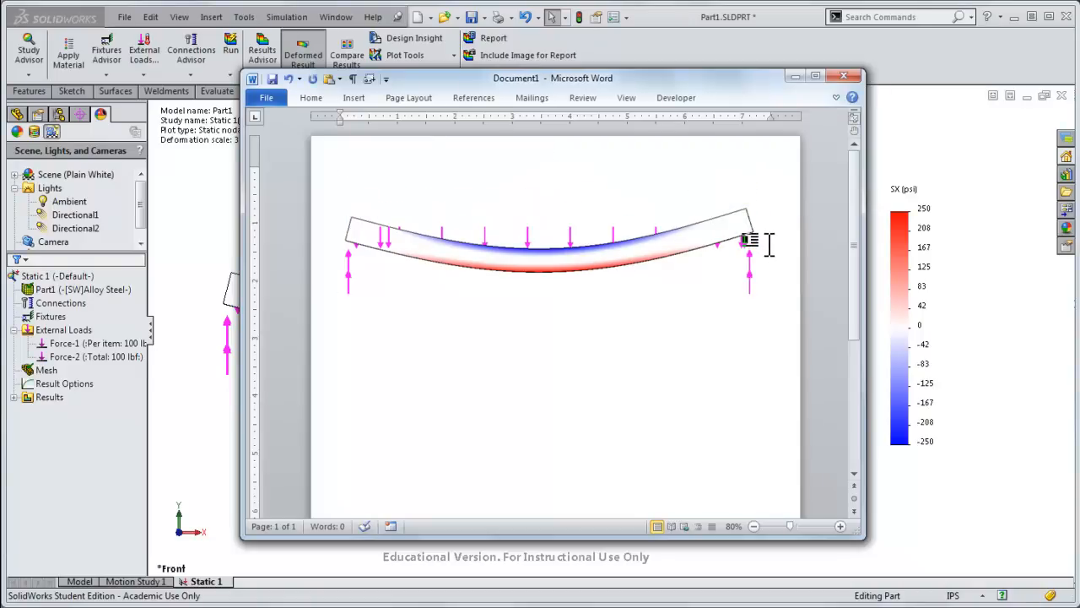
{"action": "left_click", "coordinate": [841, 74]}
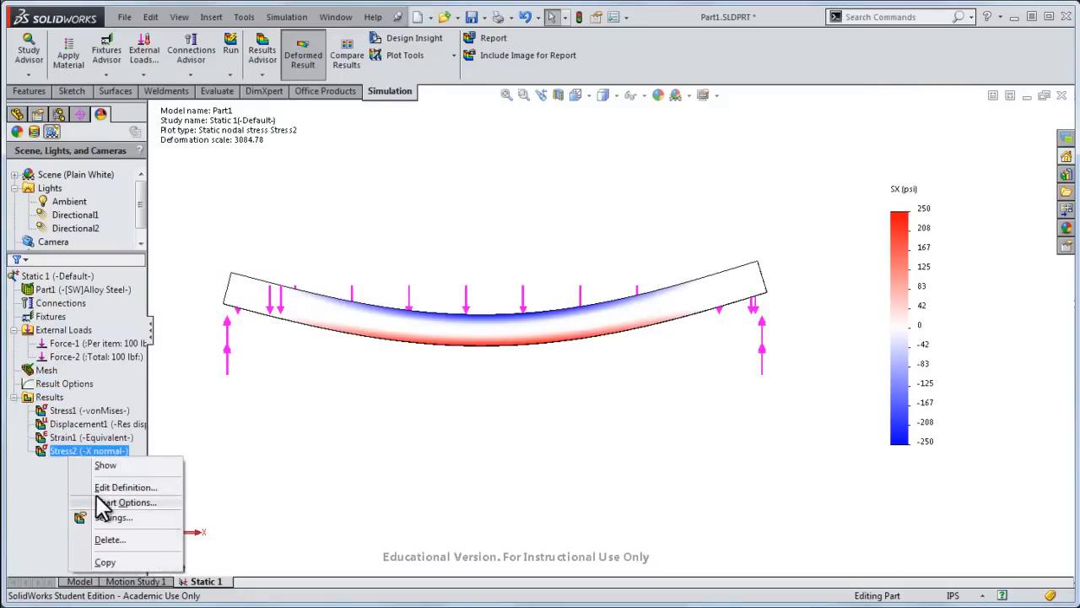
- Show Stress2 undeformed at true scale, then minimize the Word document
{"action": "left_click", "coordinate": [126, 486]}
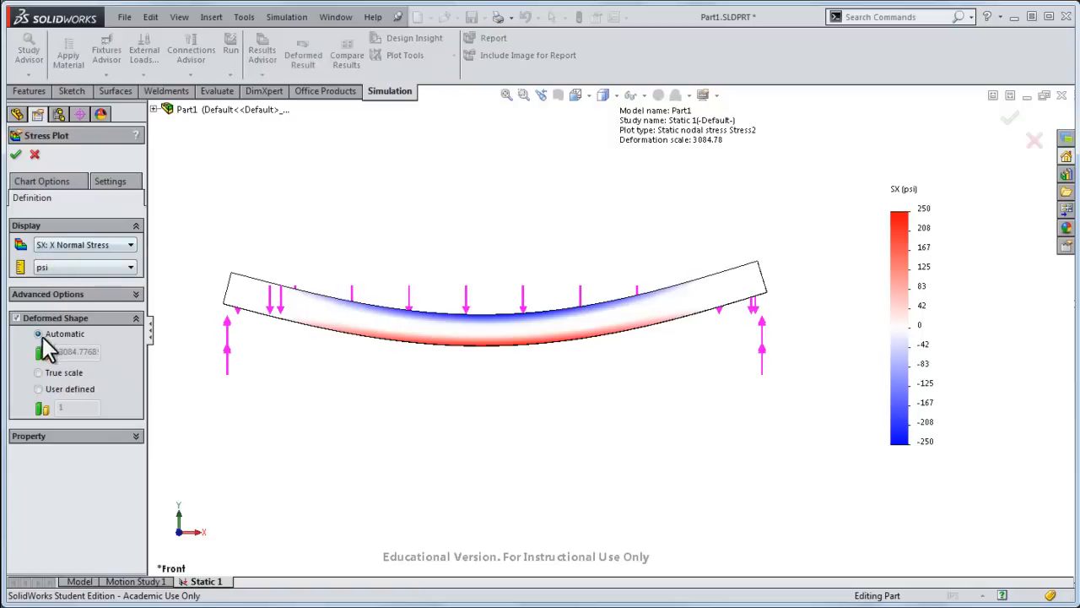
{"action": "left_click", "coordinate": [37, 373]}
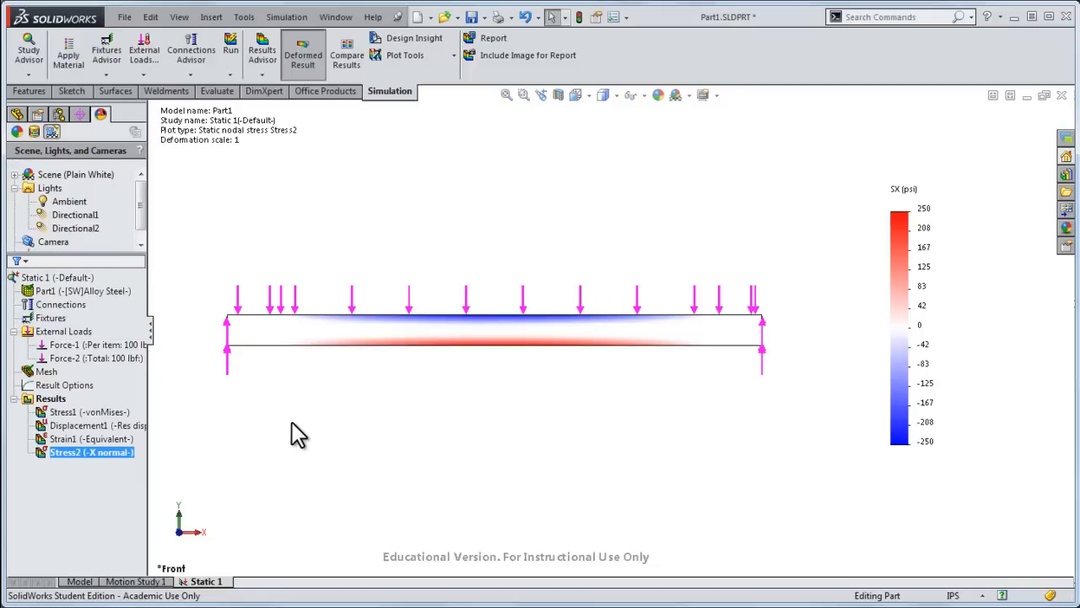
{"action": "mouse_move", "coordinate": [410, 375]}
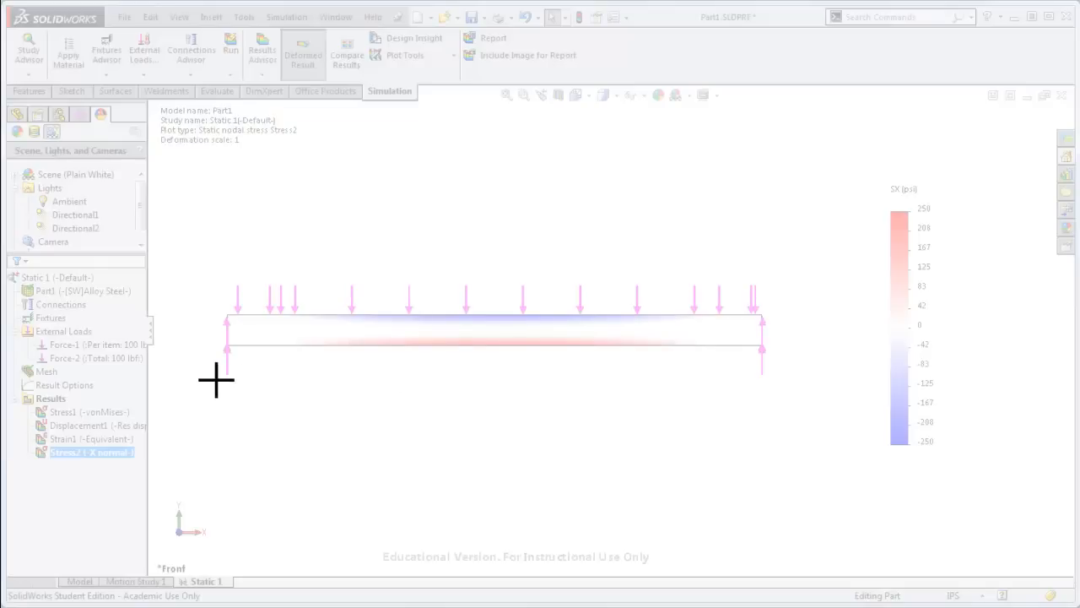
{"action": "key", "text": "alt+tab"}
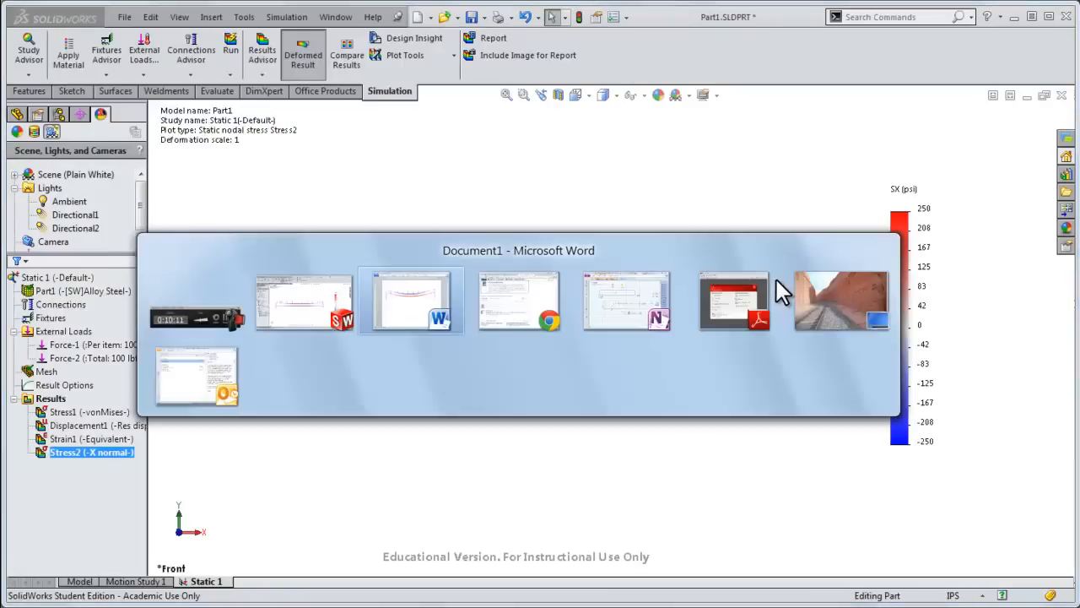
{"action": "left_click", "coordinate": [412, 300]}
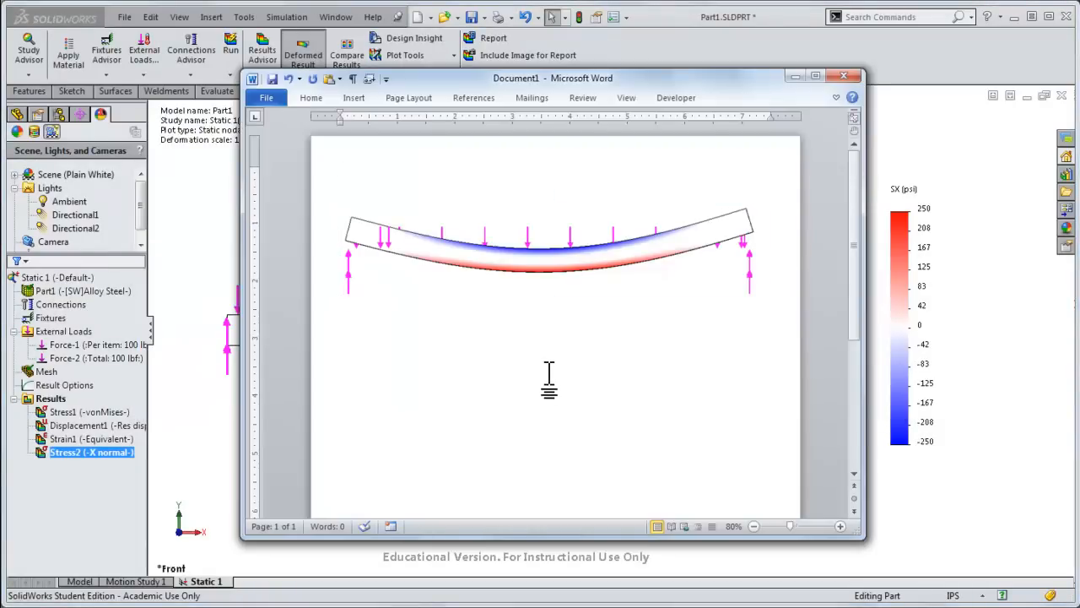
{"action": "left_click", "coordinate": [844, 74]}
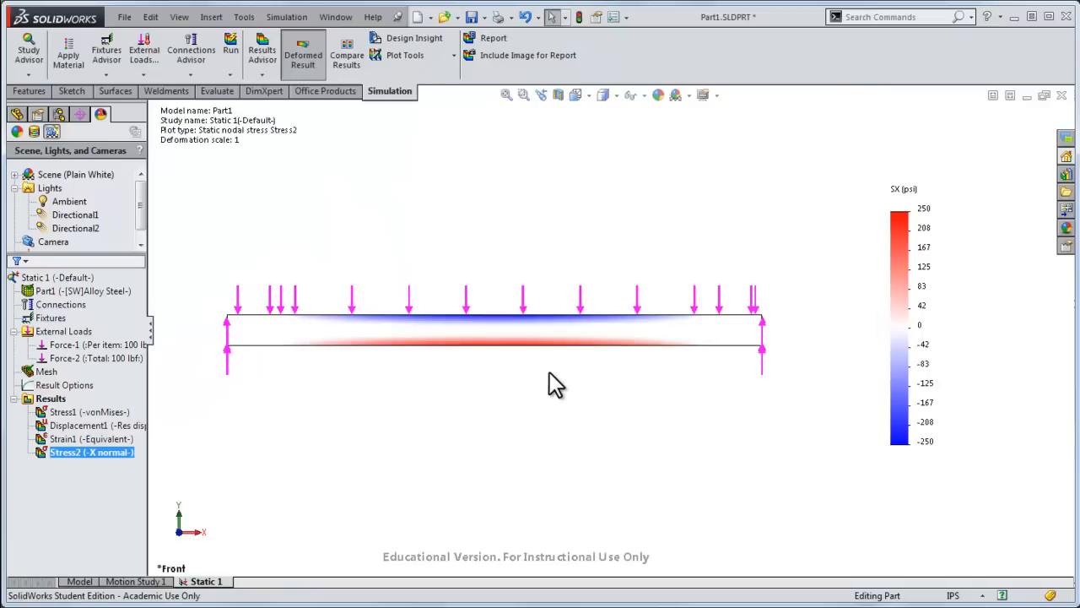
- Rotate the beam, view the displacement plot, then return to the X-normal stress plot
{"action": "left_click_drag", "start_coordinate": [557, 385], "coordinate": [473, 300]}
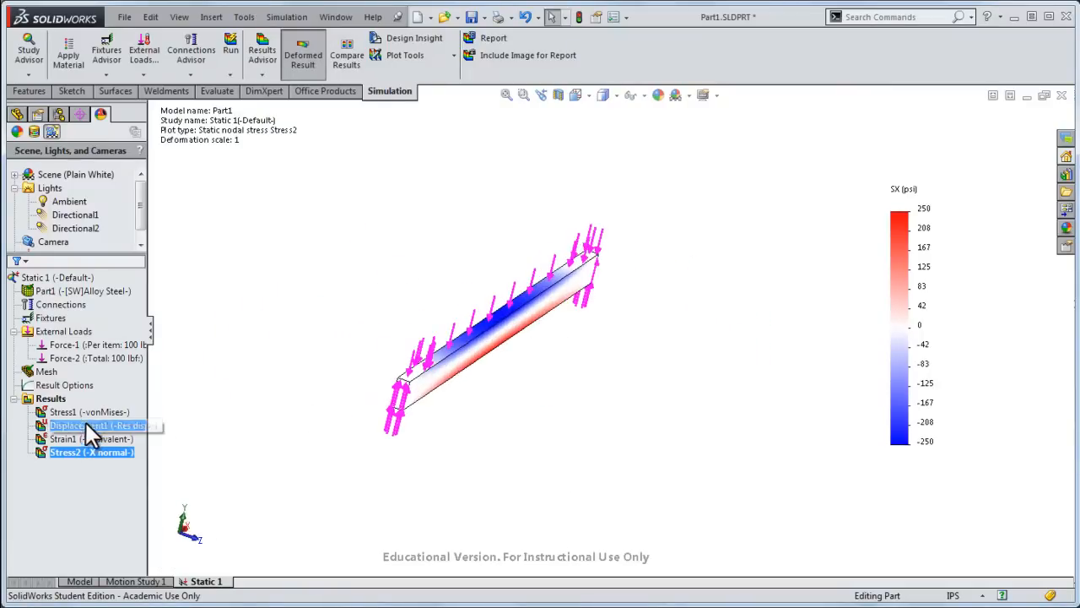
{"action": "double_click", "coordinate": [81, 425]}
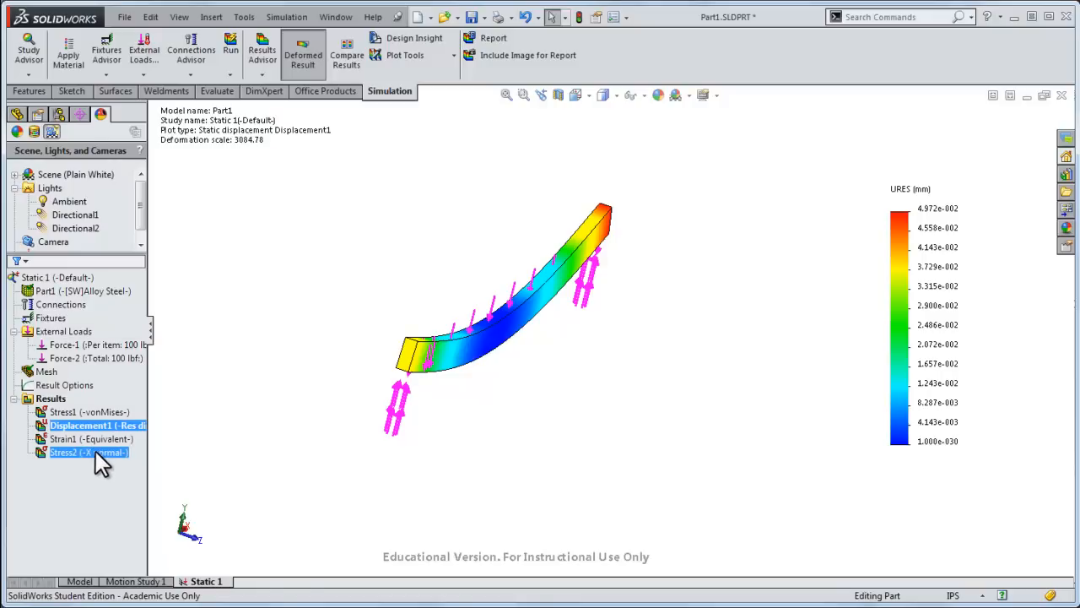
{"action": "double_click", "coordinate": [88, 453]}
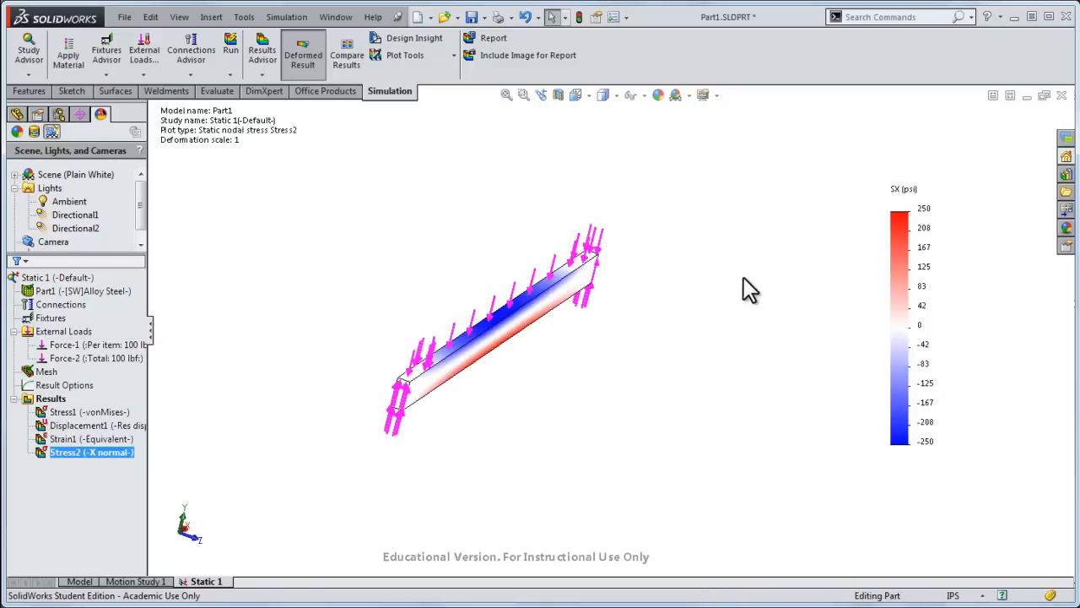
{"action": "mouse_move", "coordinate": [290, 405]}
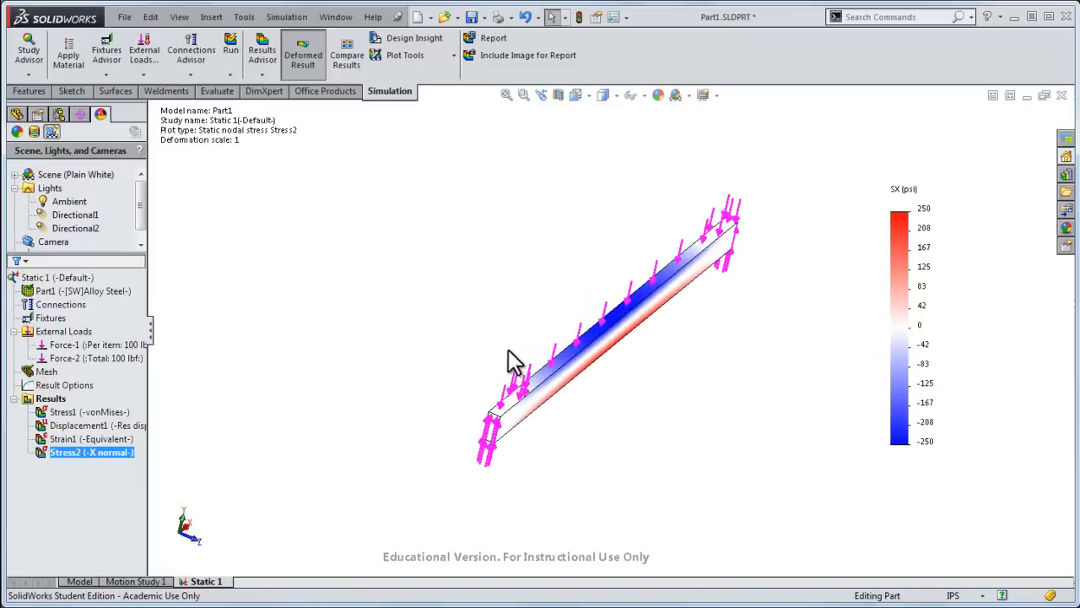
- Associate Stress2 with the *Front named view orientation and redisplay it
{"action": "right_click", "coordinate": [84, 453]}
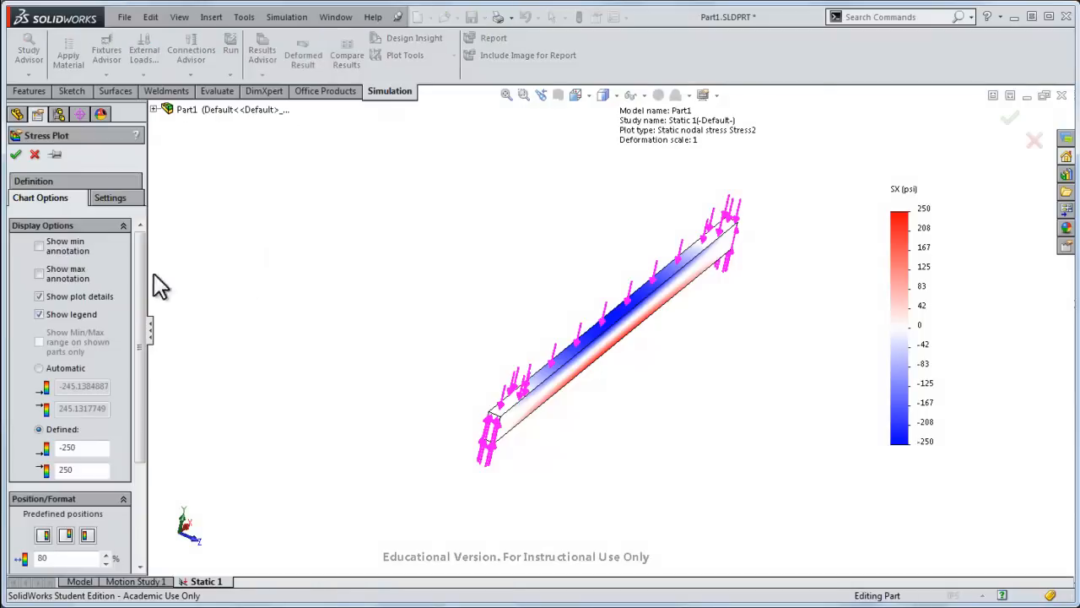
{"action": "left_click", "coordinate": [33, 197]}
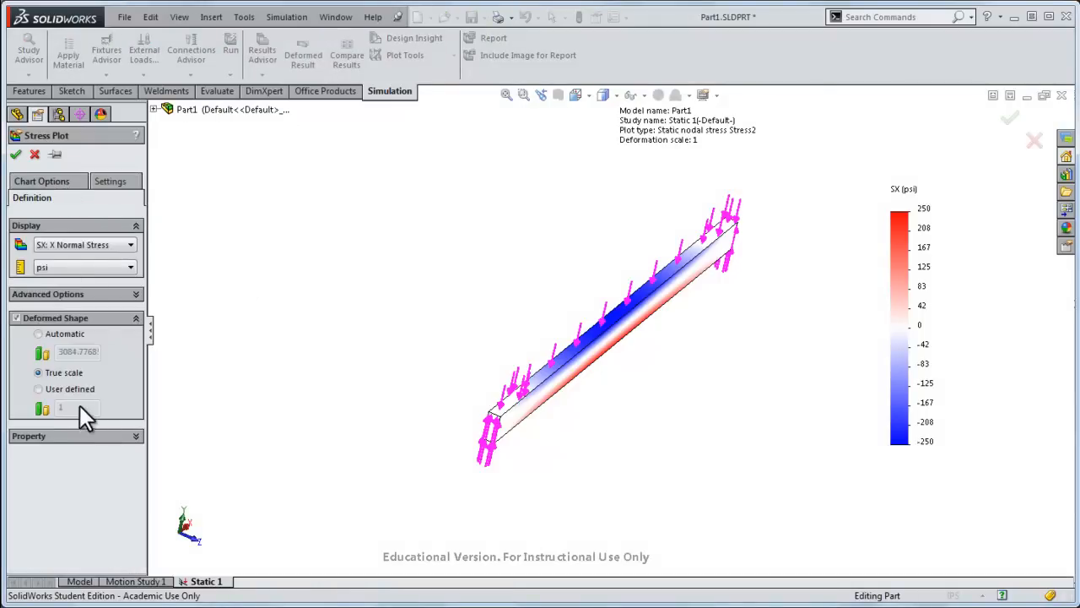
{"action": "left_click", "coordinate": [31, 435]}
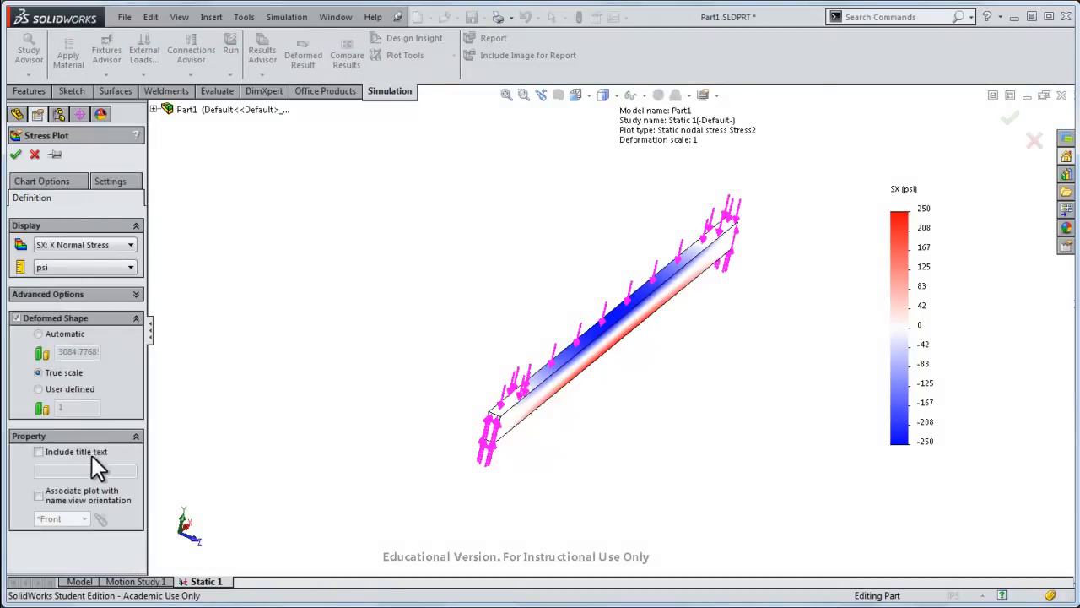
{"action": "left_click", "coordinate": [37, 494]}
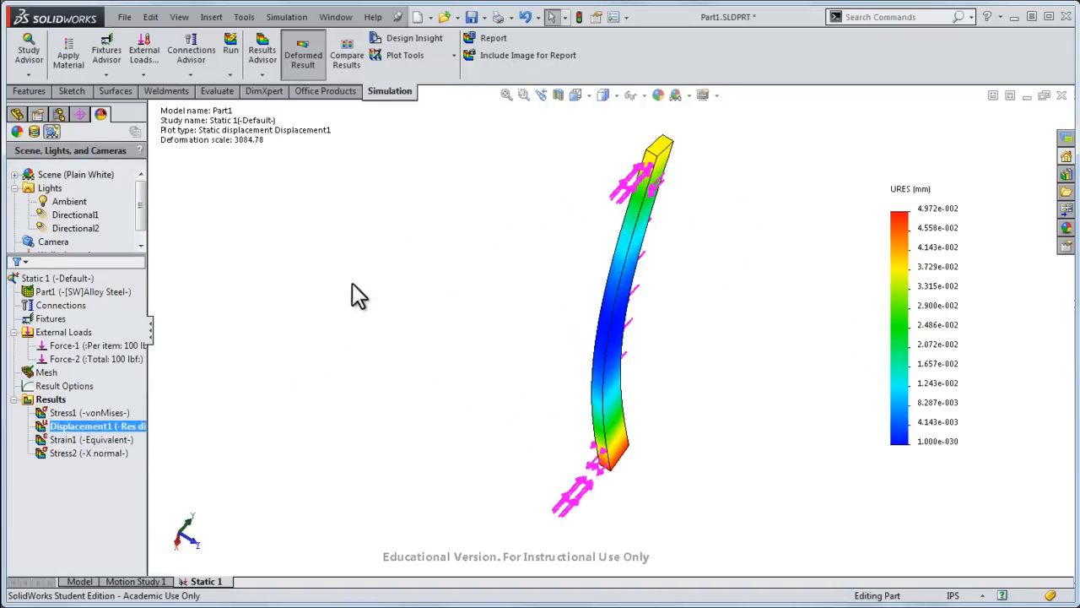
{"action": "double_click", "coordinate": [88, 453]}
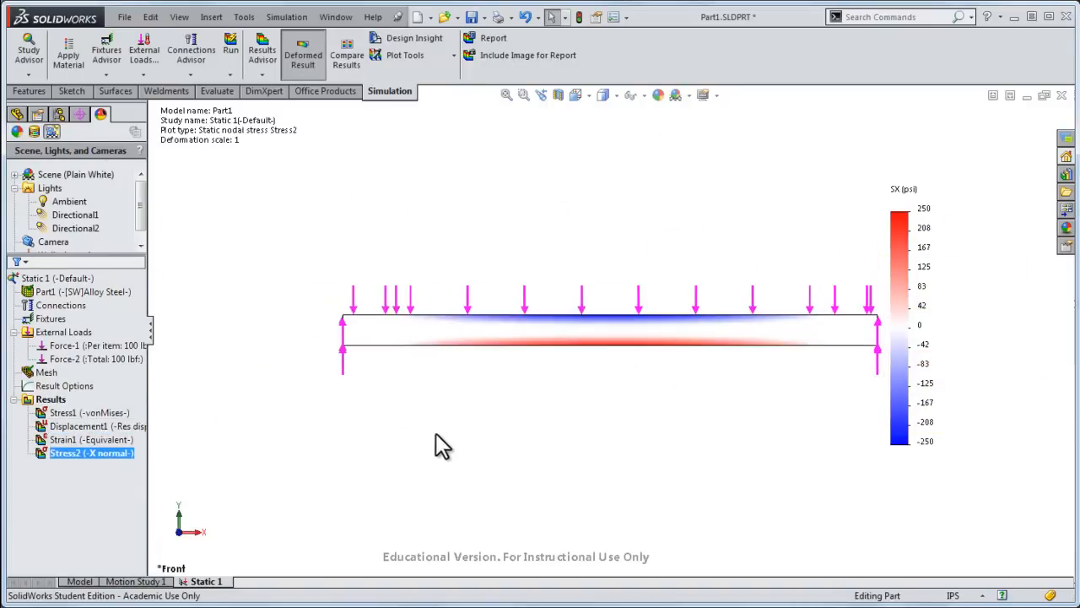
{"action": "mouse_move", "coordinate": [652, 405]}
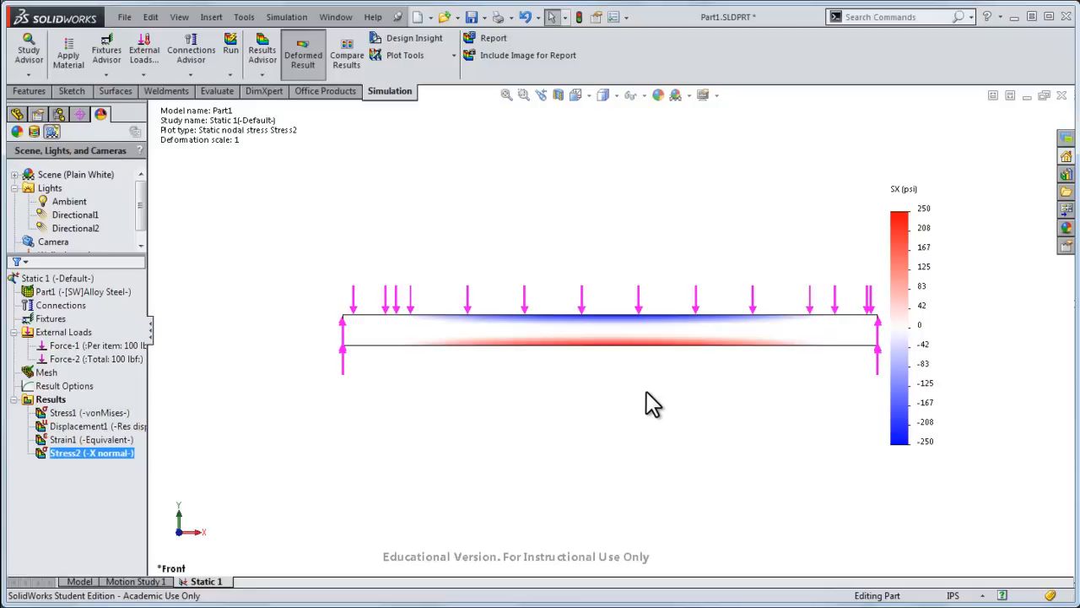
{"action": "mouse_move", "coordinate": [341, 374]}
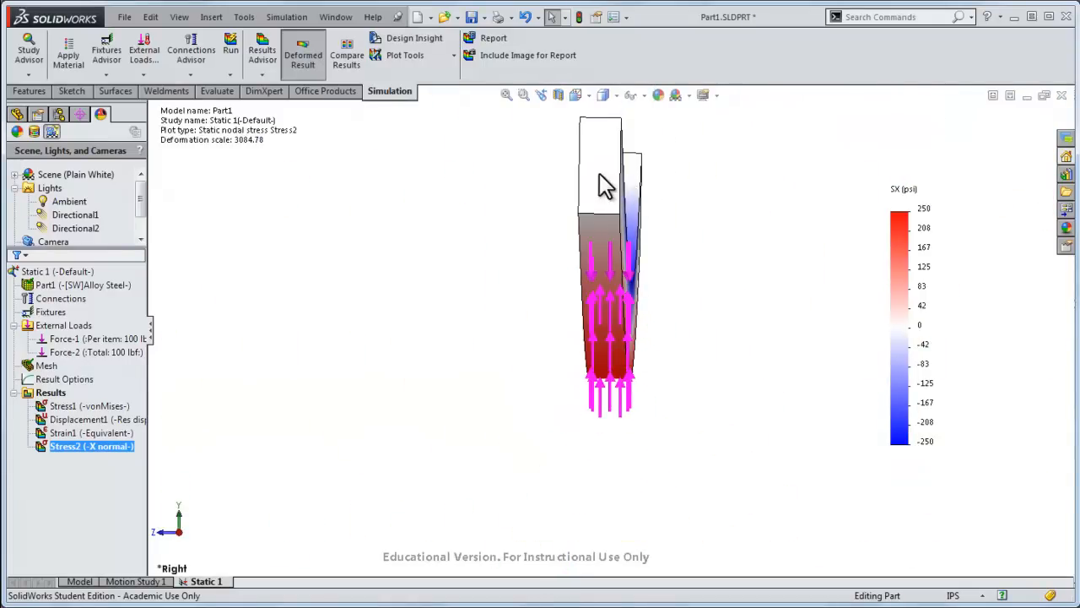
{"action": "mouse_move", "coordinate": [193, 555]}
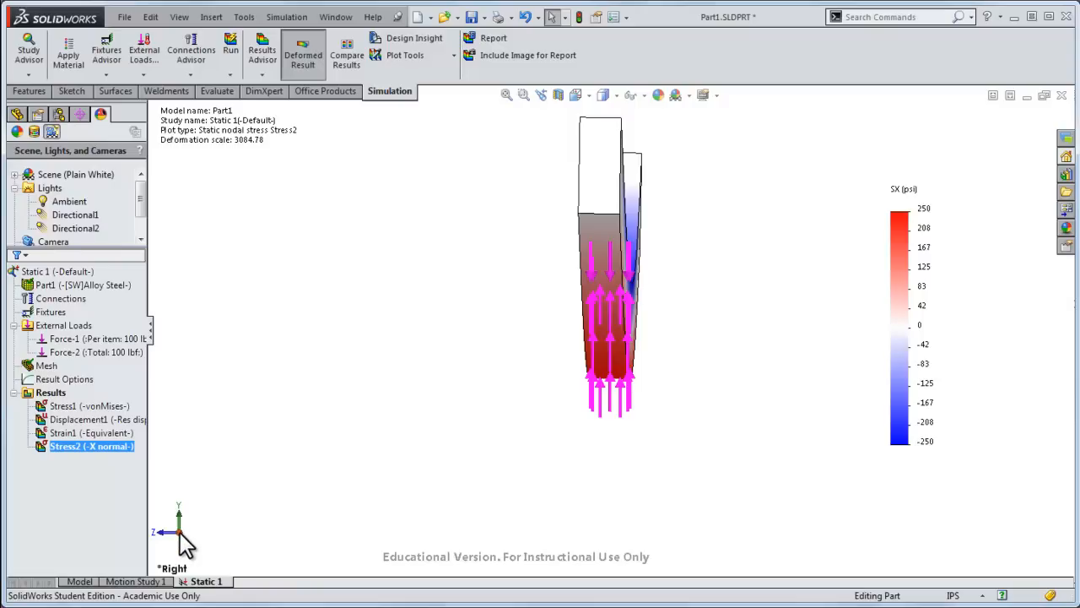
{"action": "mouse_move", "coordinate": [637, 199]}
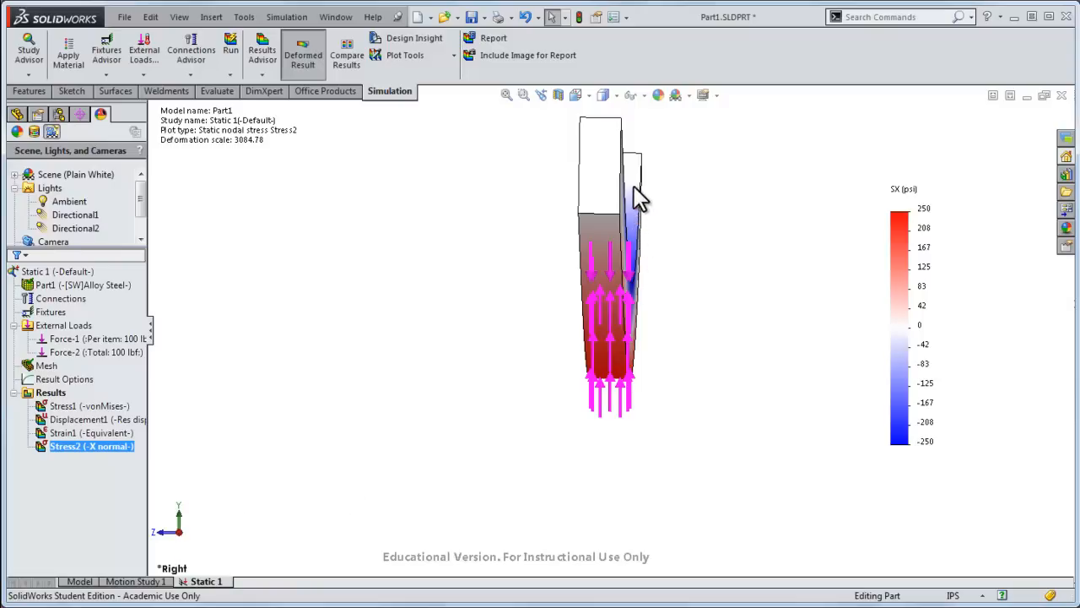
{"action": "mouse_move", "coordinate": [480, 324]}
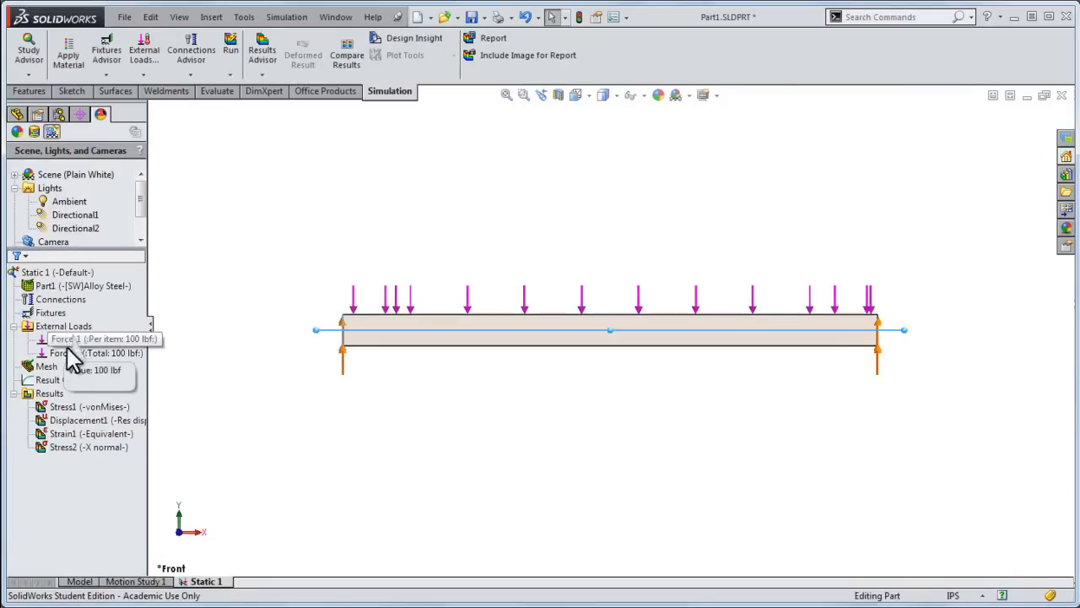
- Start a reference-geometry advanced fixture on the Front Plane with translation units in inches
{"action": "right_click", "coordinate": [52, 312]}
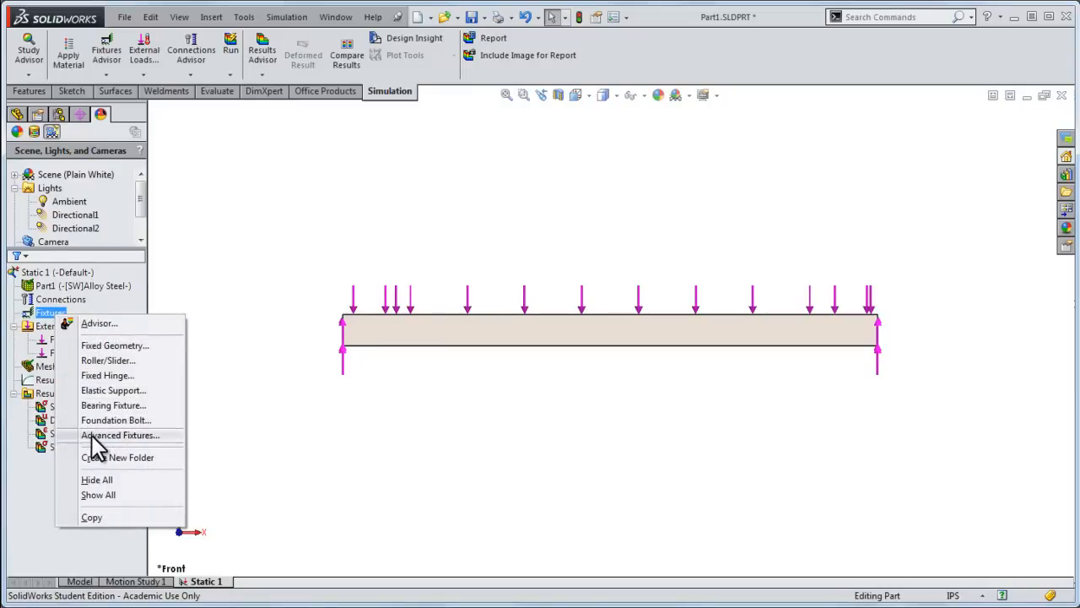
{"action": "left_click", "coordinate": [119, 435]}
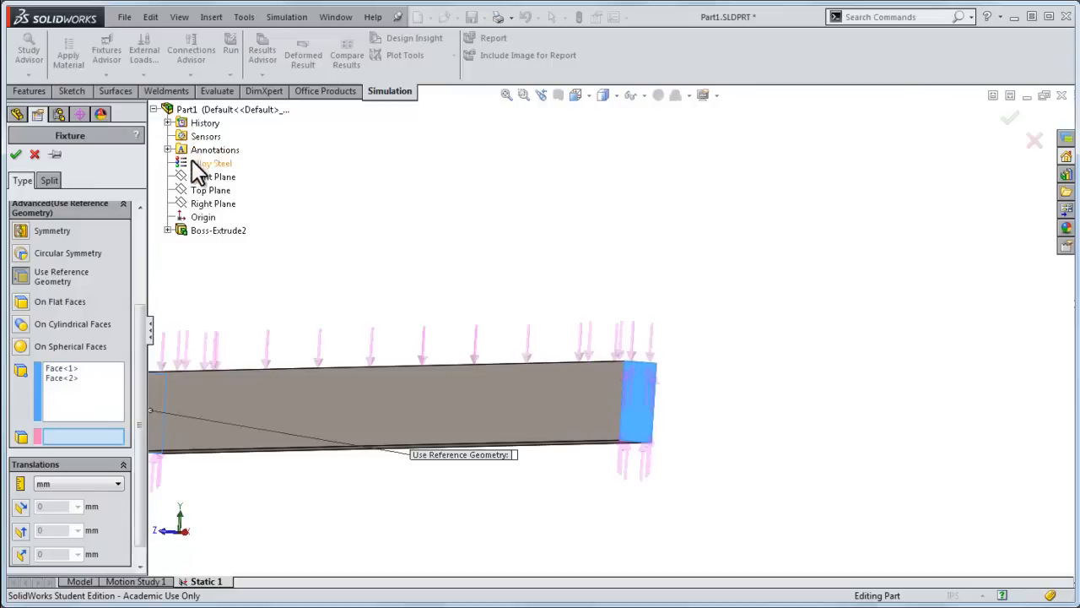
{"action": "left_click", "coordinate": [213, 178]}
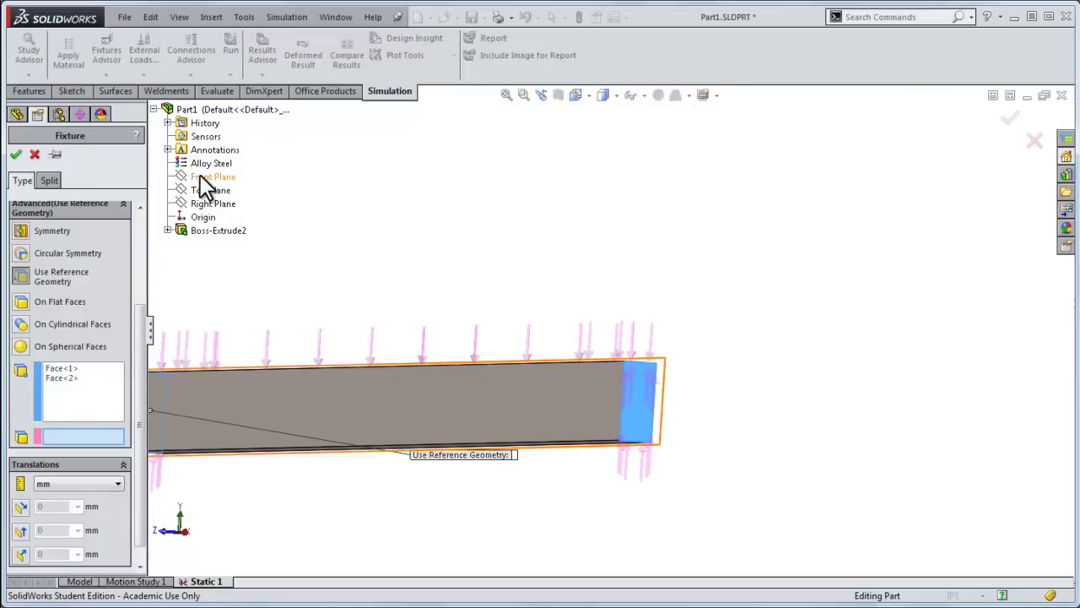
{"action": "left_click", "coordinate": [213, 178]}
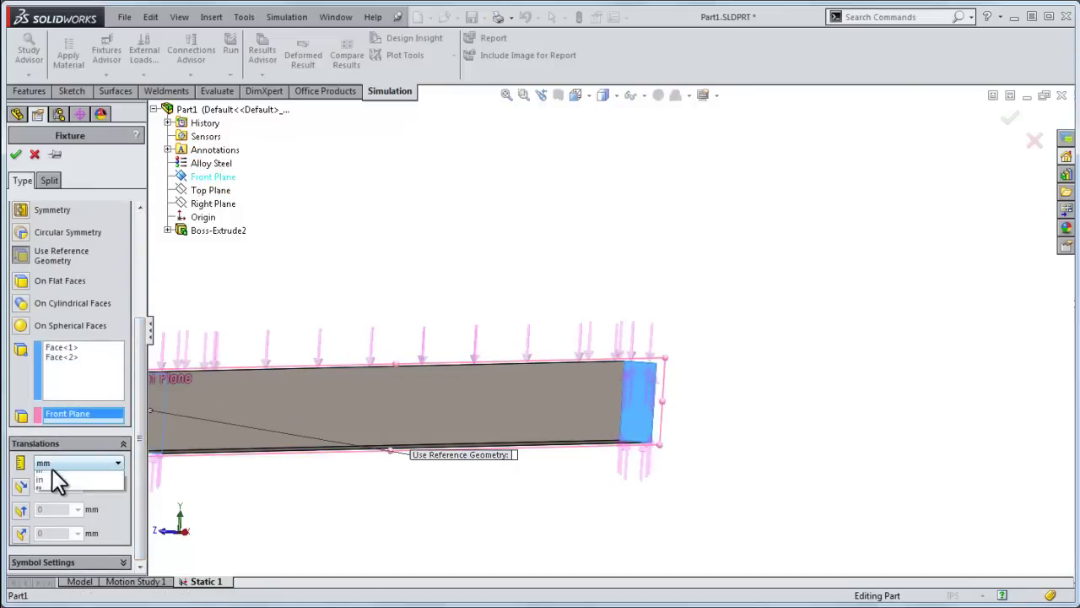
{"action": "left_click", "coordinate": [51, 481]}
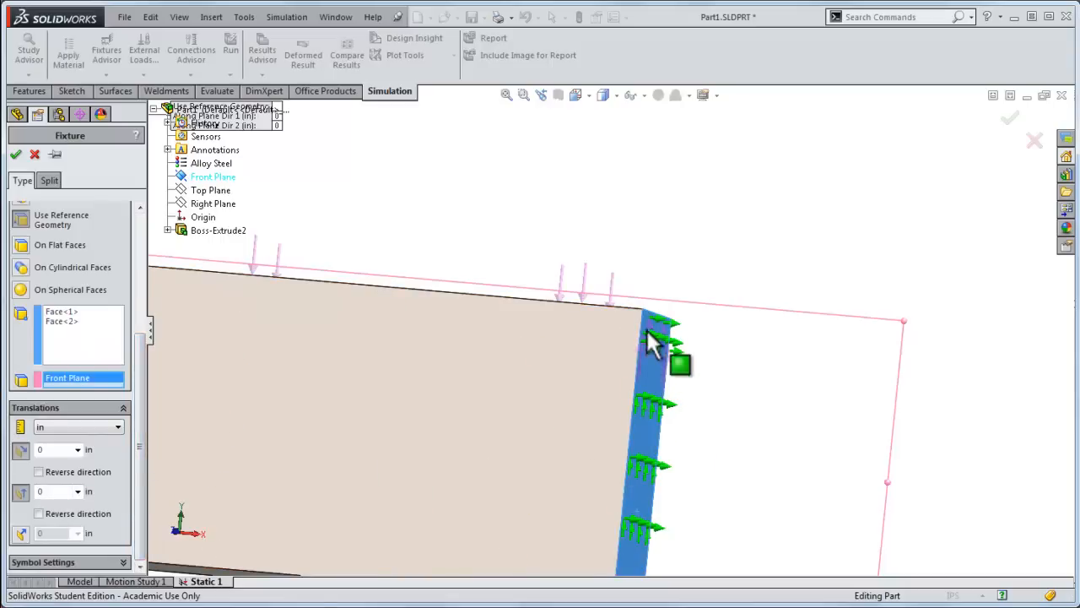
{"action": "mouse_move", "coordinate": [645, 486]}
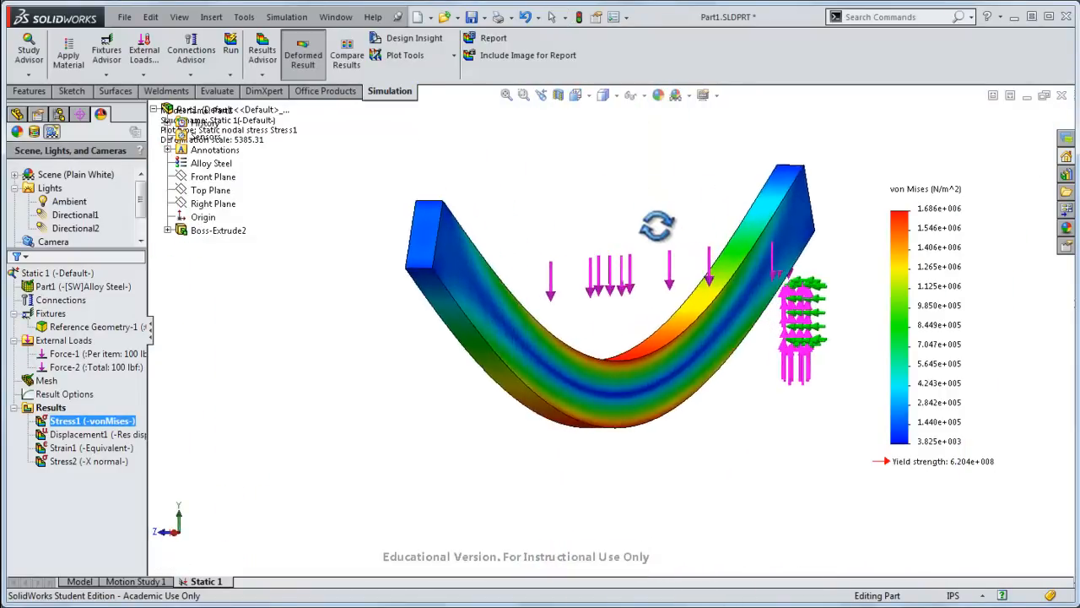
- Display the updated Stress2 (X normal) result plot from the Results folder
{"action": "left_click", "coordinate": [76, 459]}
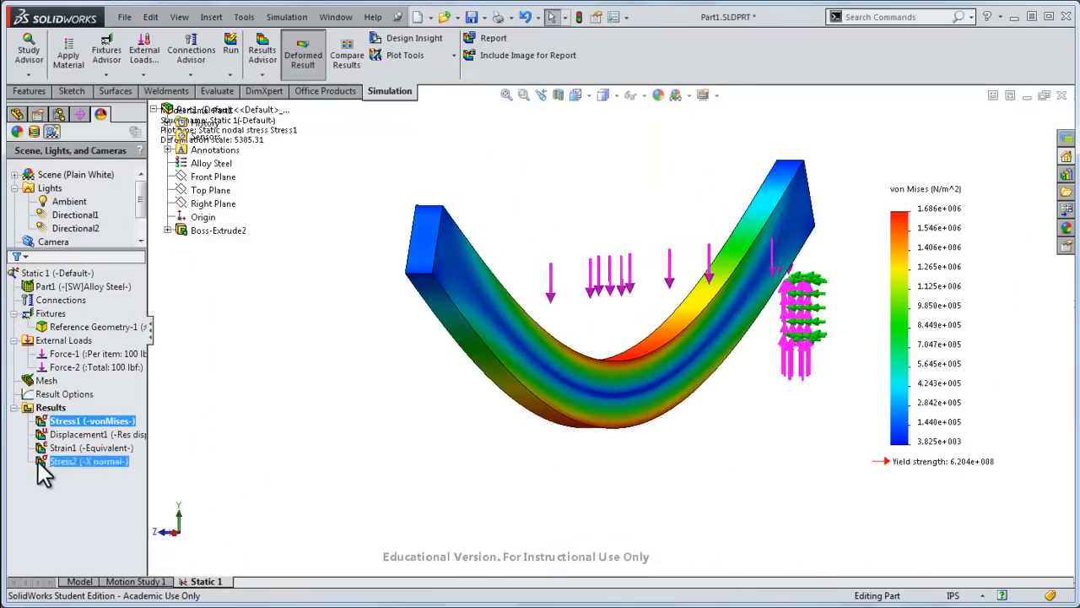
{"action": "double_click", "coordinate": [88, 461]}
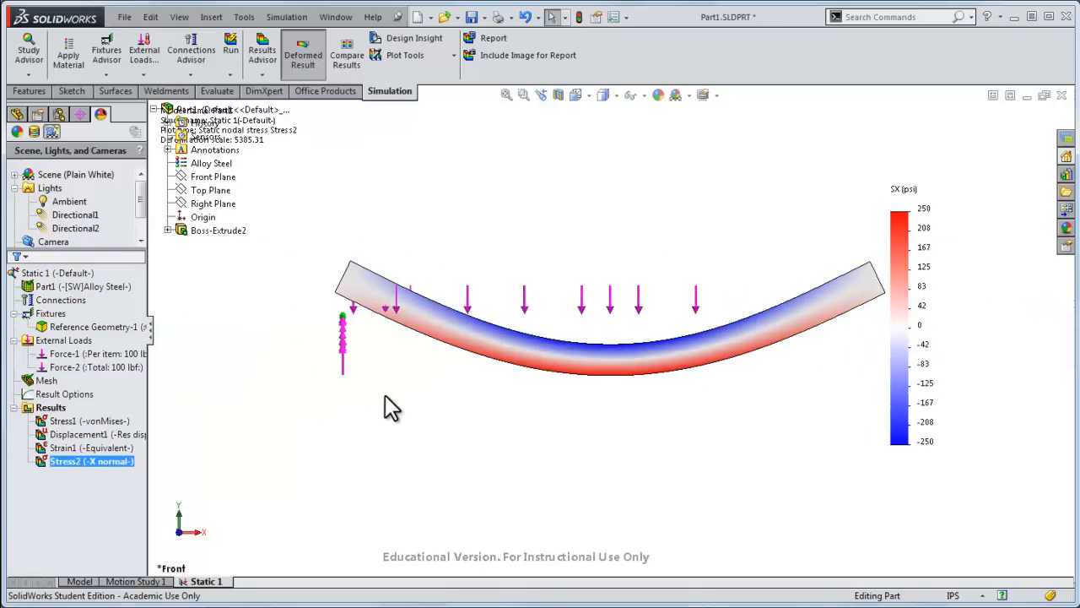
{"action": "mouse_move", "coordinate": [446, 505]}
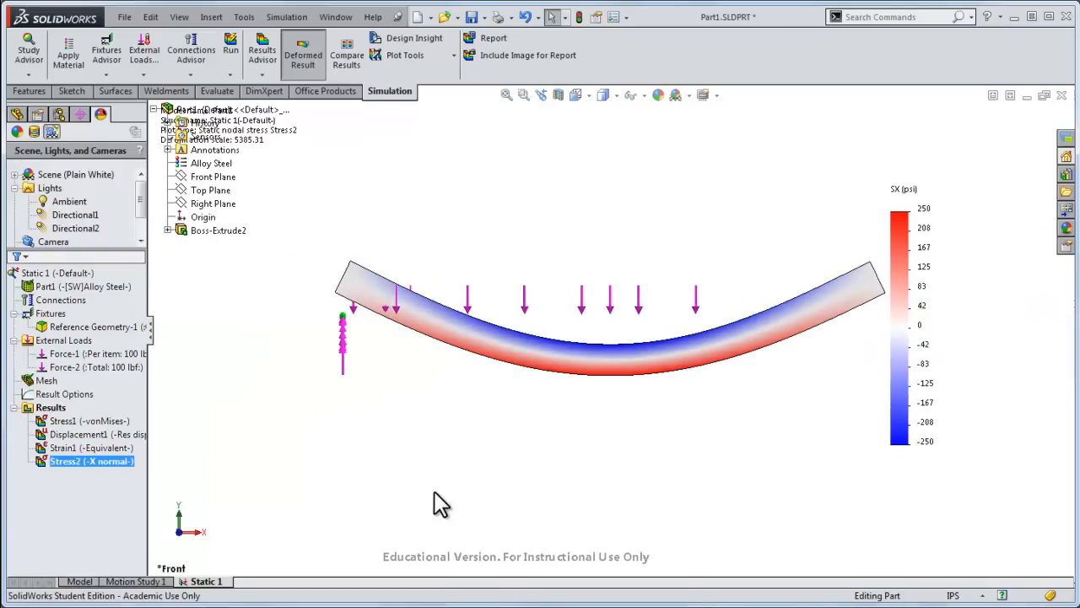